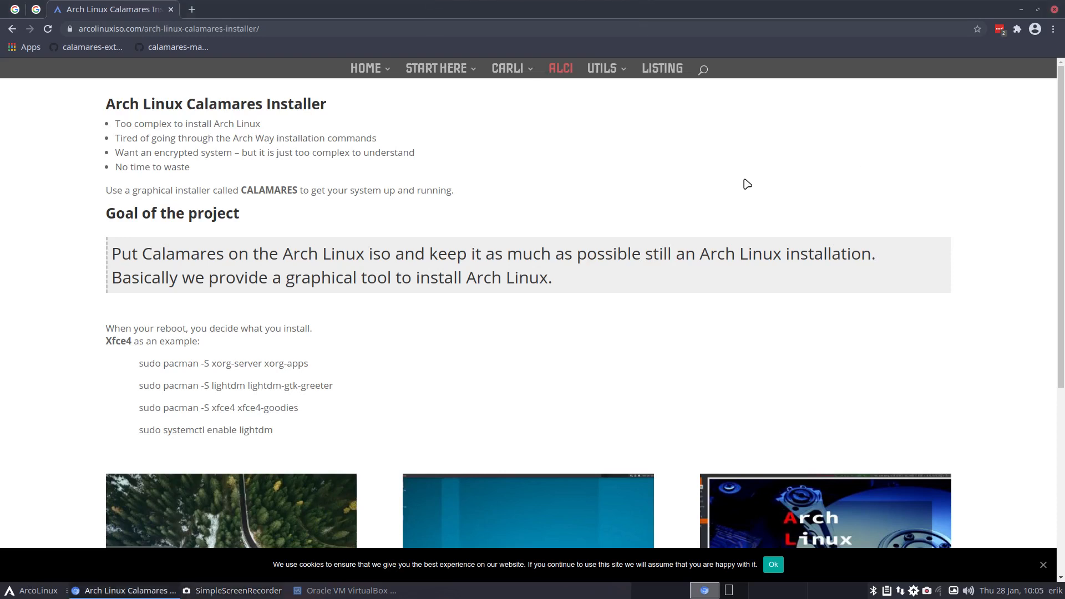
pyautogui.moveTo(588, 126)
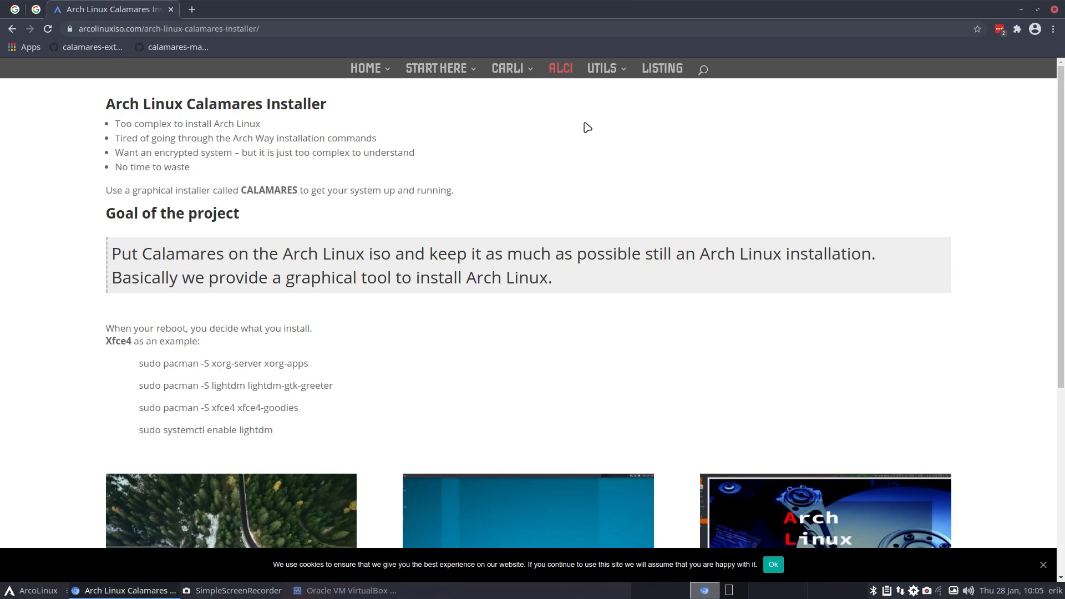
pyautogui.moveTo(561, 69)
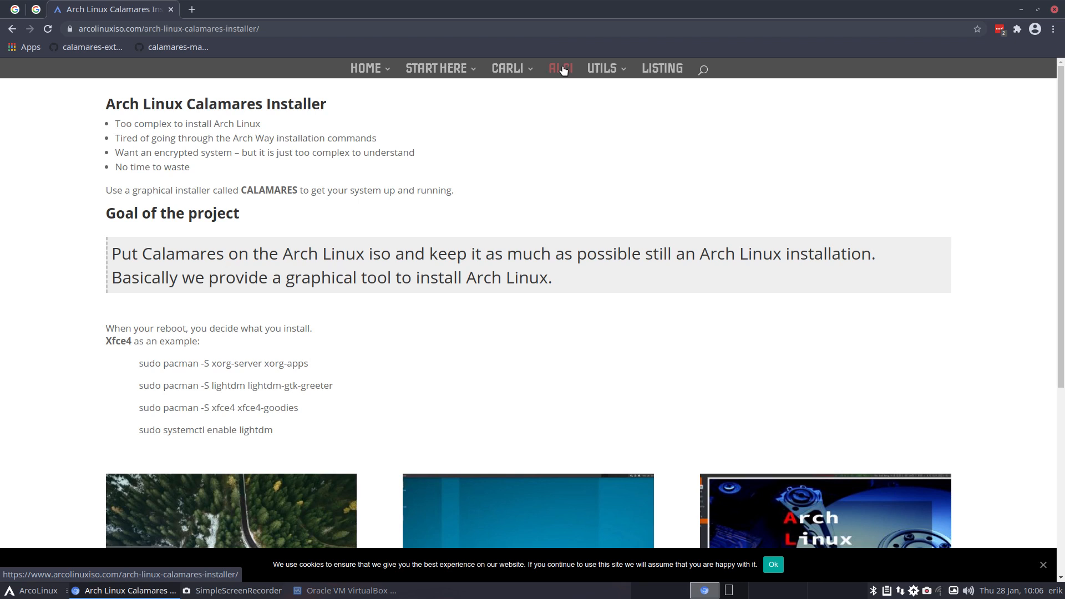
pyautogui.moveTo(478, 162)
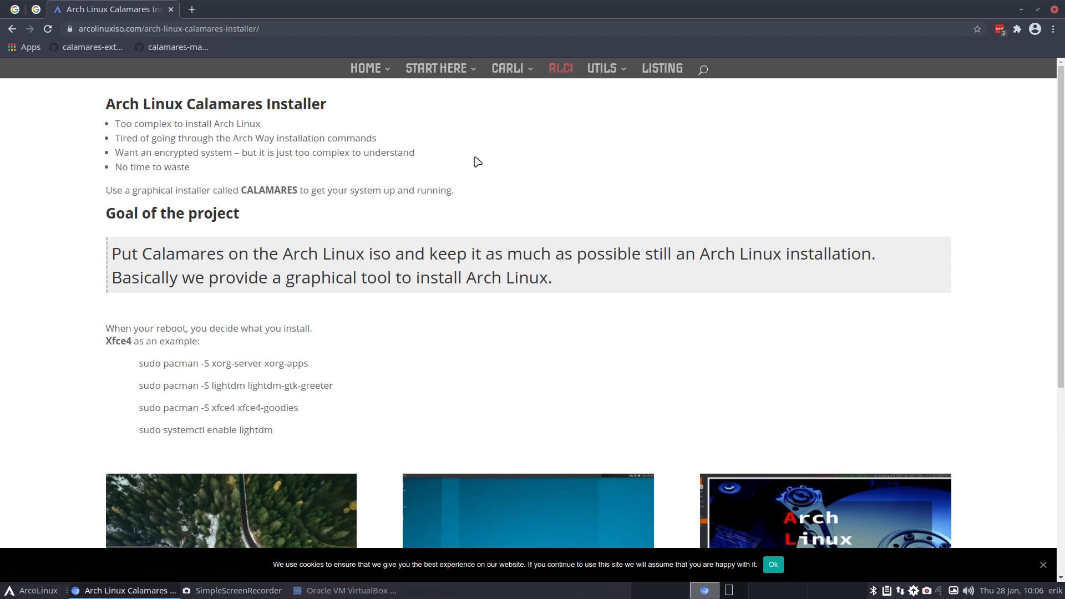
# - Select the xfce4 package names in the example command and scroll to the three ALCI articles
pyautogui.scroll(-3)
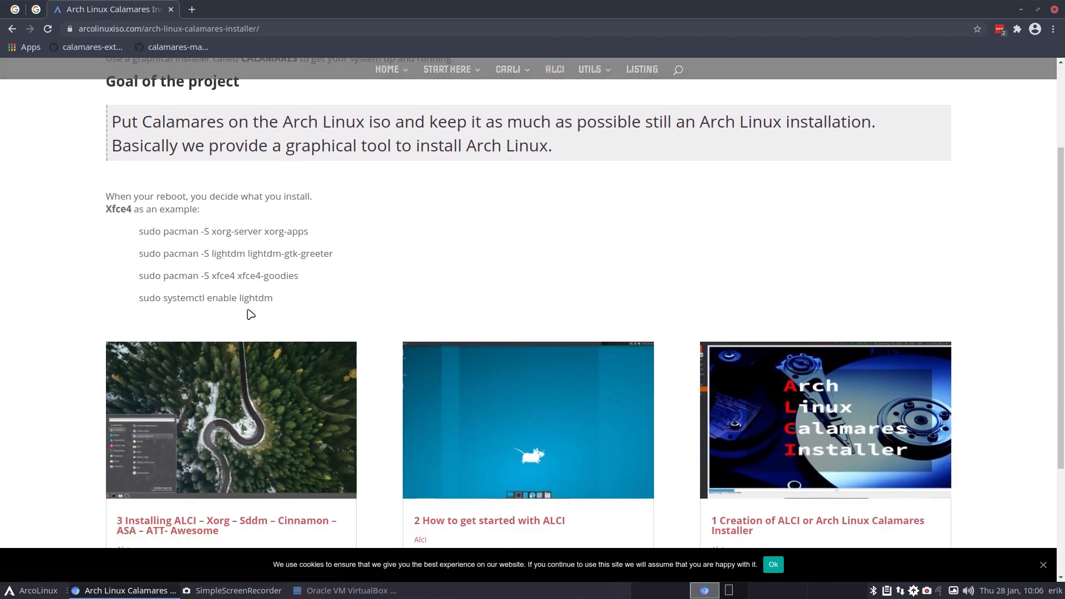
pyautogui.moveTo(228, 287)
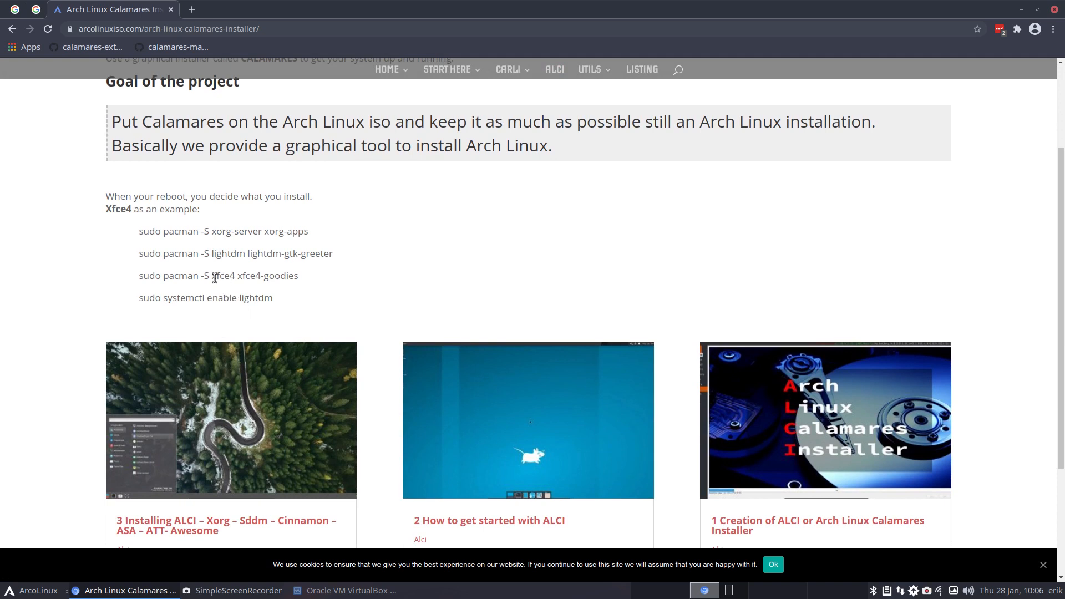
pyautogui.moveTo(214, 276); pyautogui.dragTo(320, 275)
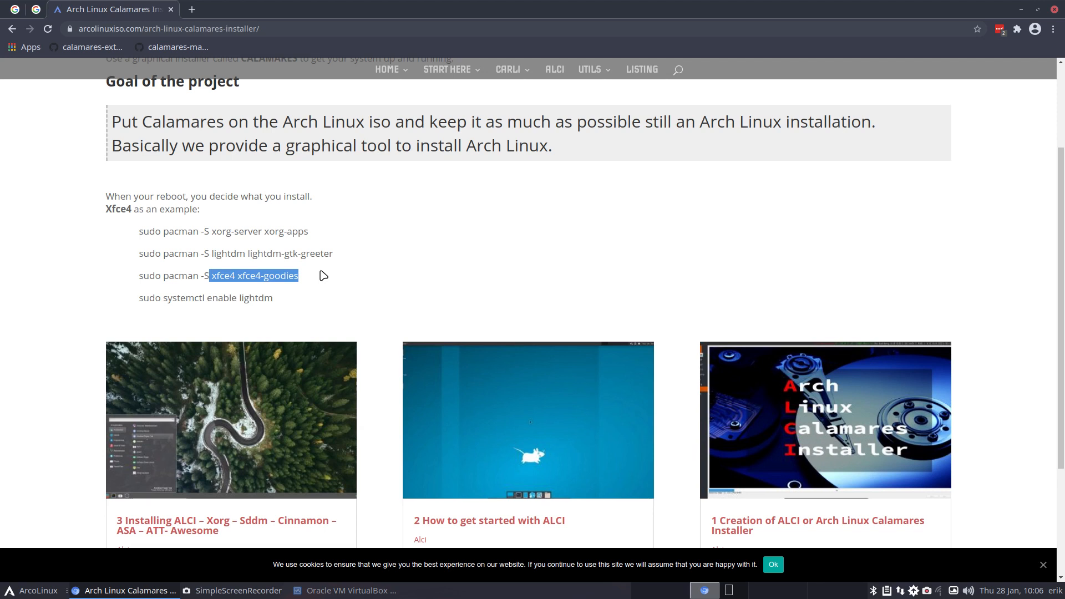
pyautogui.scroll(-3)
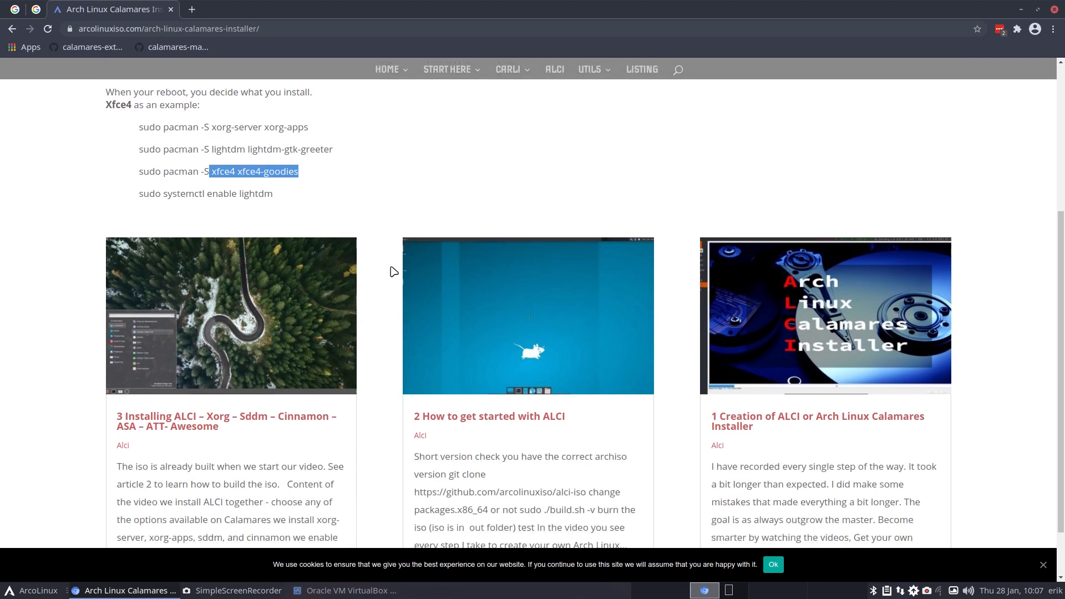
pyautogui.scroll(-3)
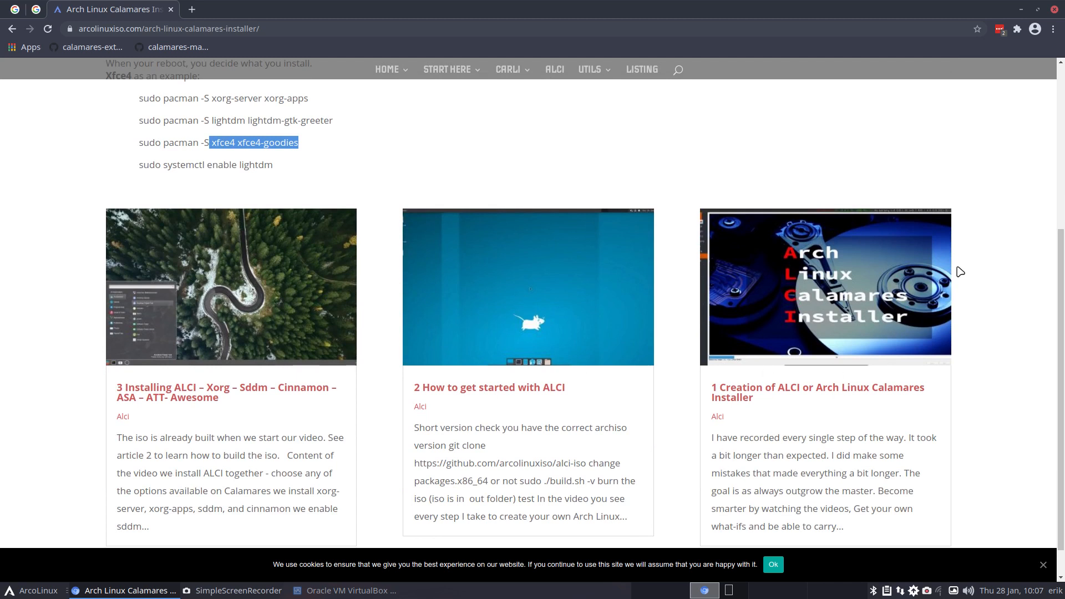
pyautogui.moveTo(461, 409)
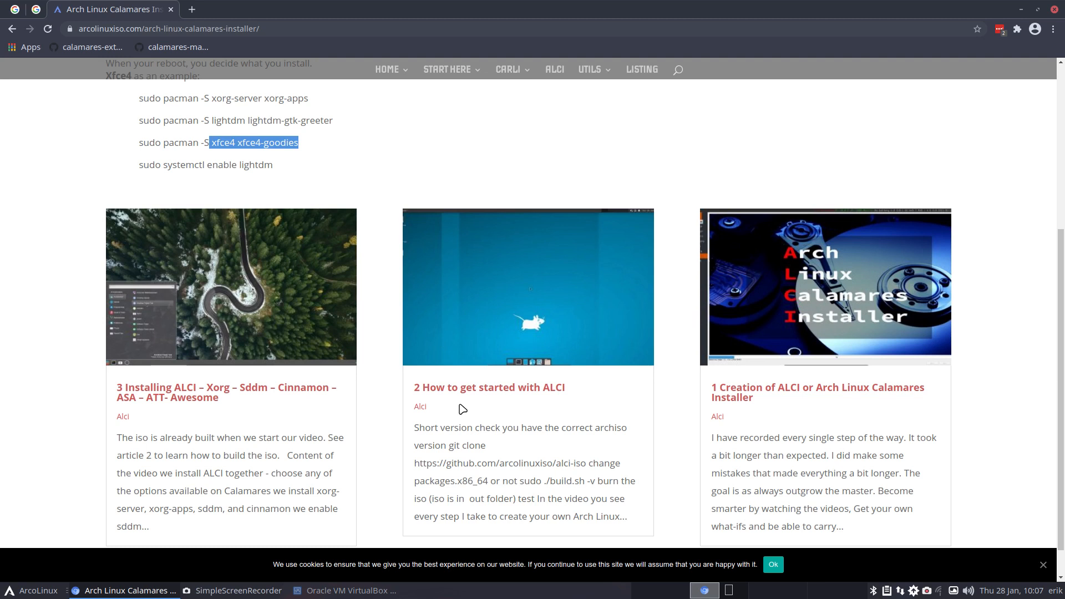
pyautogui.moveTo(166, 406)
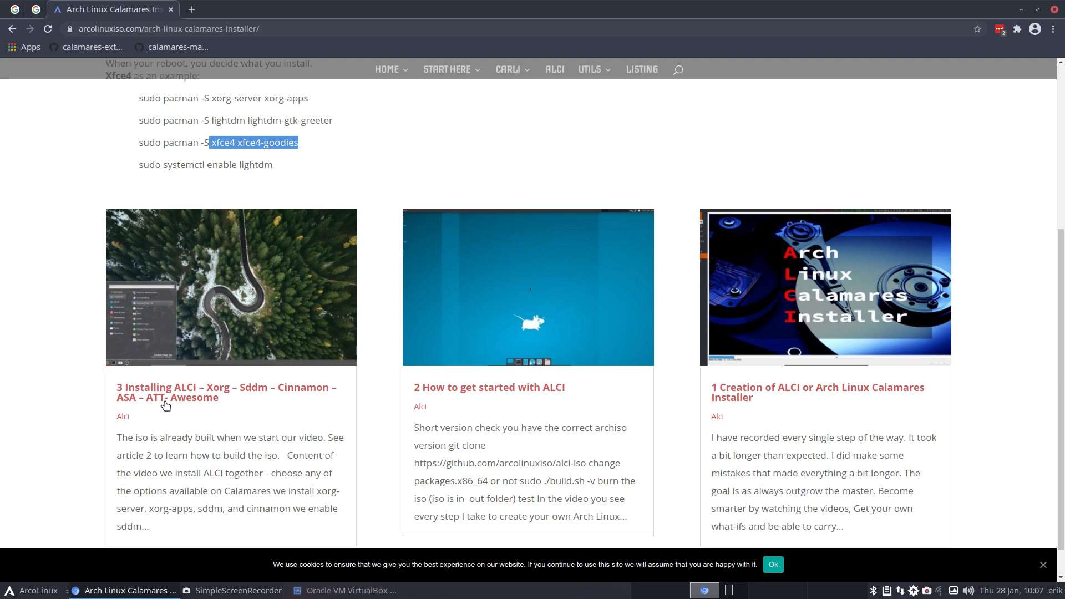
pyautogui.moveTo(208, 391)
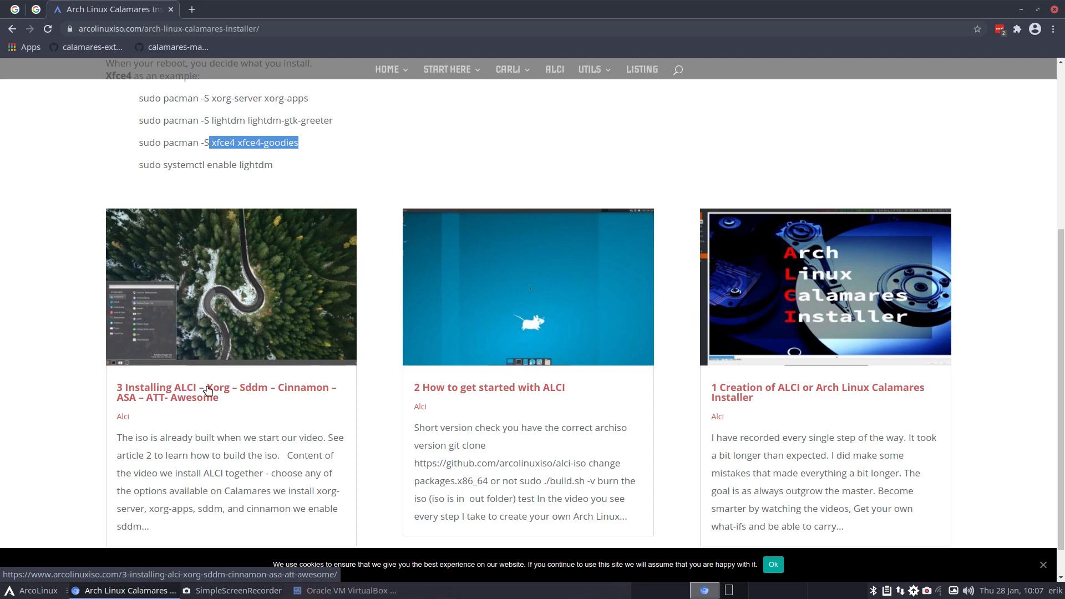
pyautogui.moveTo(289, 387)
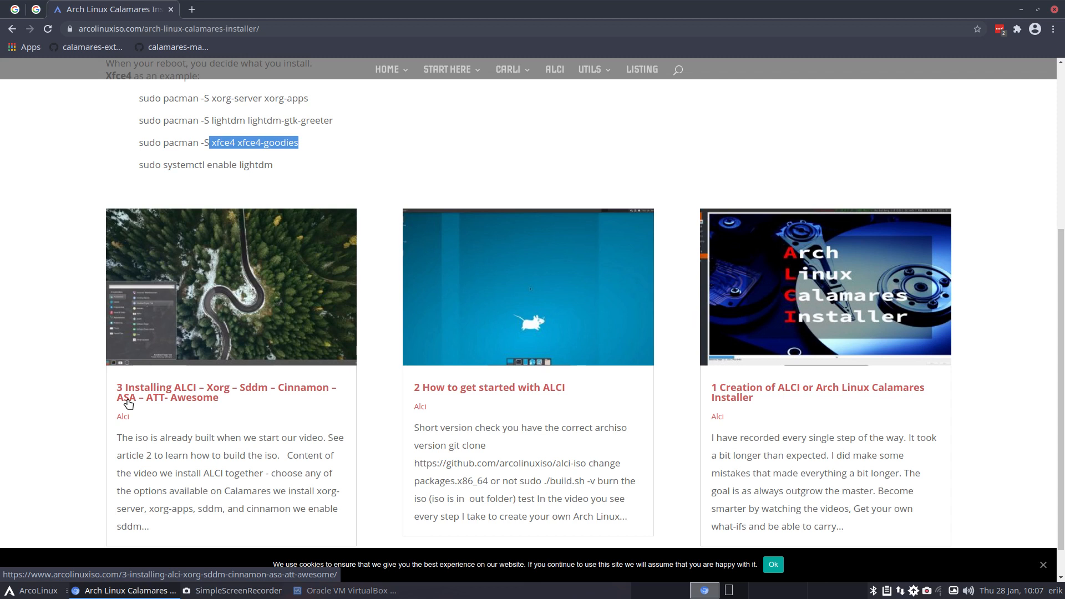
pyautogui.moveTo(999, 31)
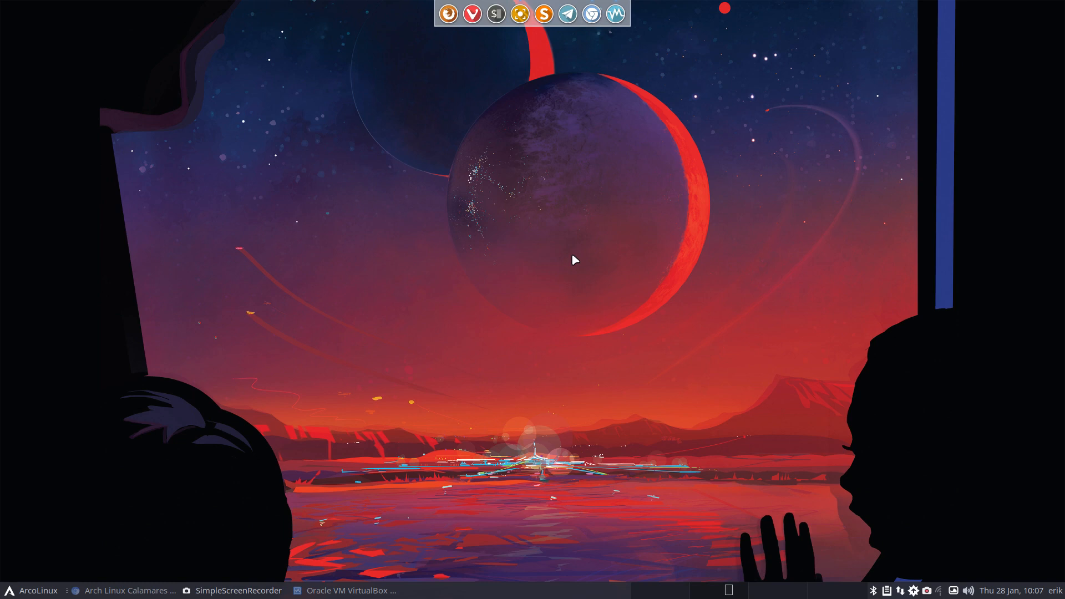
# - In VirtualBox Manager, browse for a disk file for the ALCI machine's optical drive
pyautogui.click(349, 591)
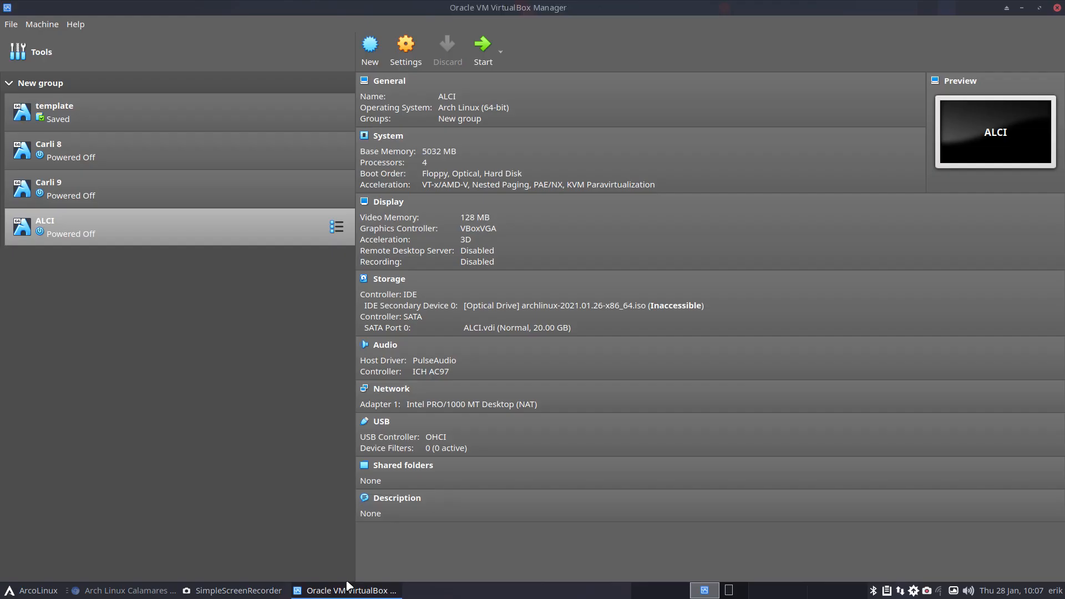
pyautogui.click(604, 305)
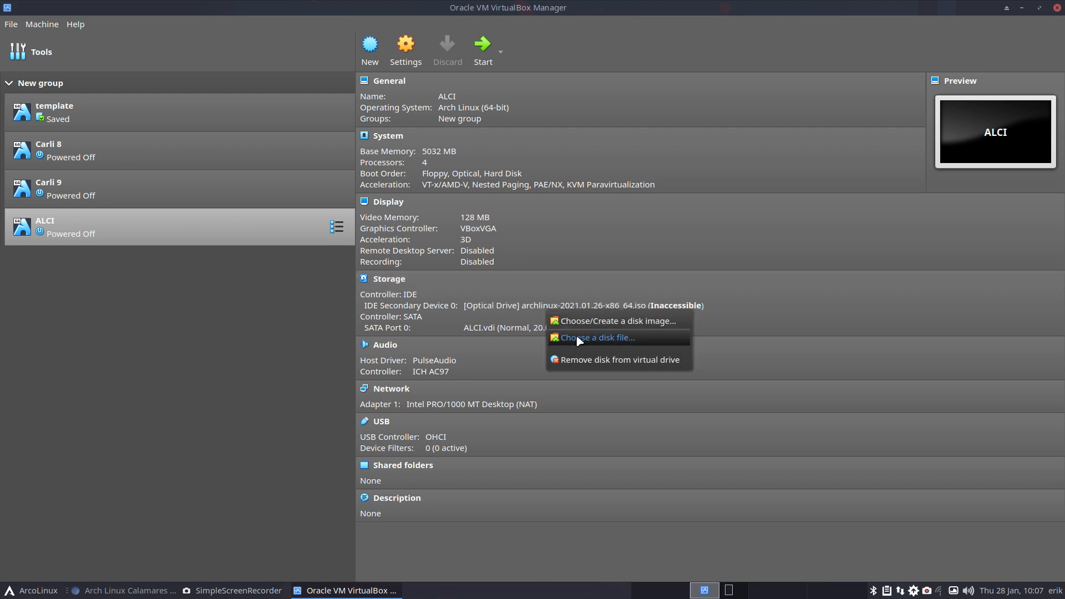
pyautogui.click(597, 338)
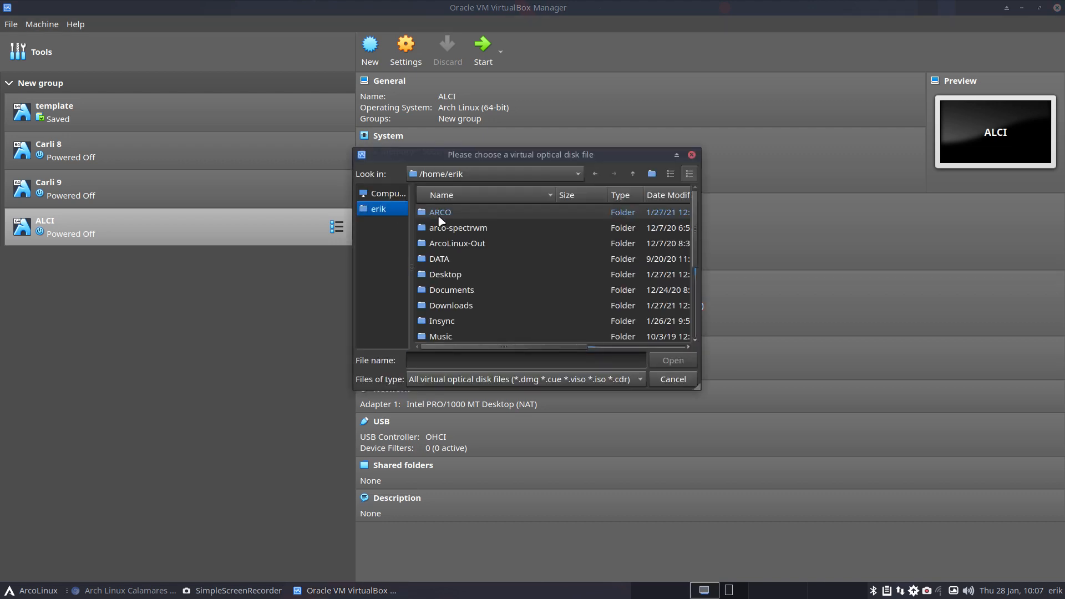
# - Mount archlinux-2021.01.28-x86_64.iso from ARCO/alci-iso/out in the optical drive
pyautogui.doubleClick(439, 212)
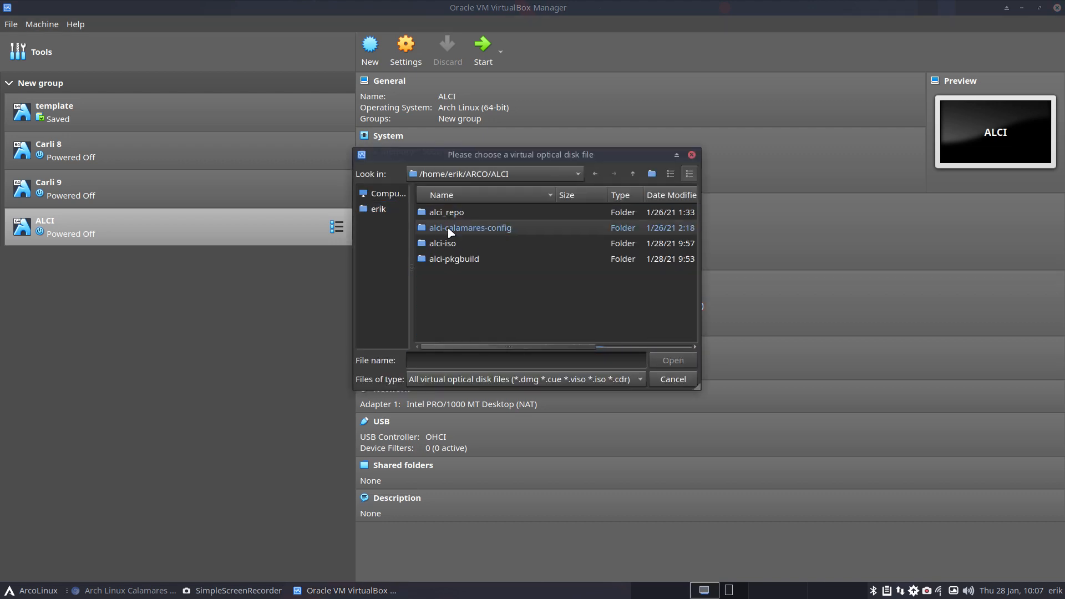
pyautogui.doubleClick(441, 244)
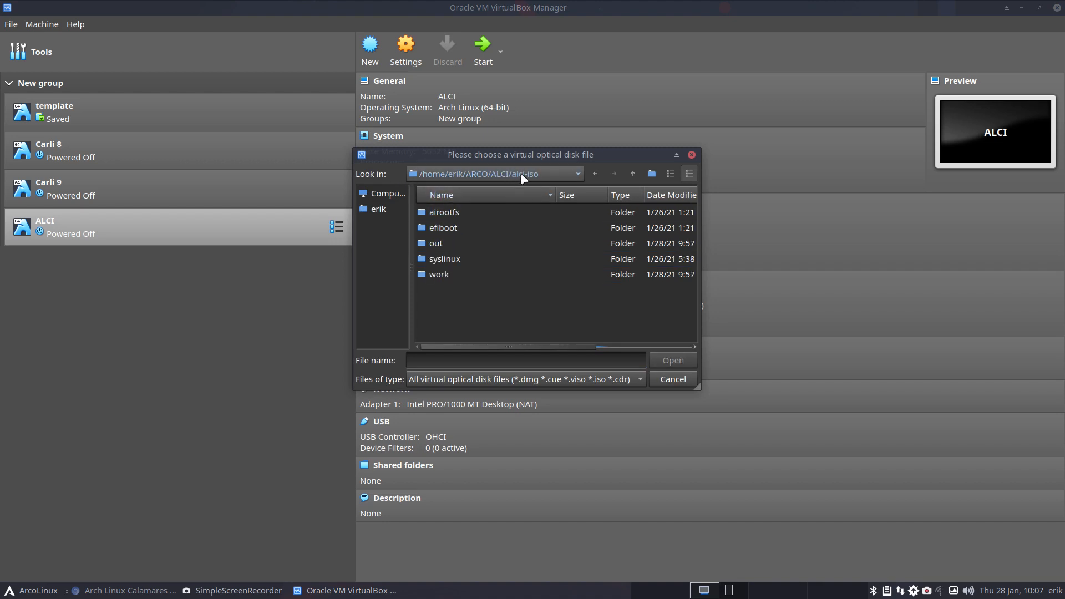
pyautogui.doubleClick(436, 243)
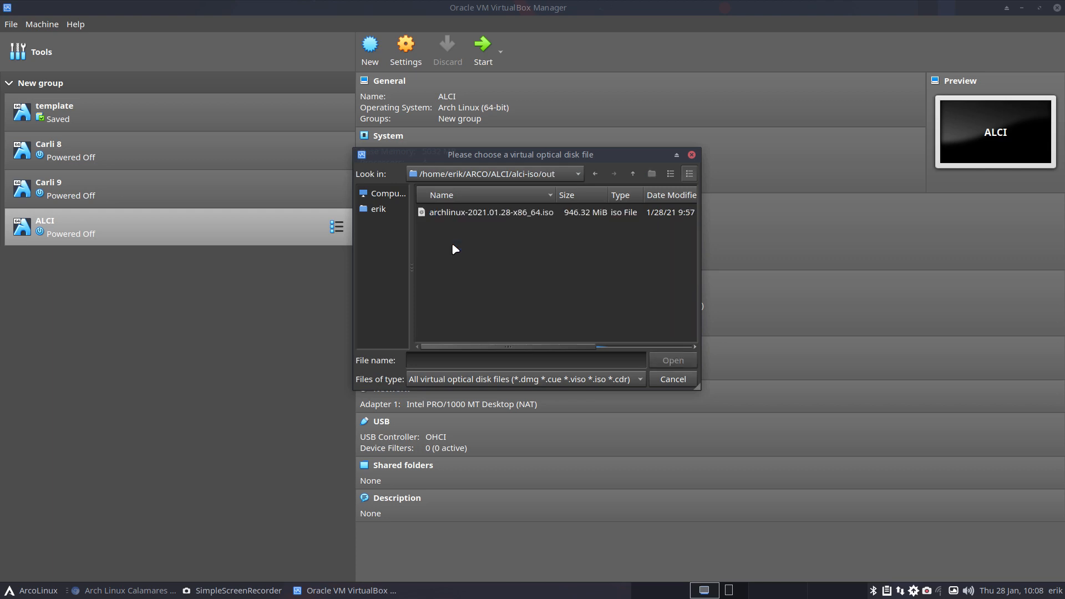
pyautogui.click(490, 212)
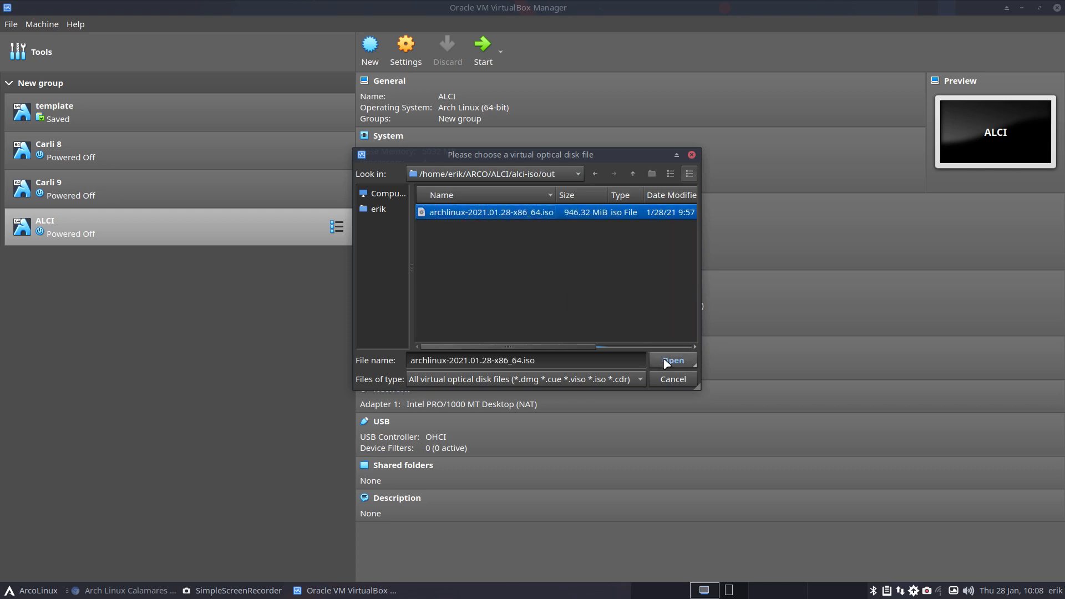
pyautogui.click(673, 360)
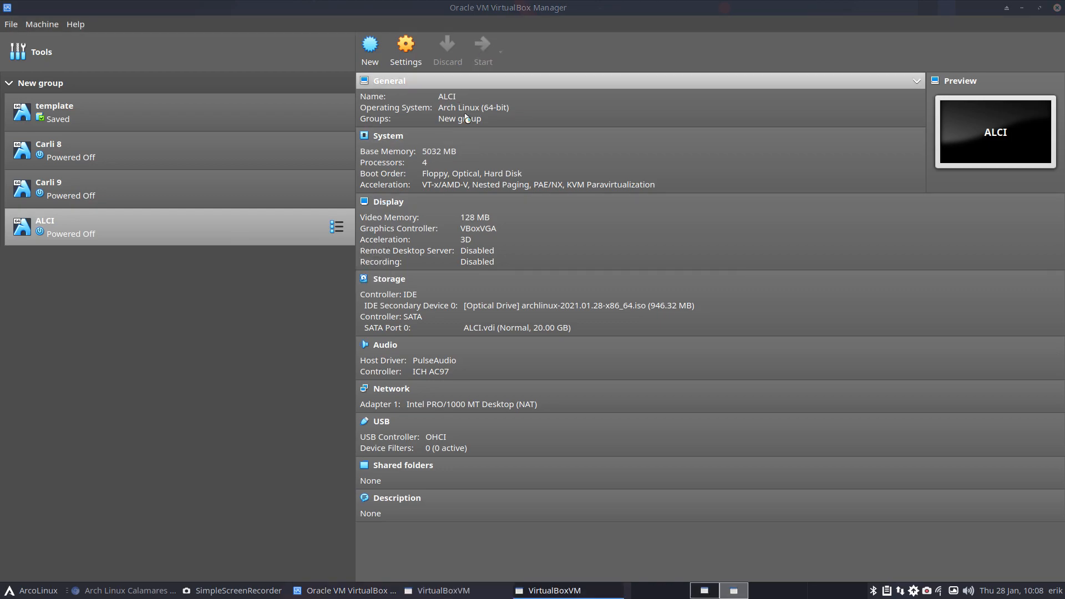
# - Start the VM and boot the Arch Linux entry from GRUB into the live system
pyautogui.click(484, 50)
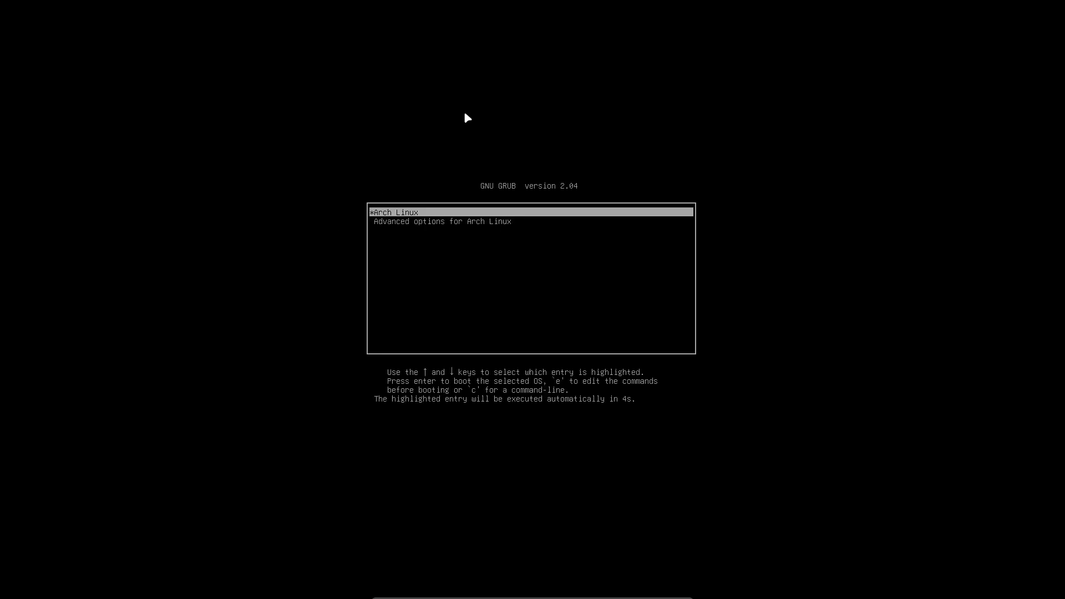
pyautogui.press('Down')
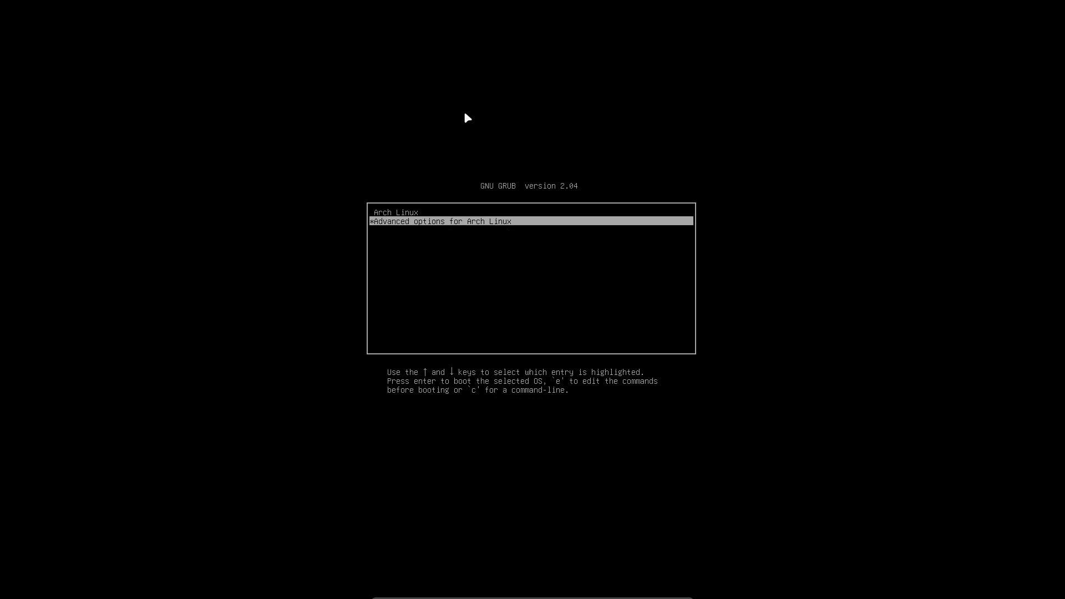
pyautogui.press('enter')
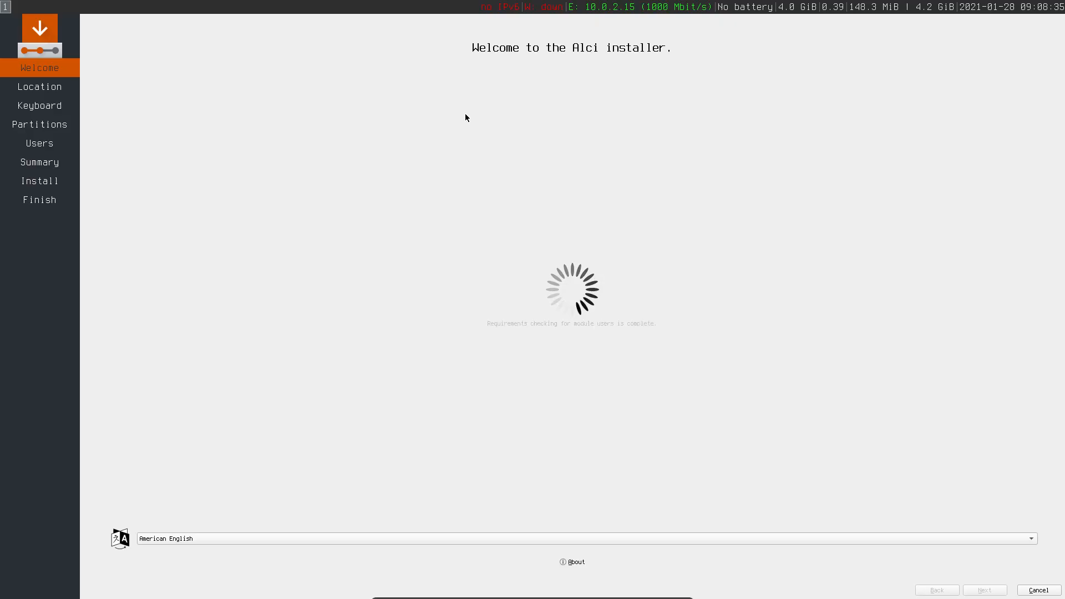
pyautogui.moveTo(639, 339)
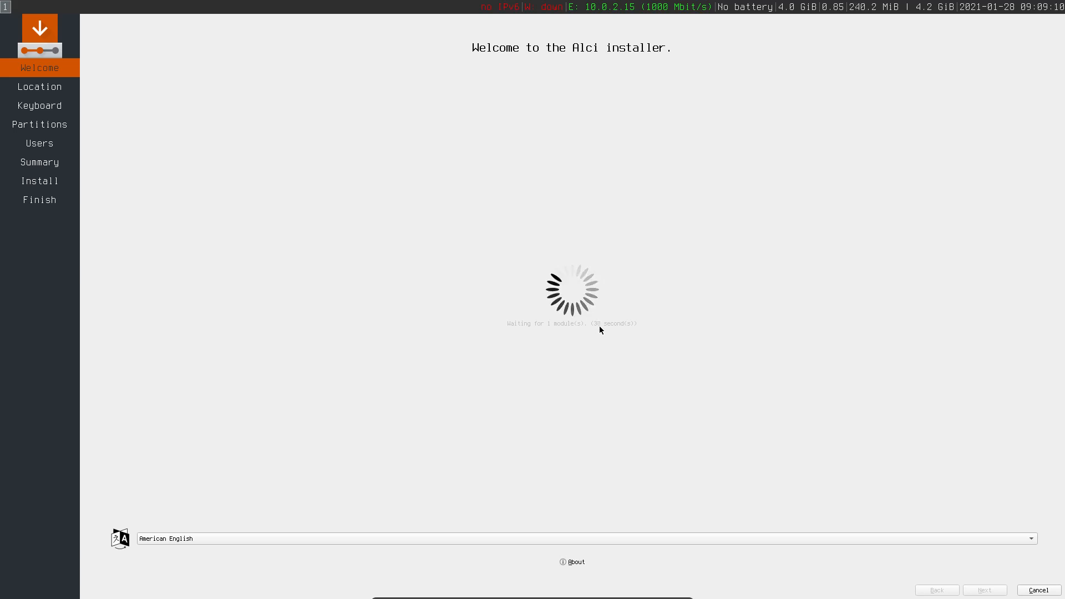
pyautogui.moveTo(572, 368)
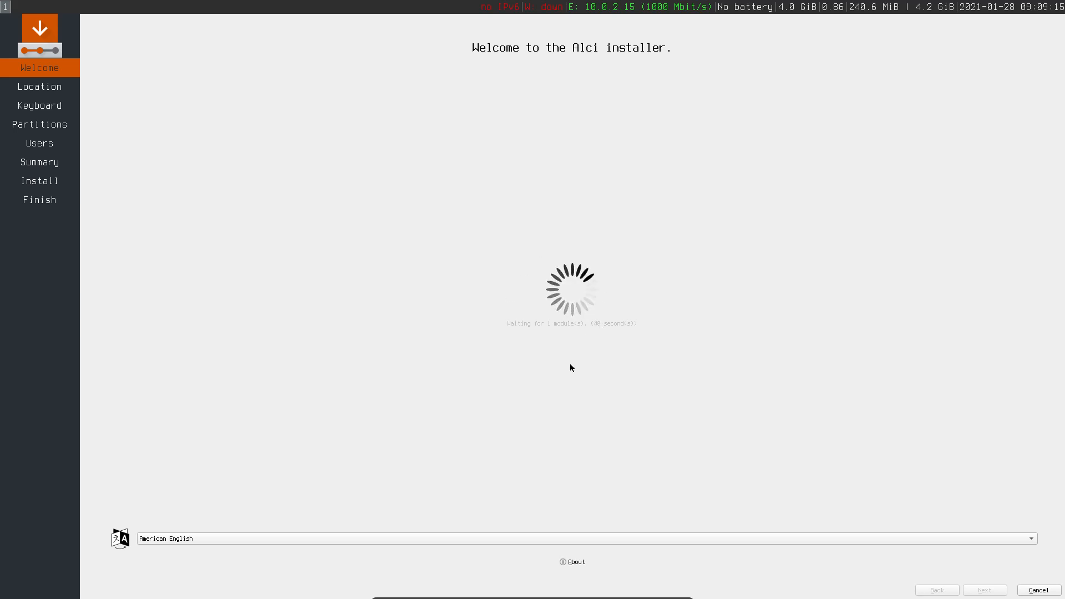
pyautogui.moveTo(552, 375)
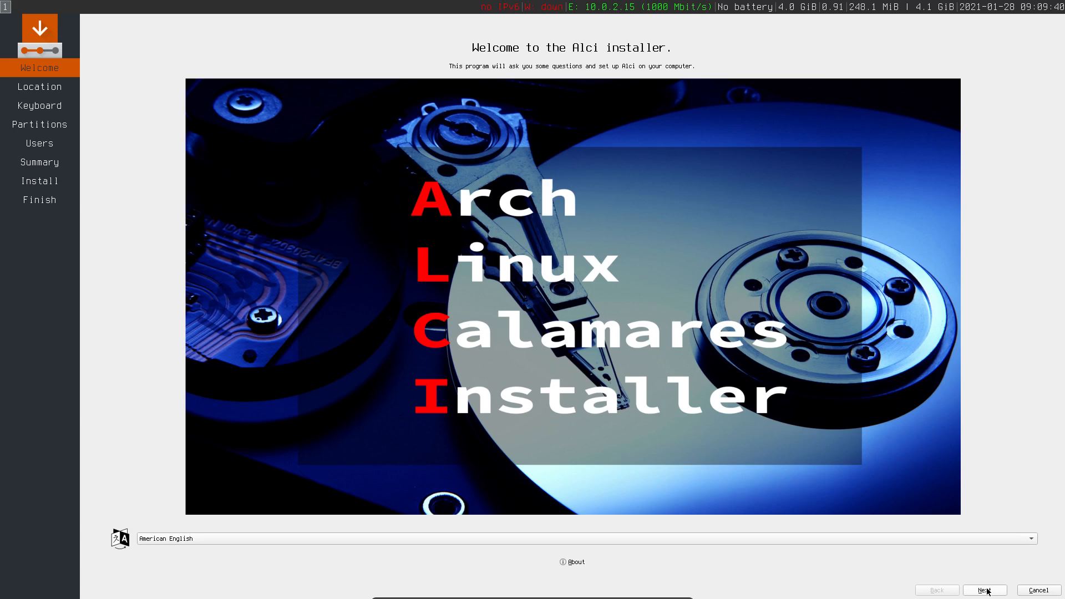
# - Accept the Brussels location and English (US) keyboard and reach the Partitions step
pyautogui.click(985, 591)
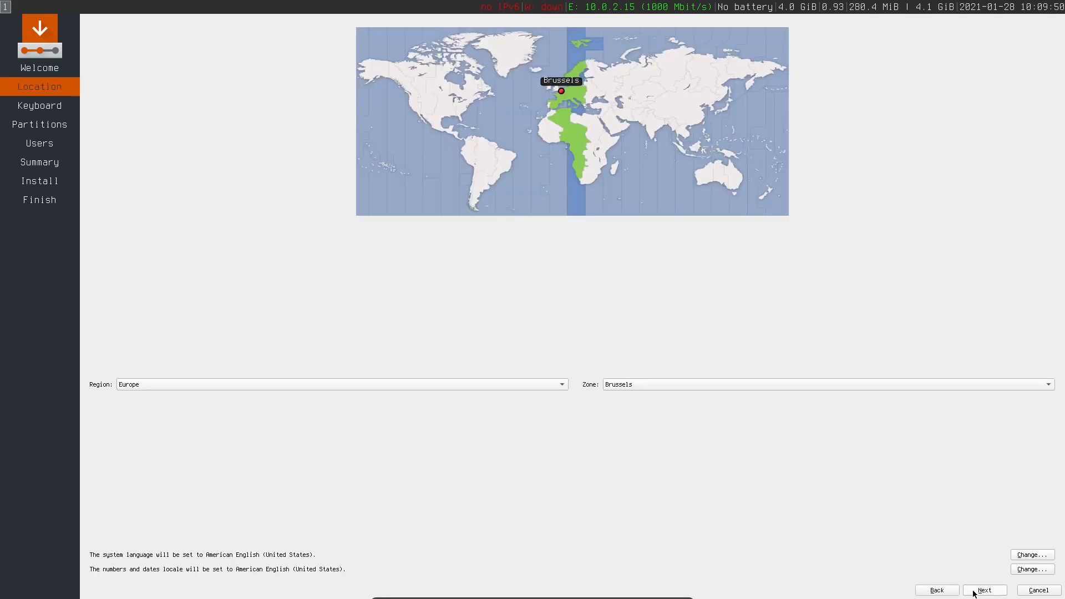
pyautogui.moveTo(1052, 582)
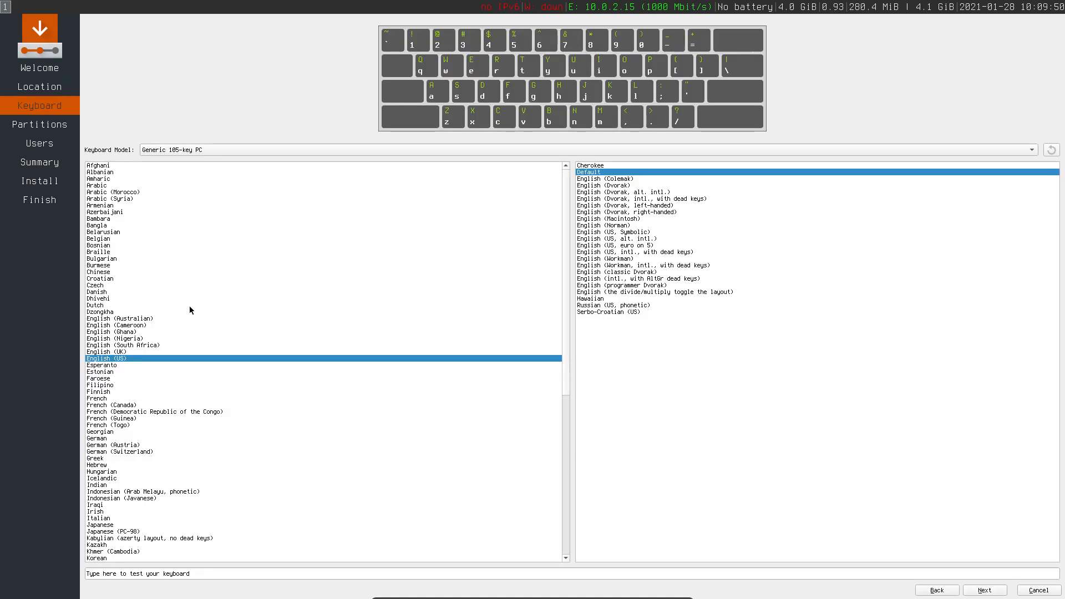
pyautogui.click(99, 239)
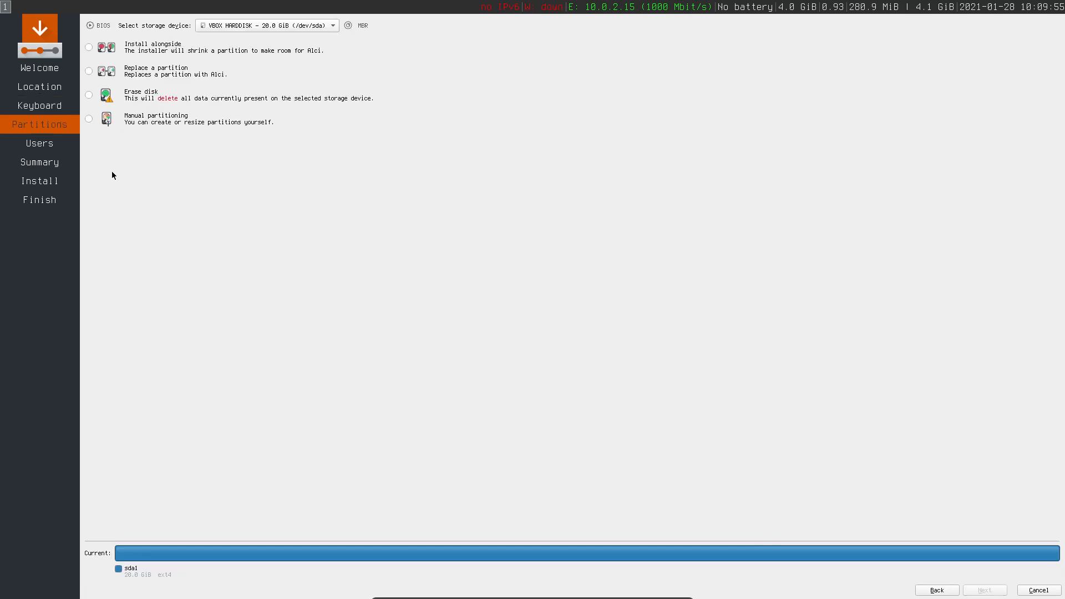
# - Choose Erase disk on the 20 GiB VBOX disk, leaving No Swap selected
pyautogui.click(89, 94)
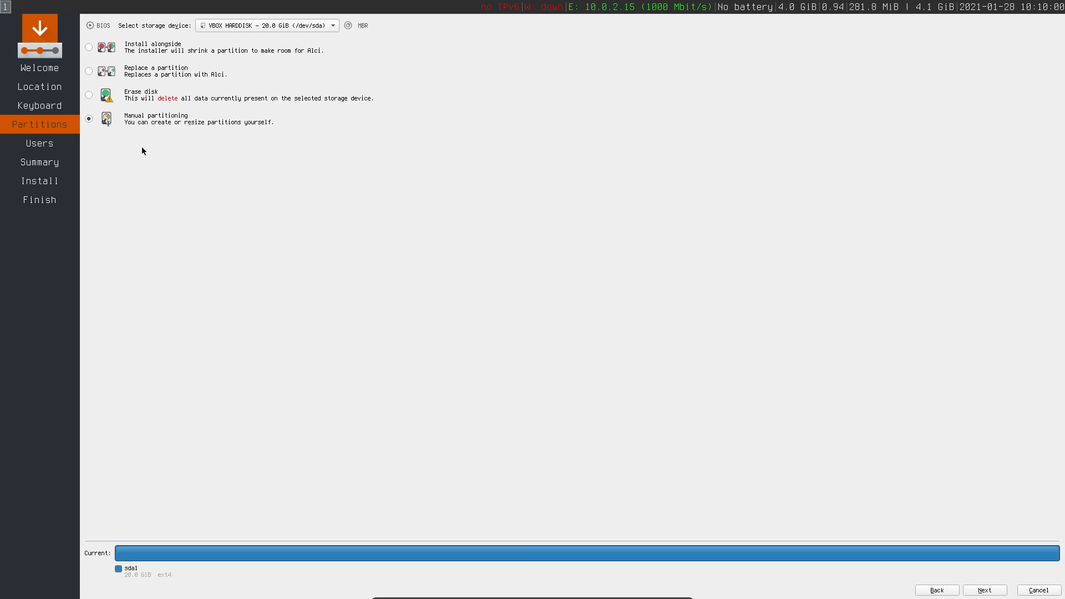
pyautogui.moveTo(619, 364)
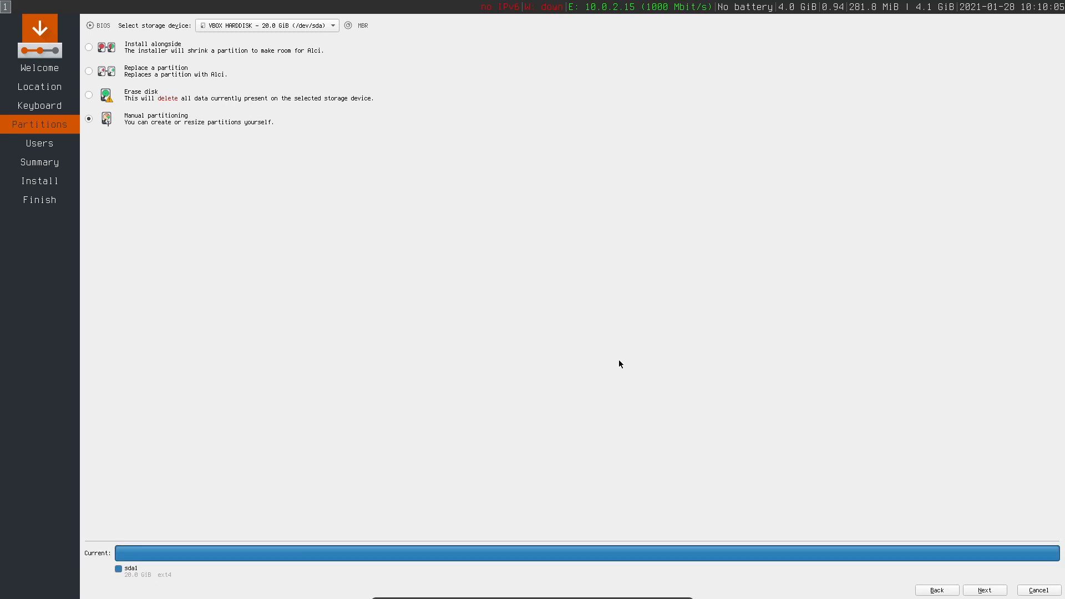
pyautogui.moveTo(988, 460)
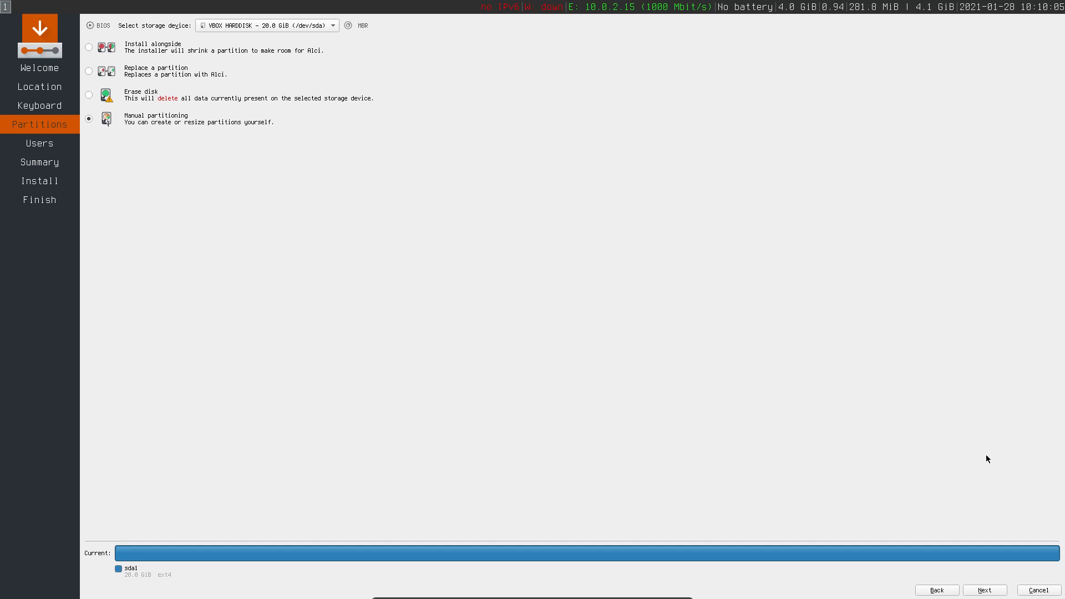
pyautogui.moveTo(390, 282)
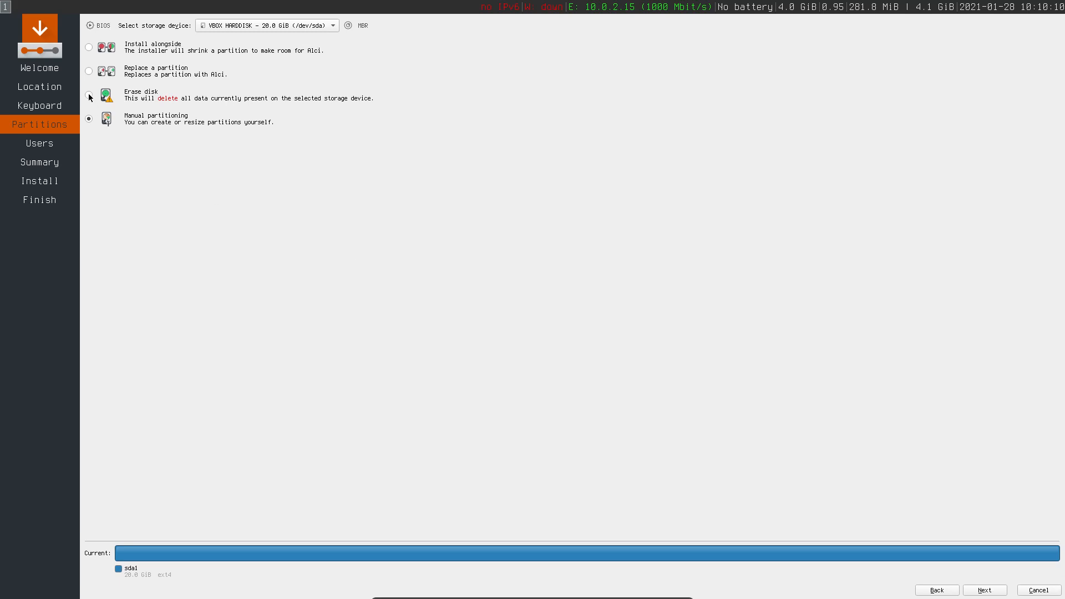
pyautogui.click(89, 96)
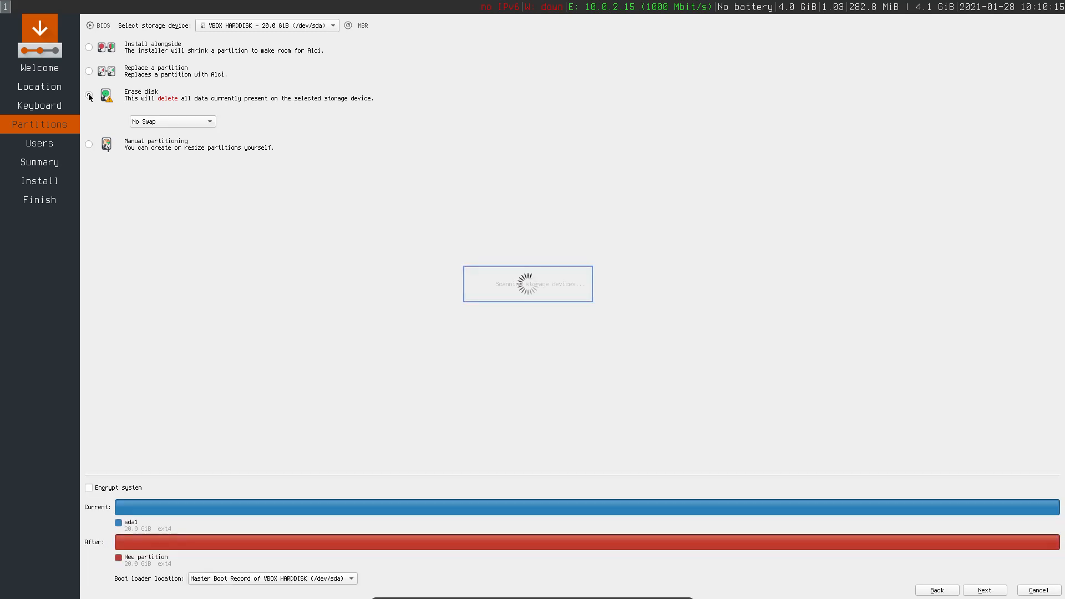
pyautogui.click(88, 95)
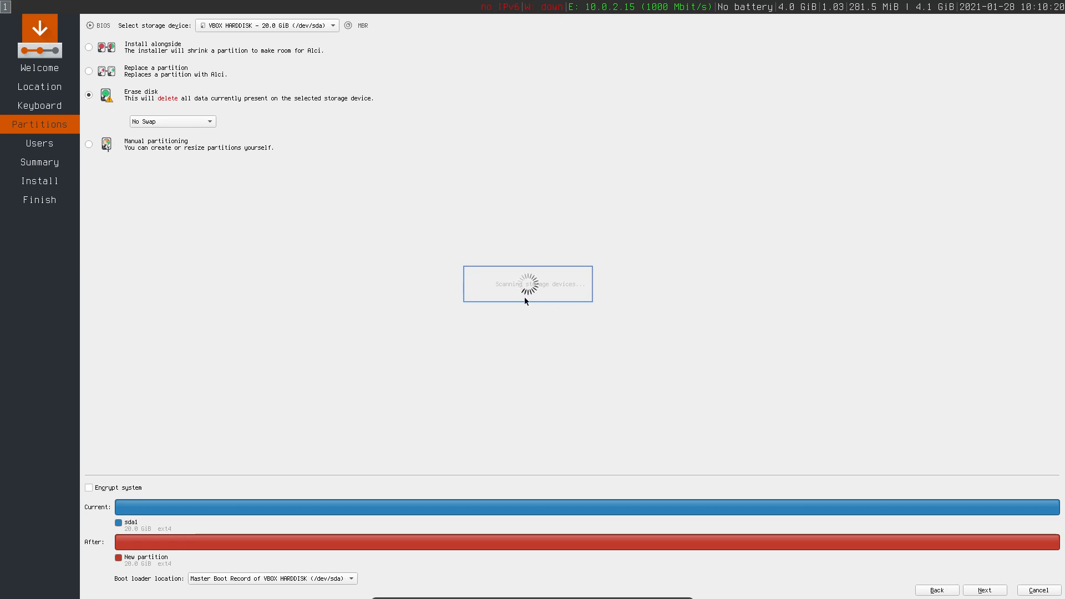
pyautogui.moveTo(538, 296)
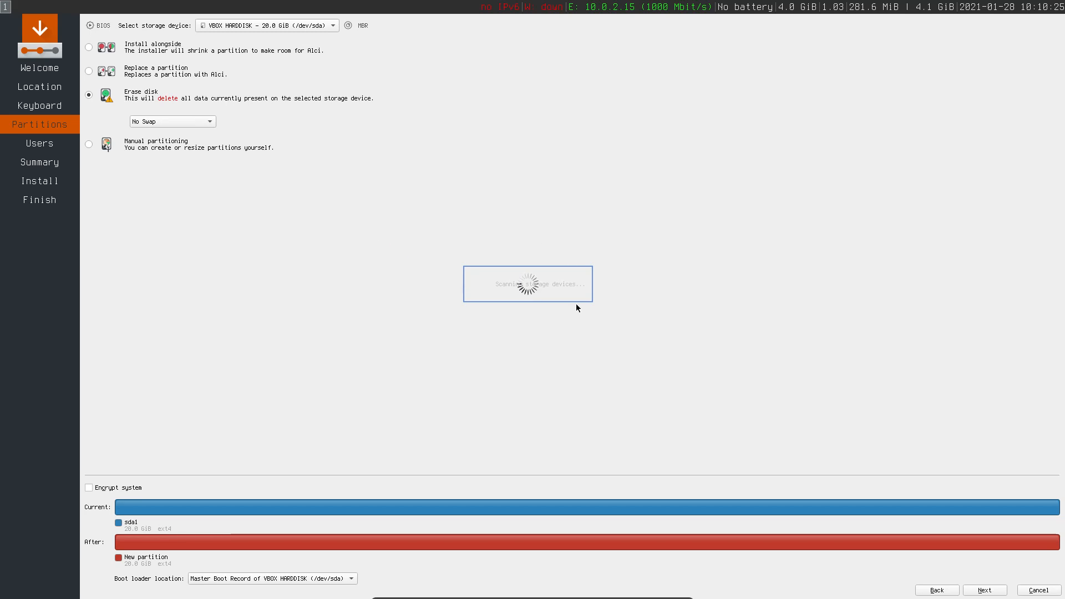
pyautogui.moveTo(515, 311)
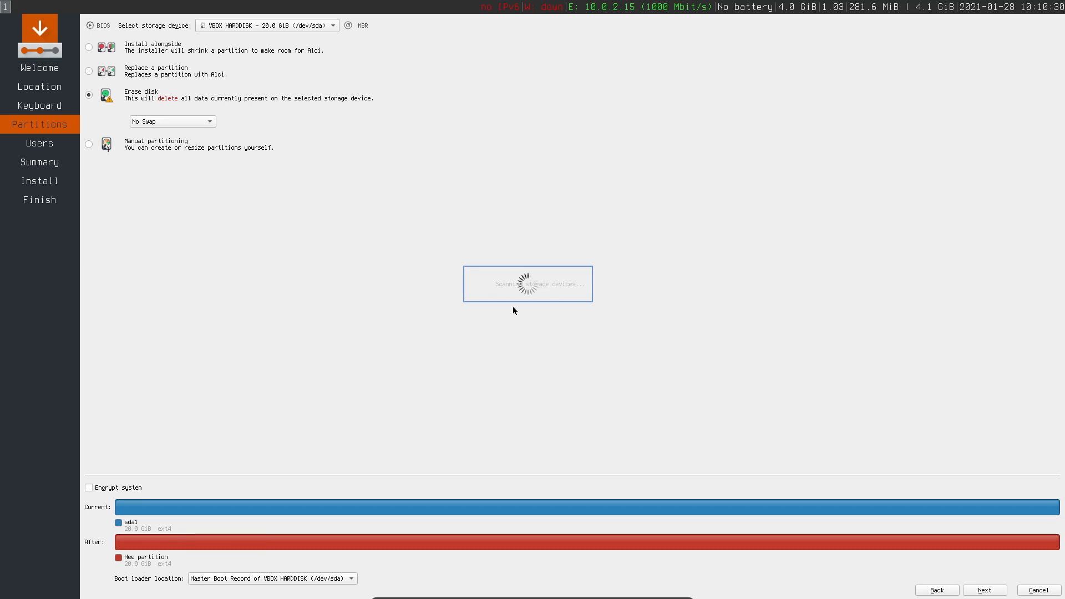
pyautogui.moveTo(504, 291)
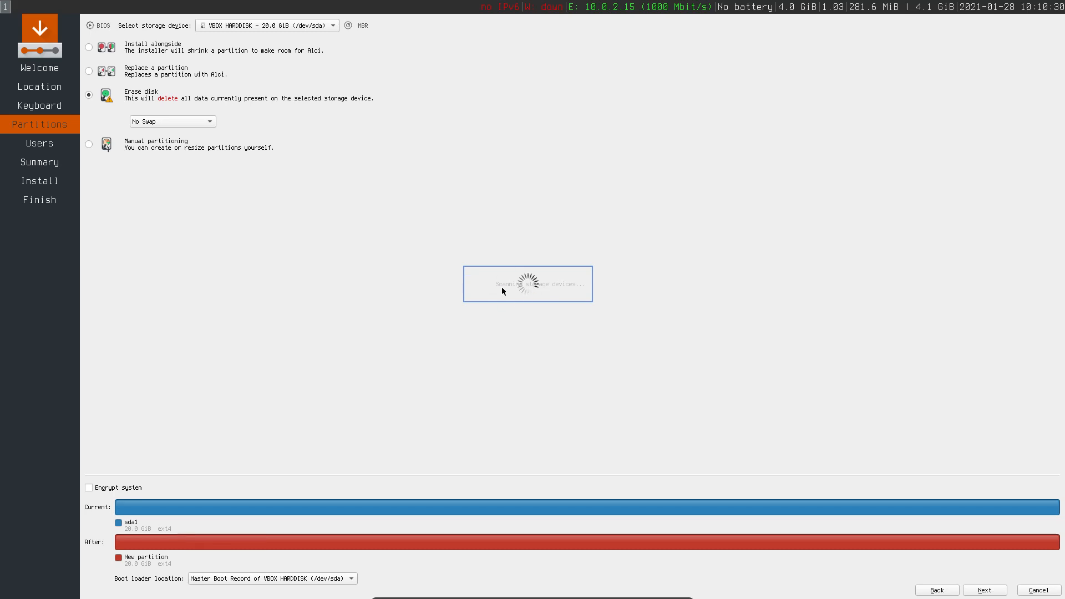
pyautogui.moveTo(570, 288)
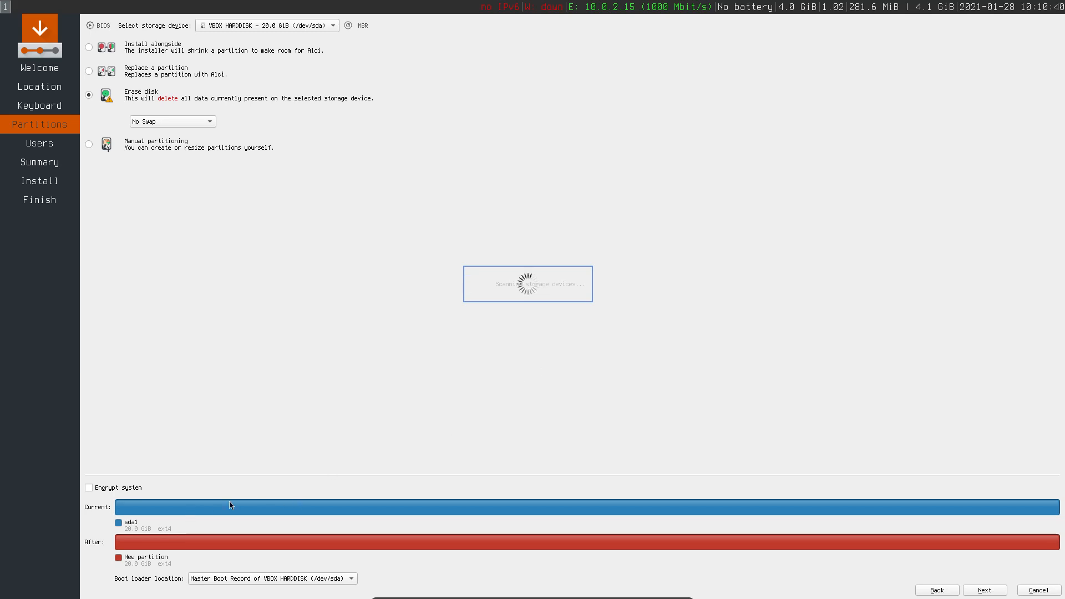
pyautogui.moveTo(462, 335)
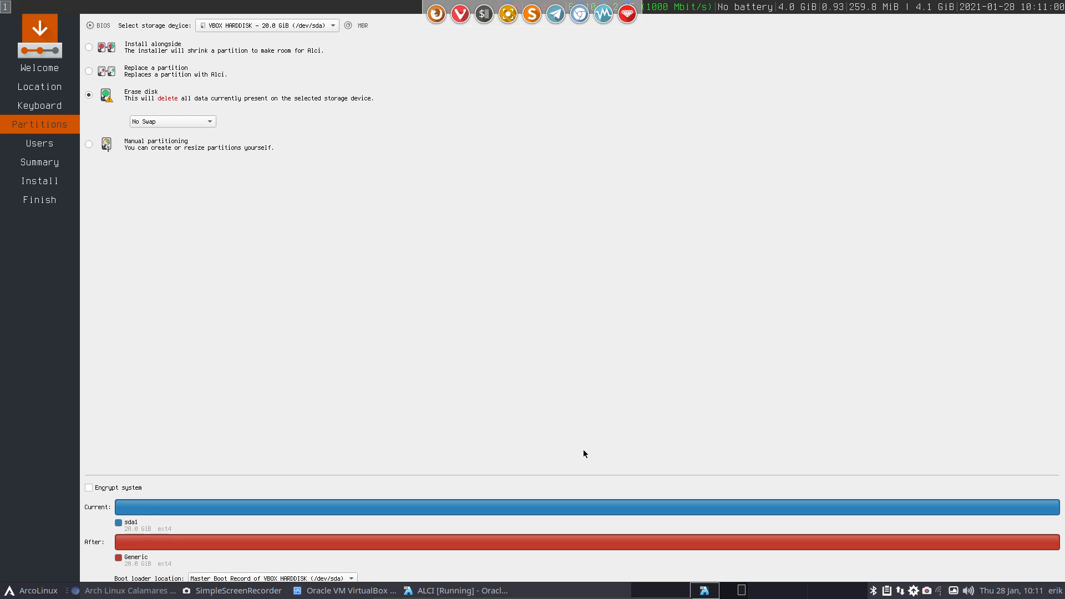
pyautogui.moveTo(664, 504)
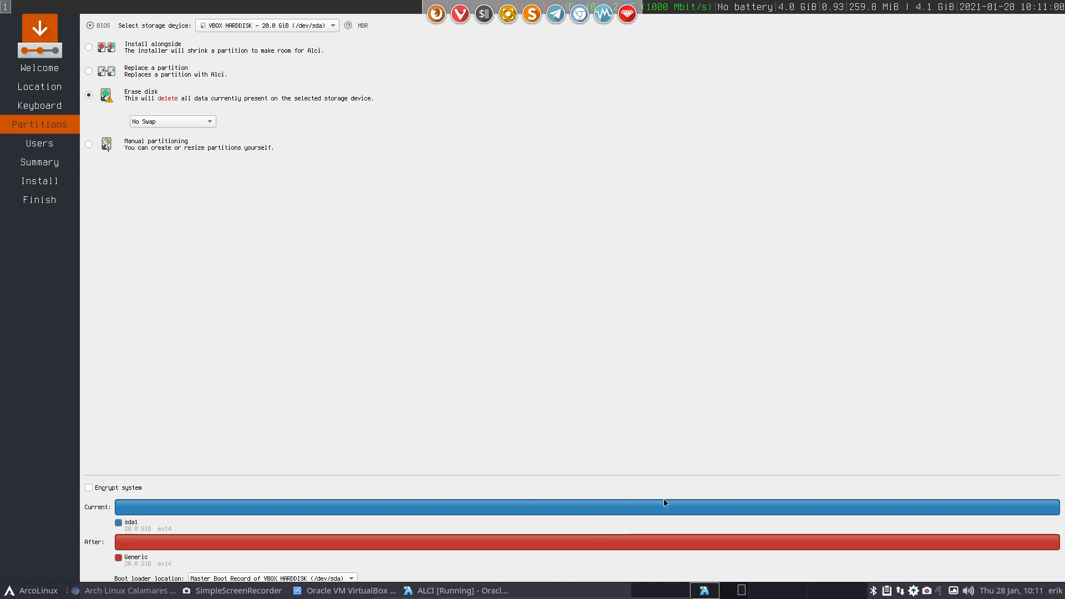
pyautogui.moveTo(713, 500)
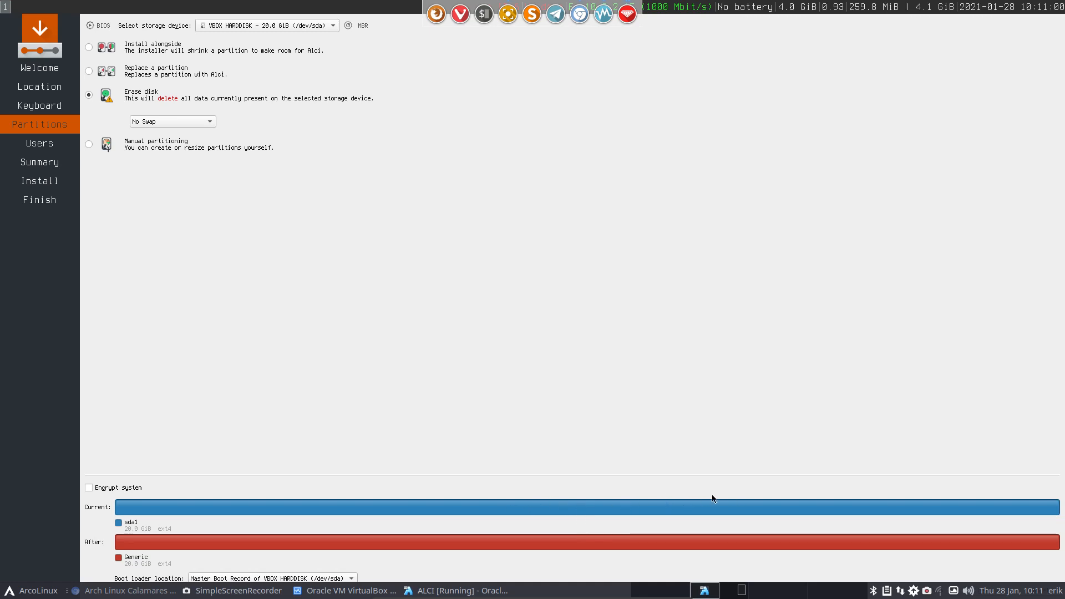
pyautogui.moveTo(984, 380)
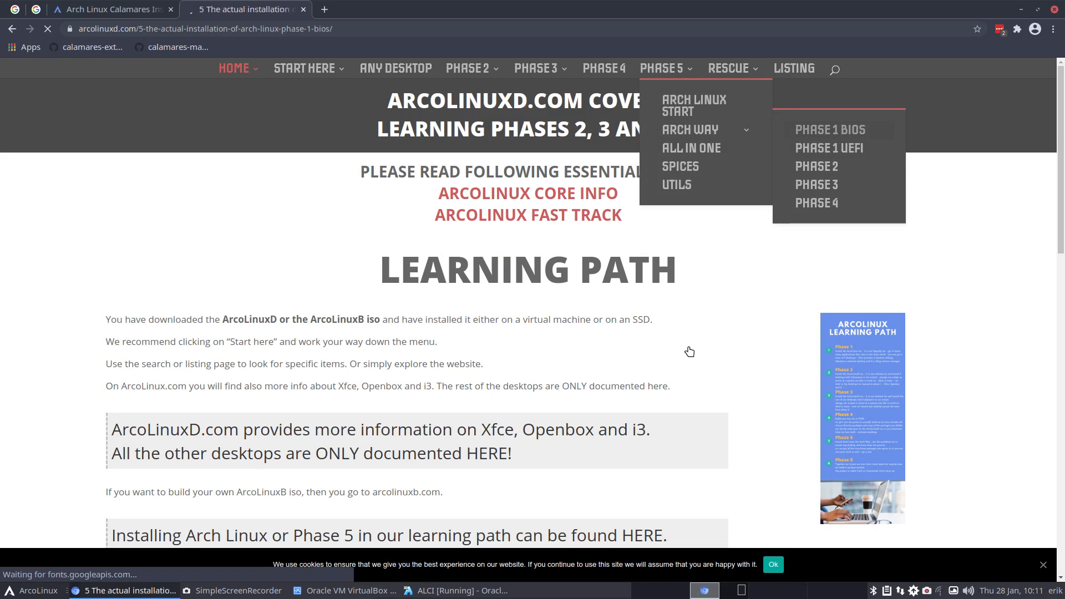
# - Open the ArcoLinuxD Phase 1 BIOS guide and scroll to the wipefs -a /dev/sda command
pyautogui.click(830, 130)
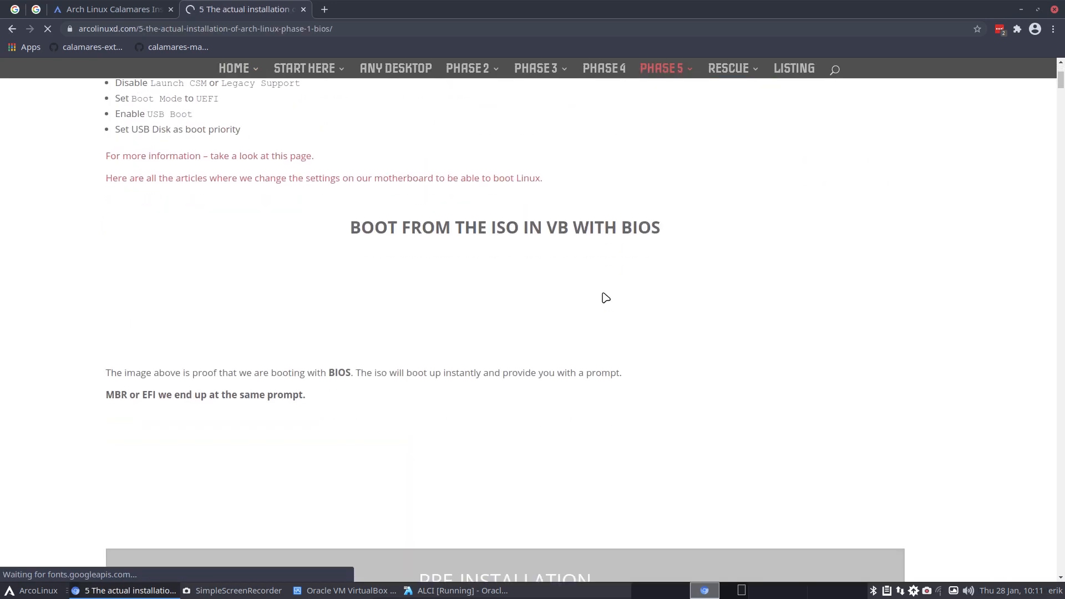
pyautogui.scroll(-3)
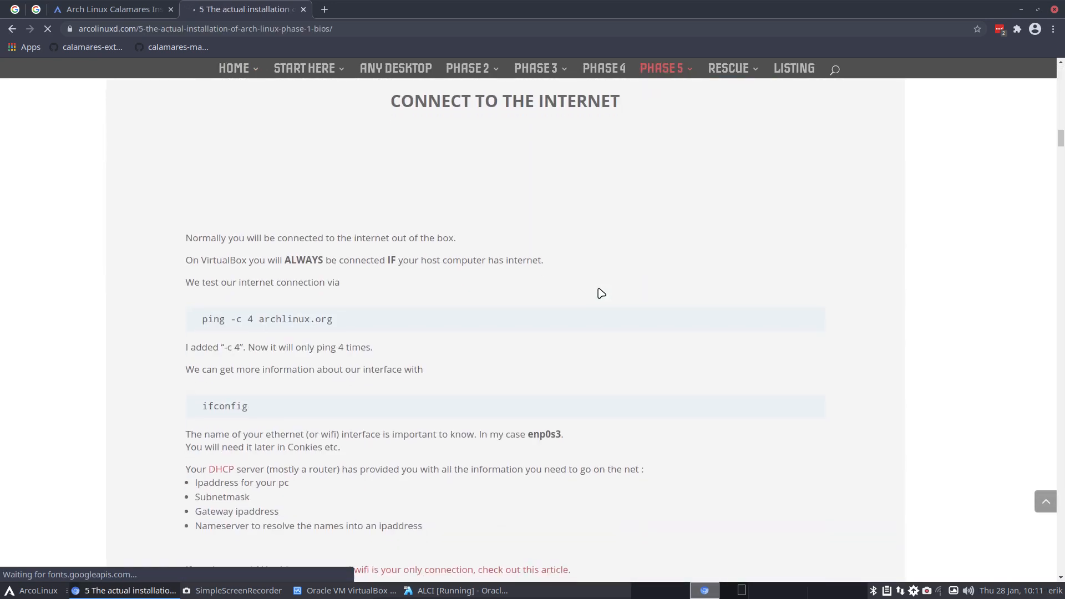
pyautogui.scroll(-3)
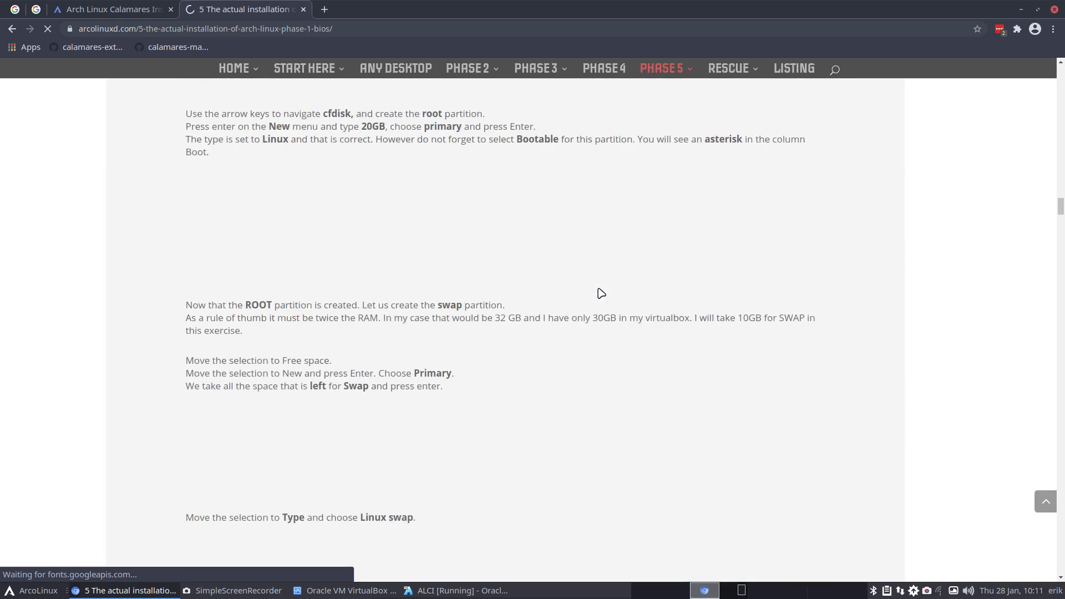
pyautogui.scroll(-3)
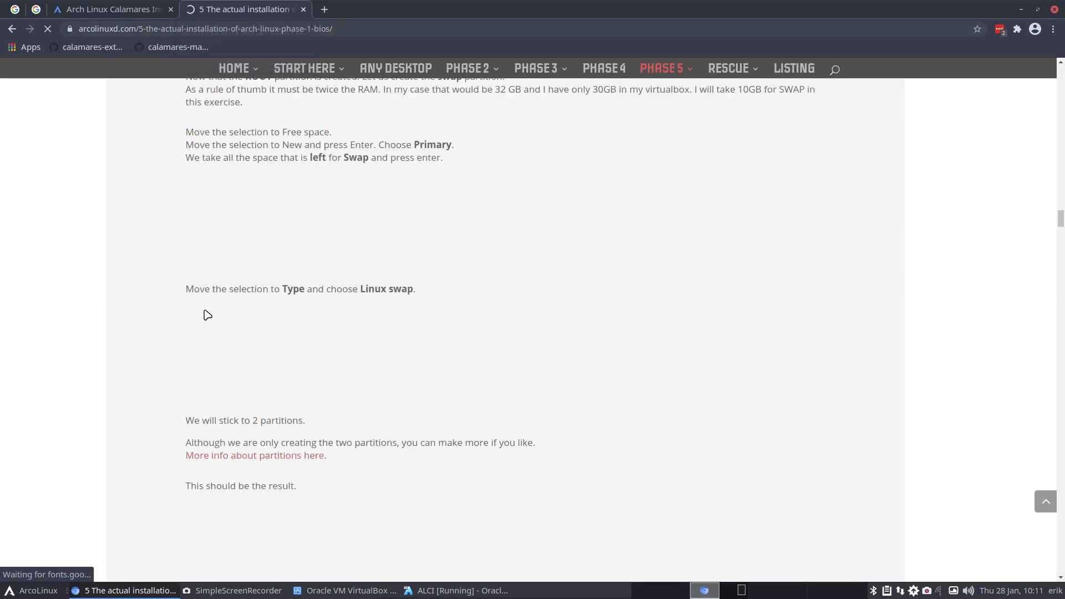
pyautogui.scroll(3)
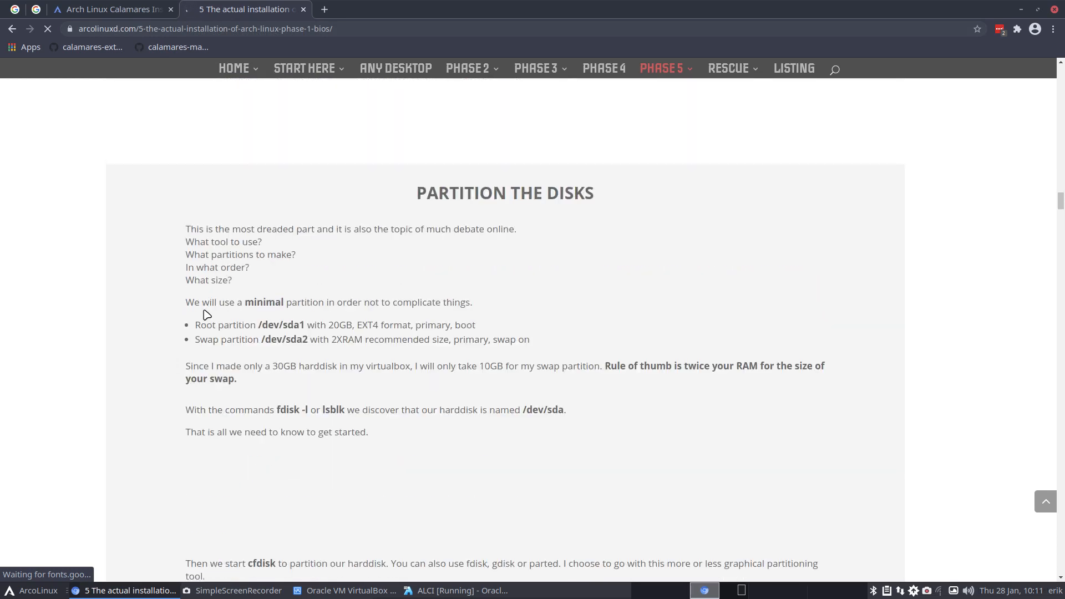
pyautogui.scroll(-3)
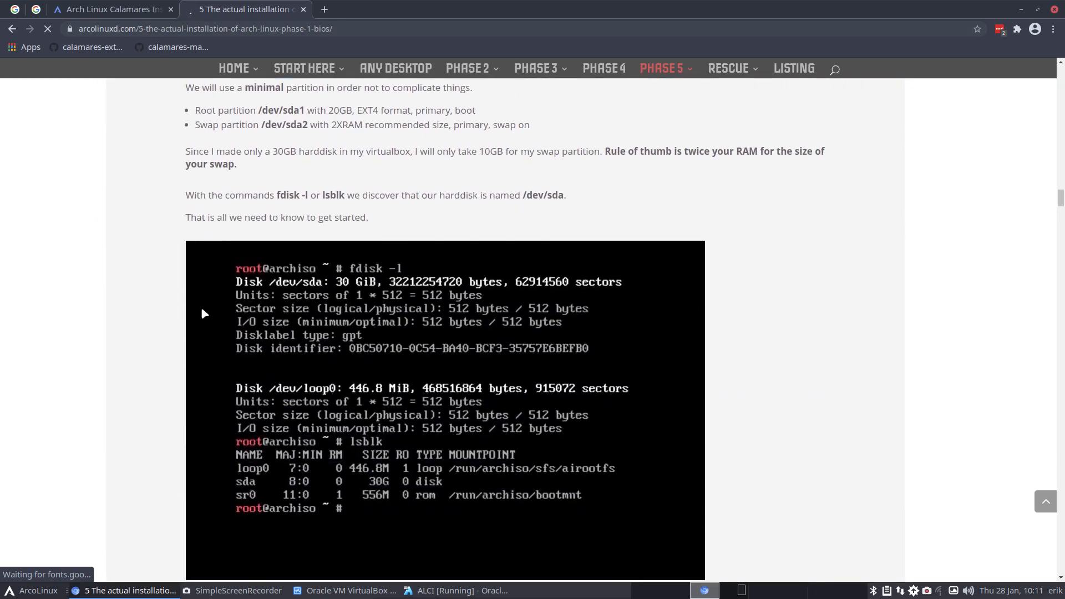
pyautogui.scroll(-3)
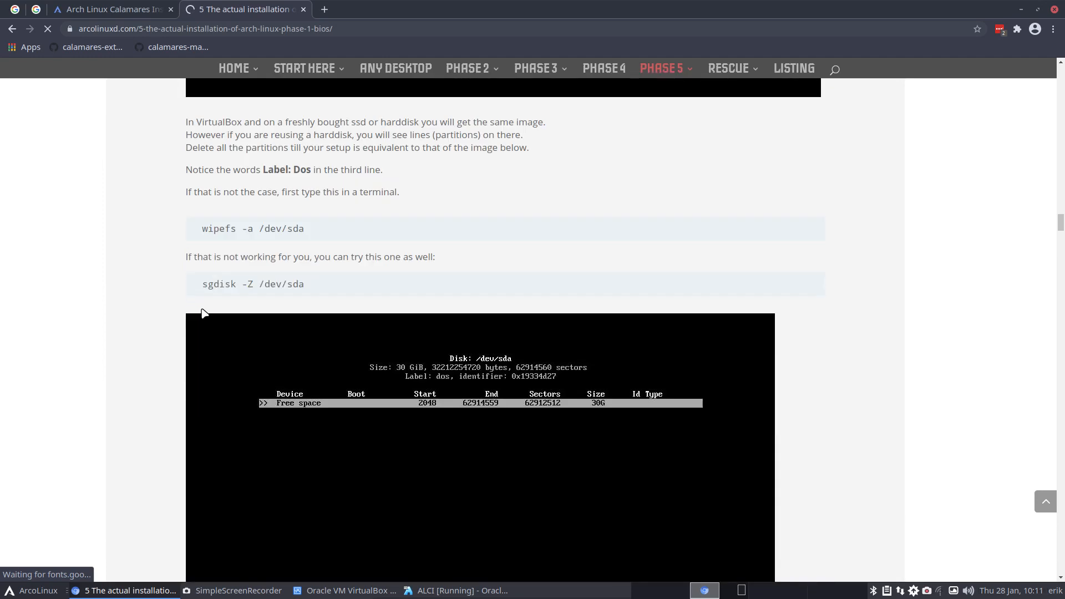
pyautogui.scroll(-3)
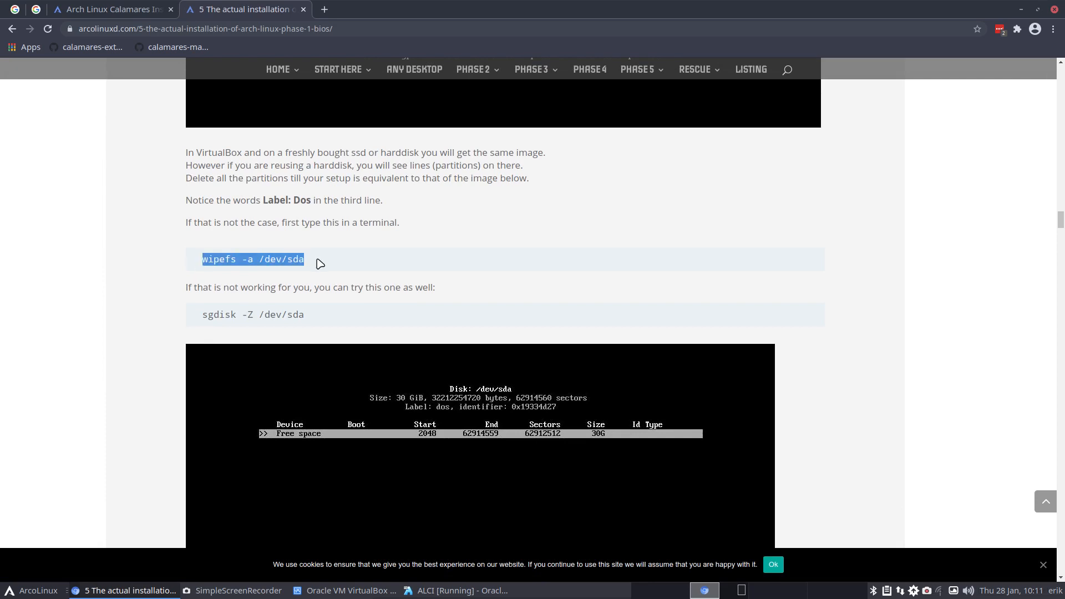
pyautogui.moveTo(329, 597)
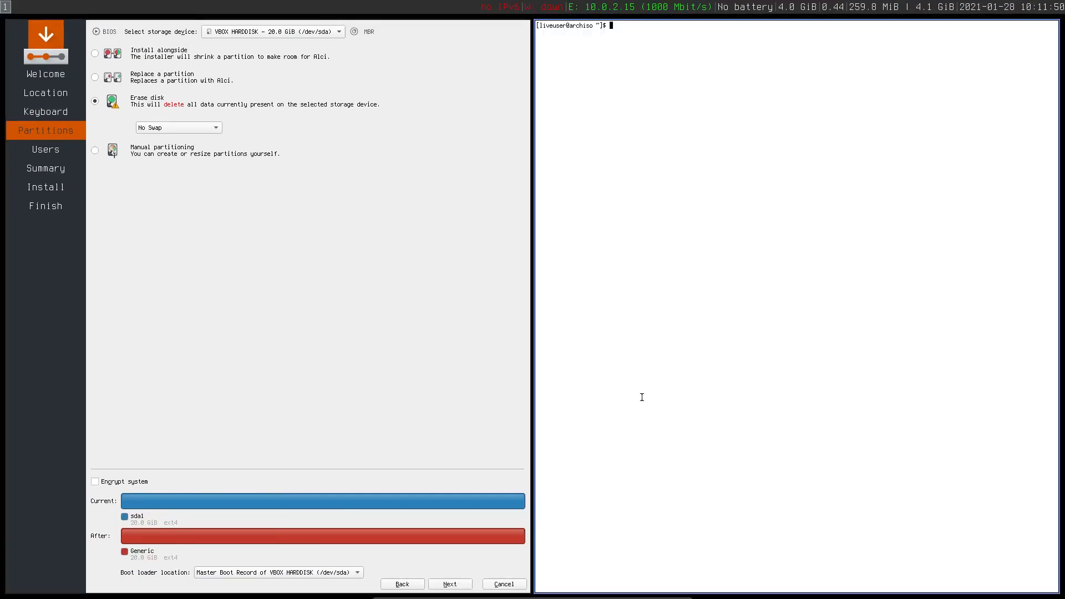
# - Run sudo wipefs -a /dev/sda to wipe the disk's partition signatures
pyautogui.write('sudo')
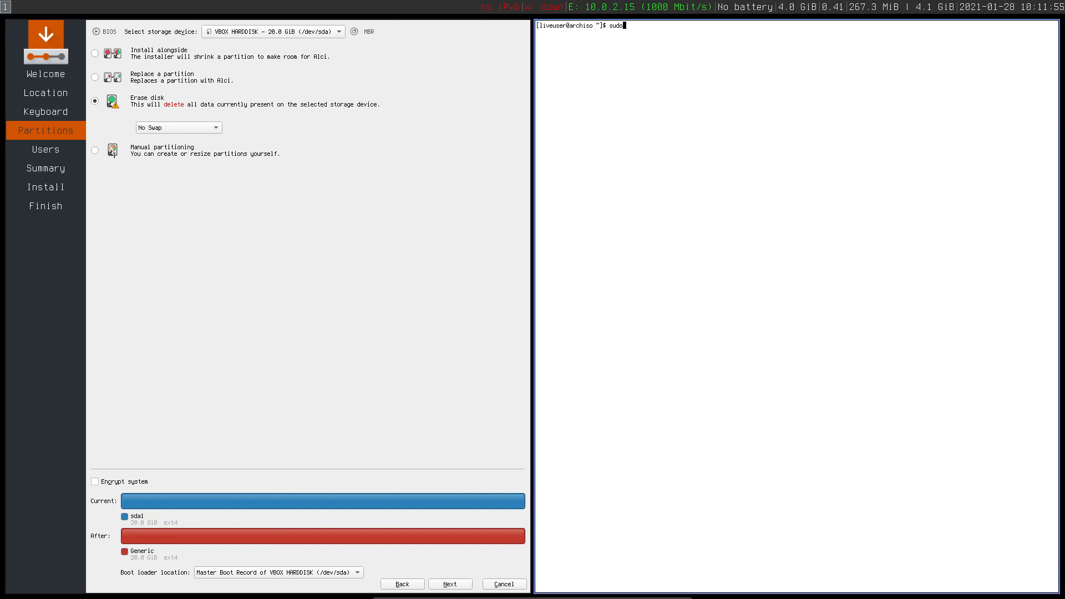
pyautogui.write('/defv')
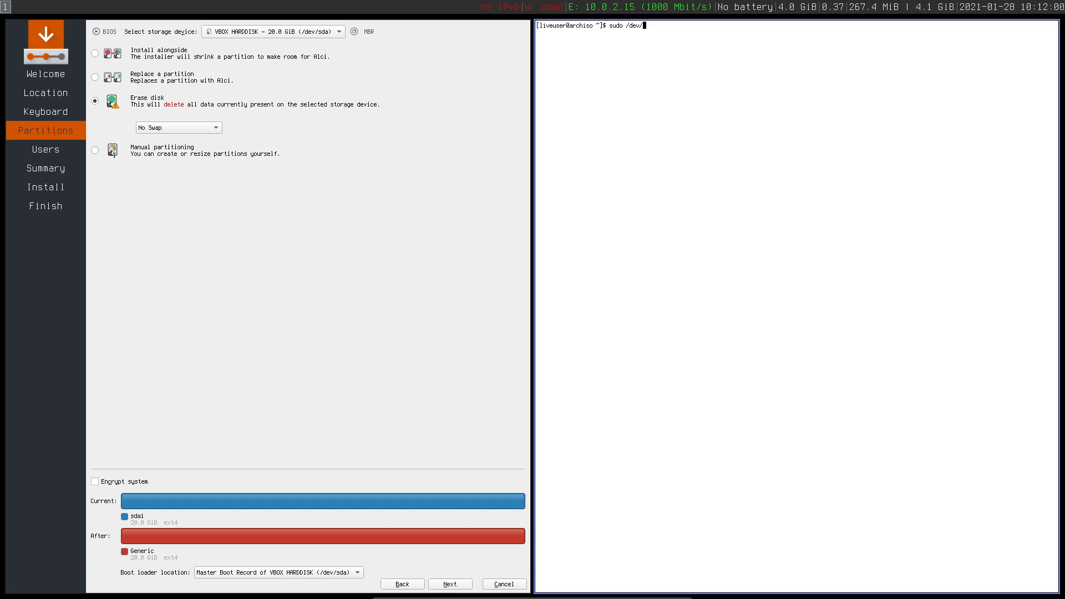
pyautogui.press('BackSpace')
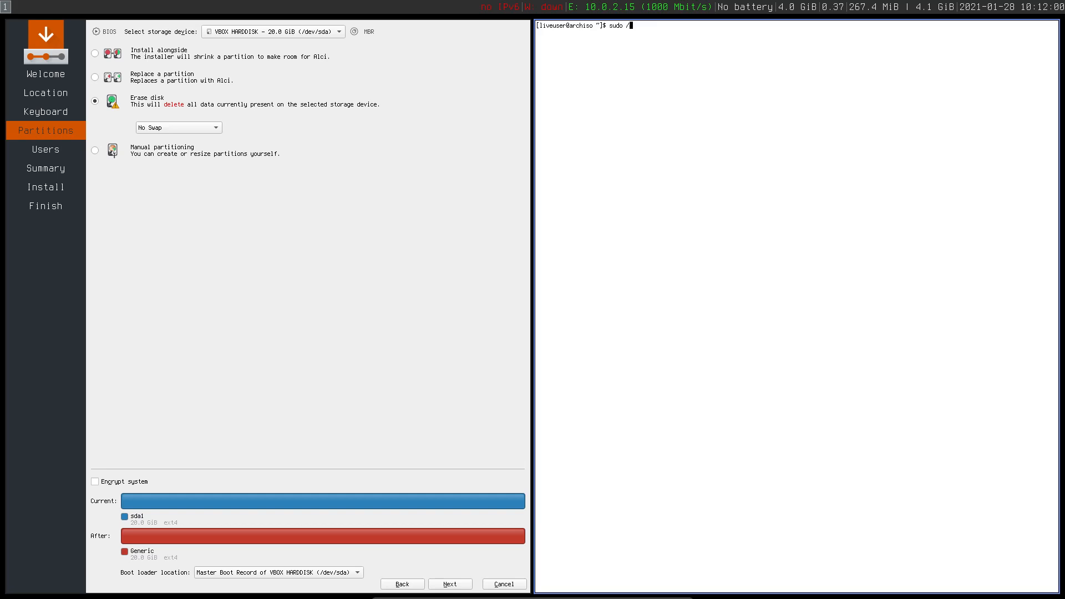
pyautogui.write('wip')
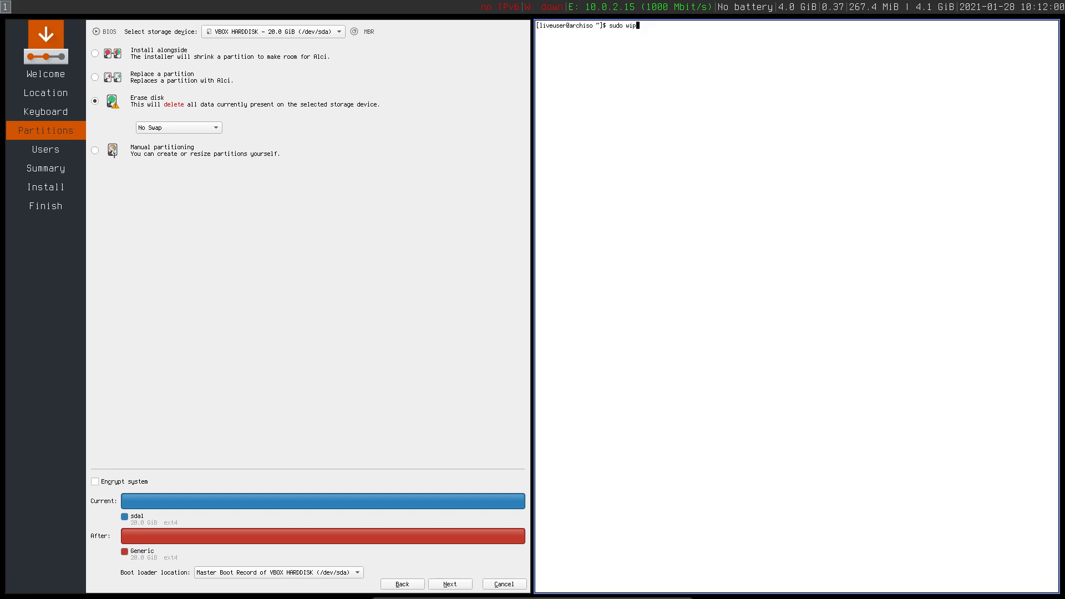
pyautogui.write('efs')
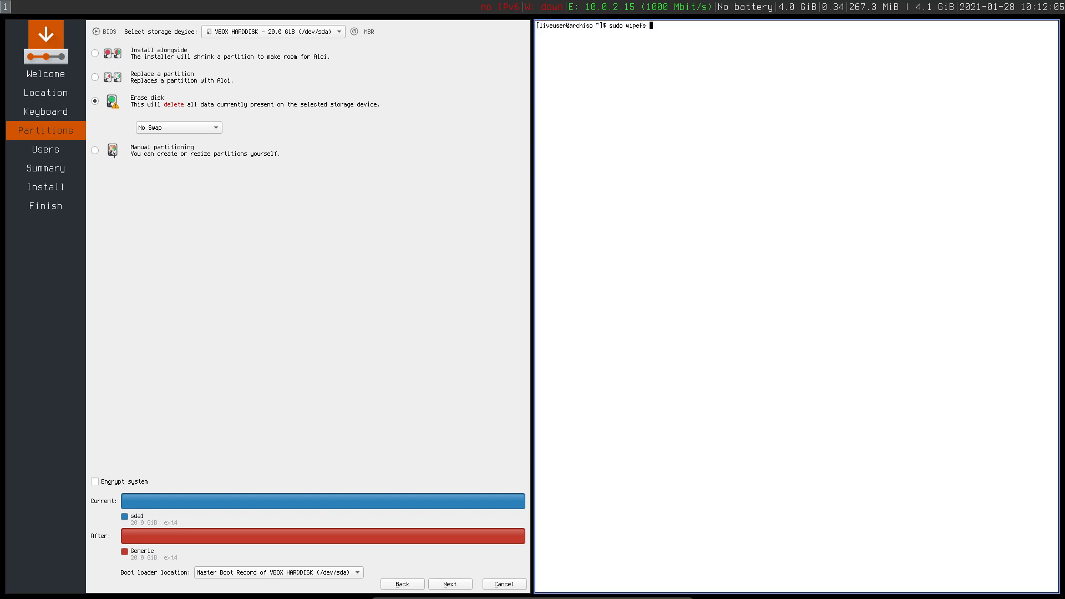
pyautogui.write('-a /dev/sda')
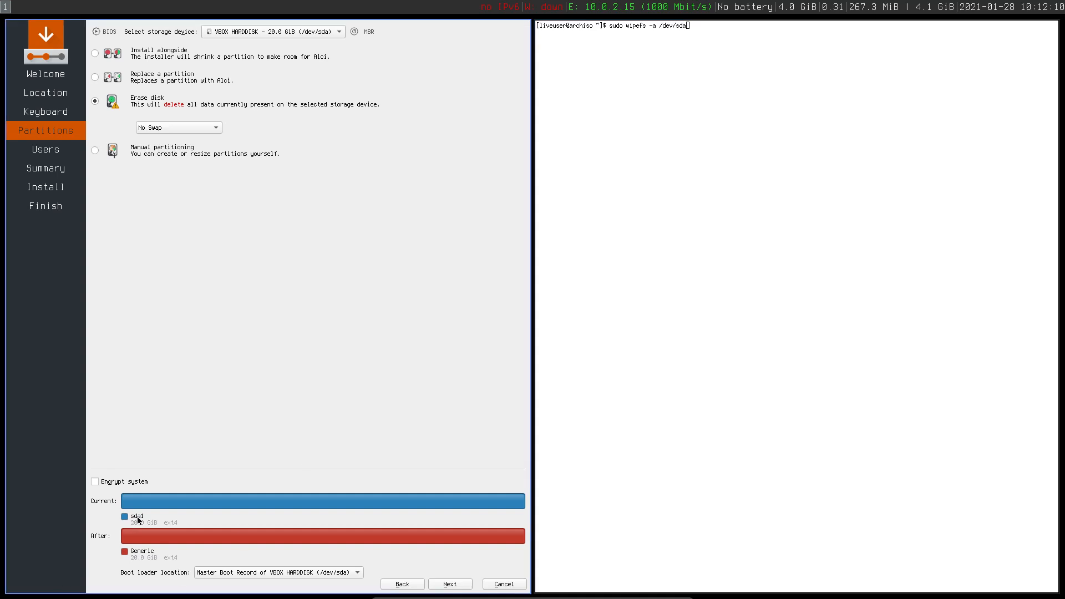
pyautogui.press('Return')
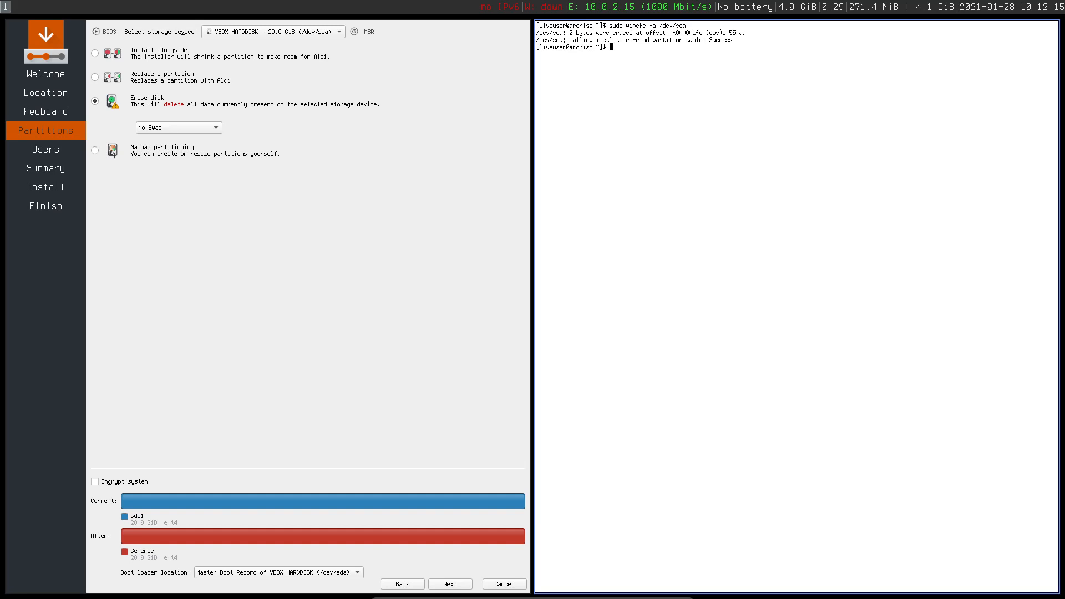
# - Run sgdisk -Z /dev/sda to destroy the GPT data structures
pyautogui.write('sudo wipefs -a /dev/sda')
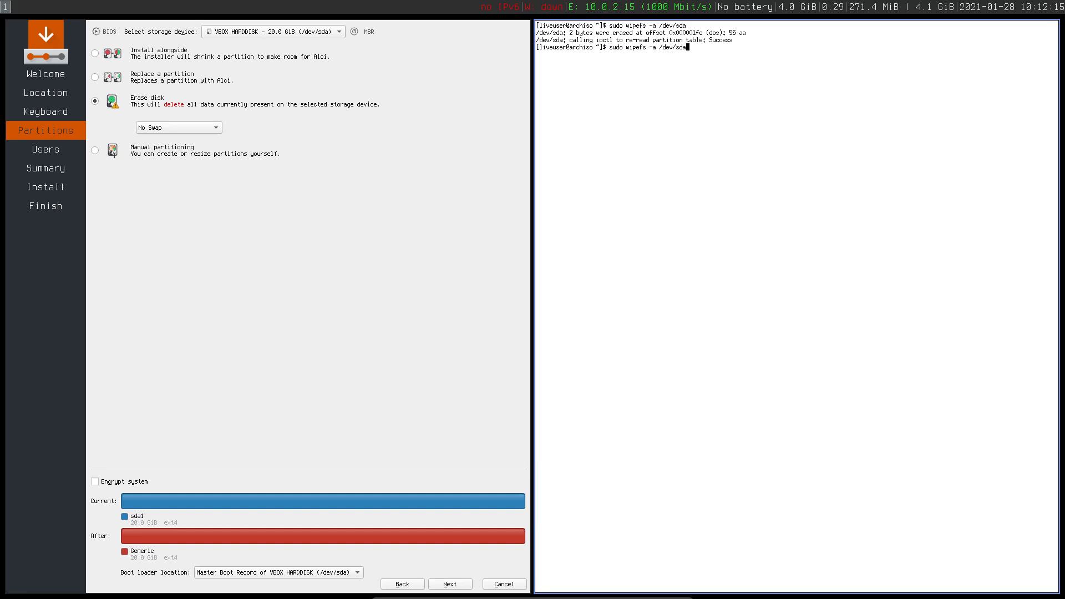
pyautogui.moveTo(620, 224)
pyautogui.write('sgdisk -Z')
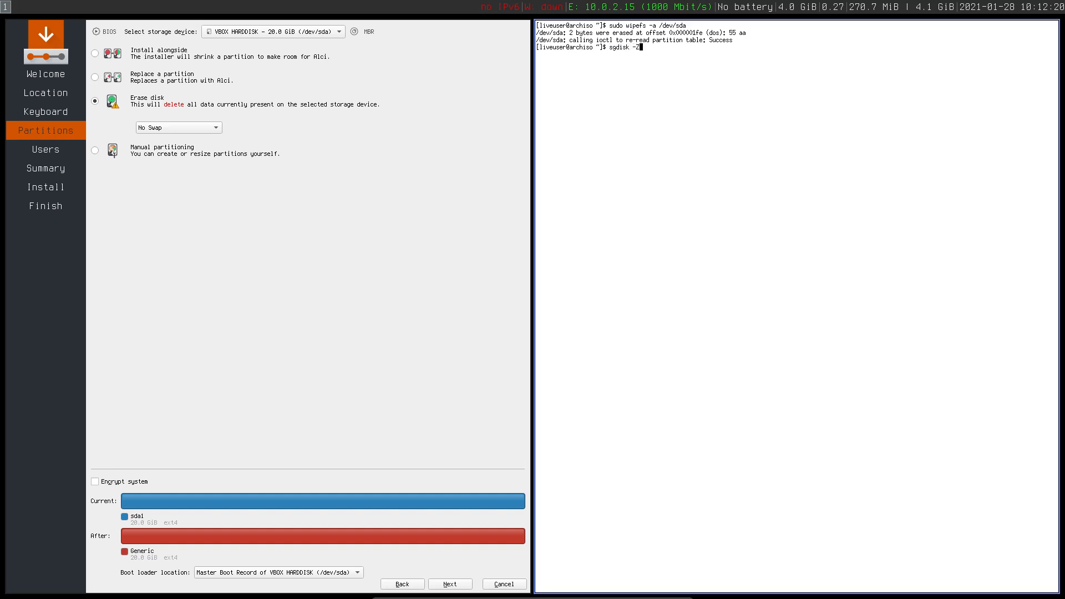
pyautogui.write('/')
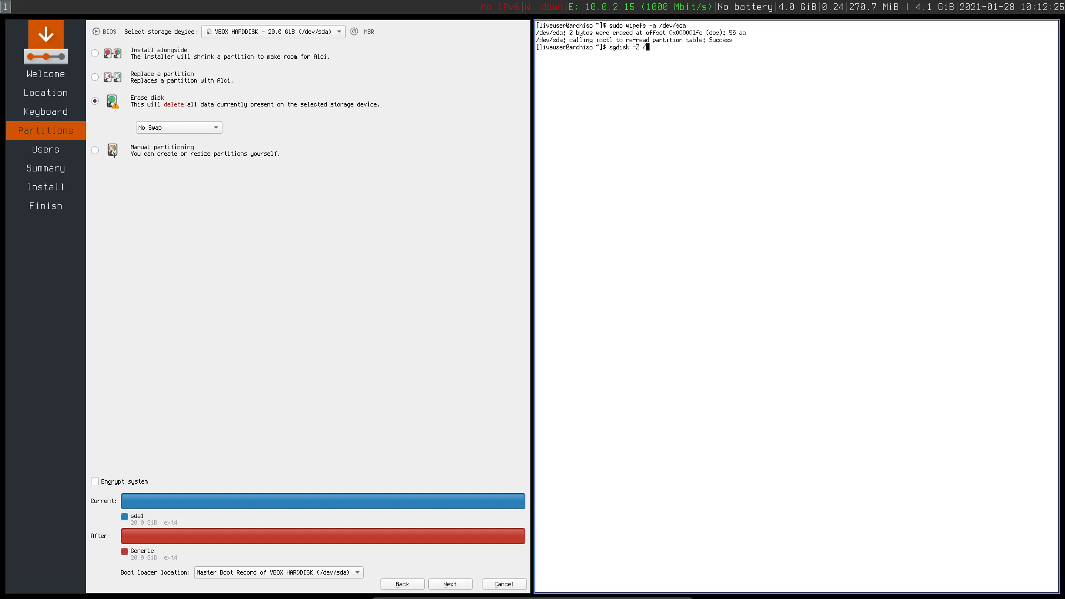
pyautogui.write('dev/sda')
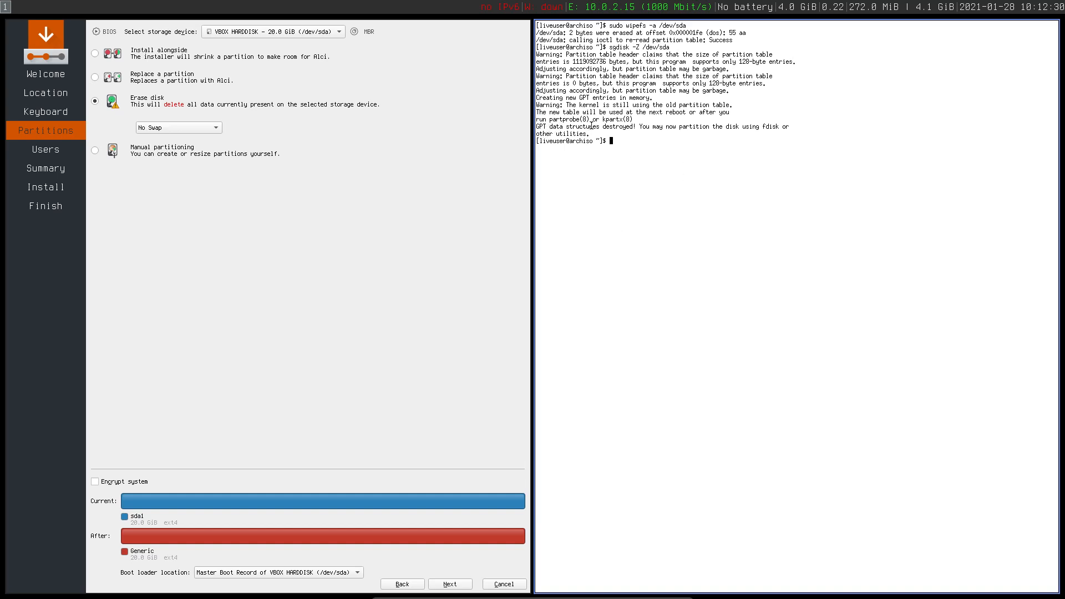
pyautogui.moveTo(768, 127)
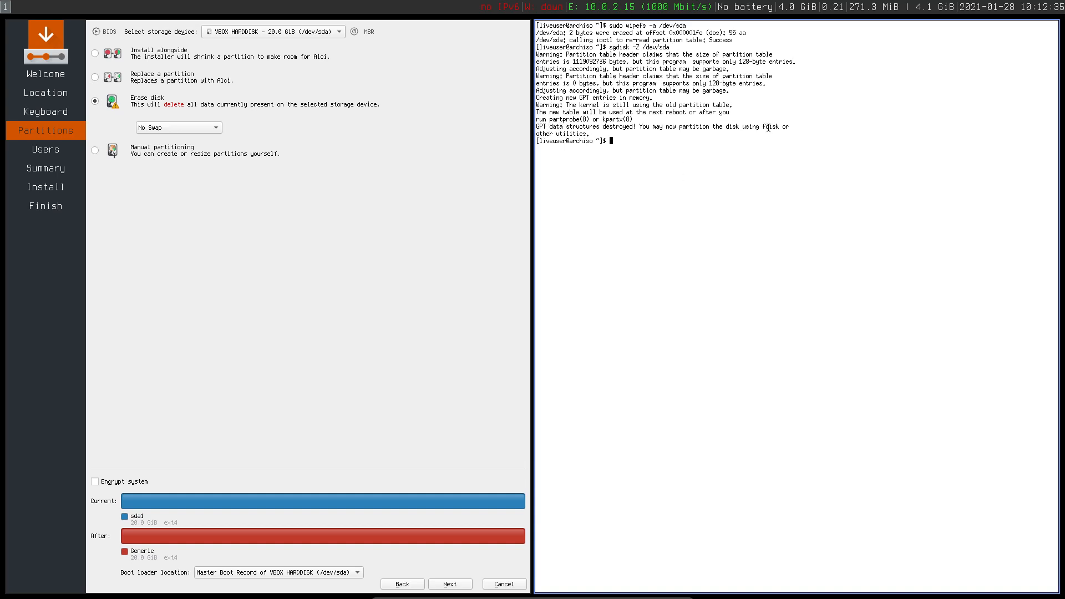
pyautogui.moveTo(642, 167)
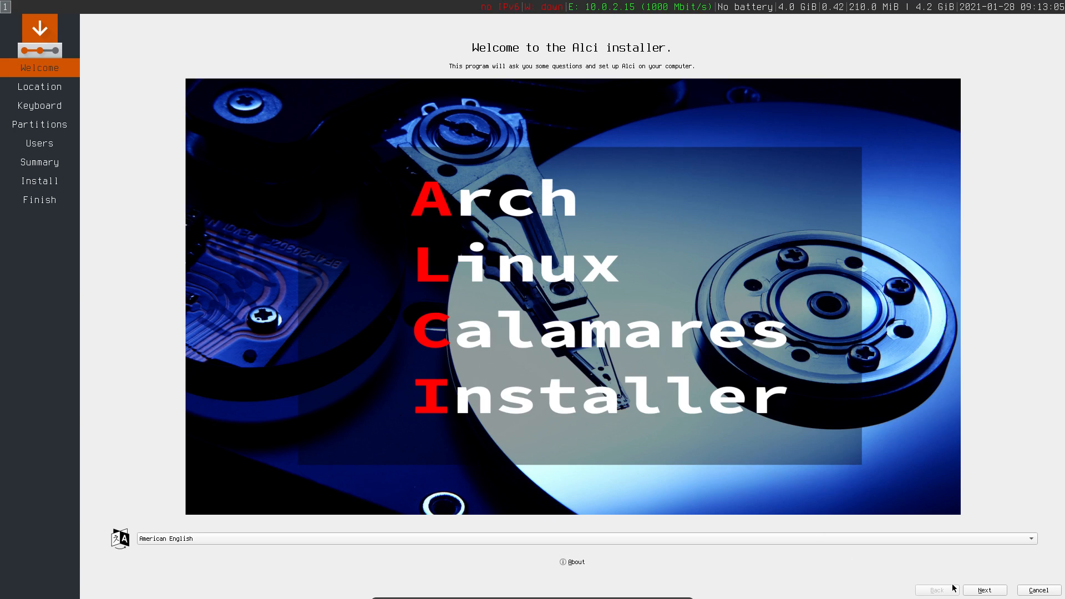
# - Pass the welcome, location and keyboard steps to reach partitioning on the now-blank disk
pyautogui.click(985, 591)
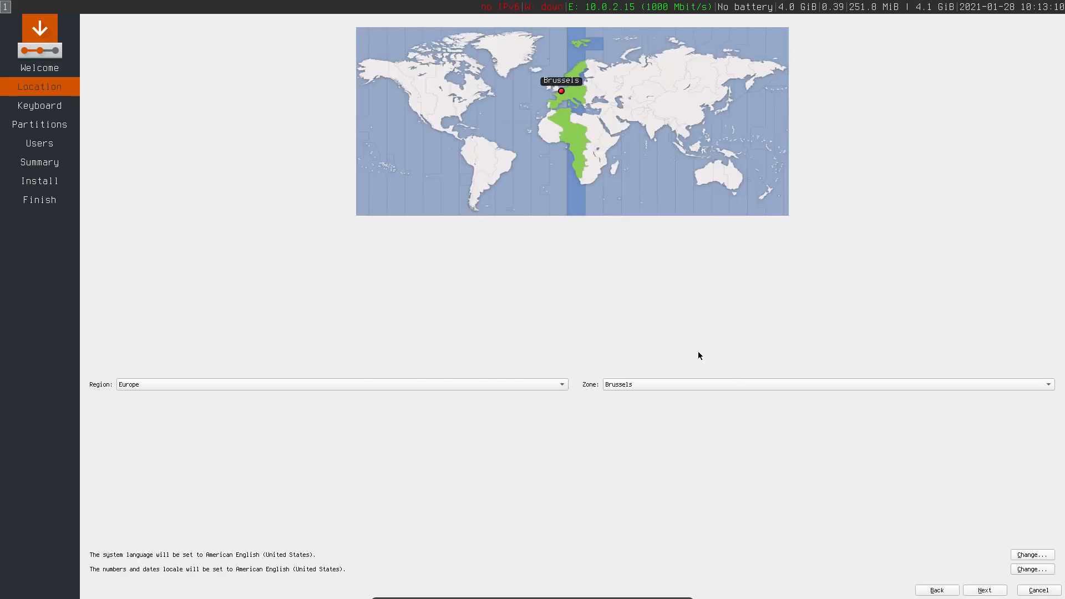
pyautogui.moveTo(968, 578)
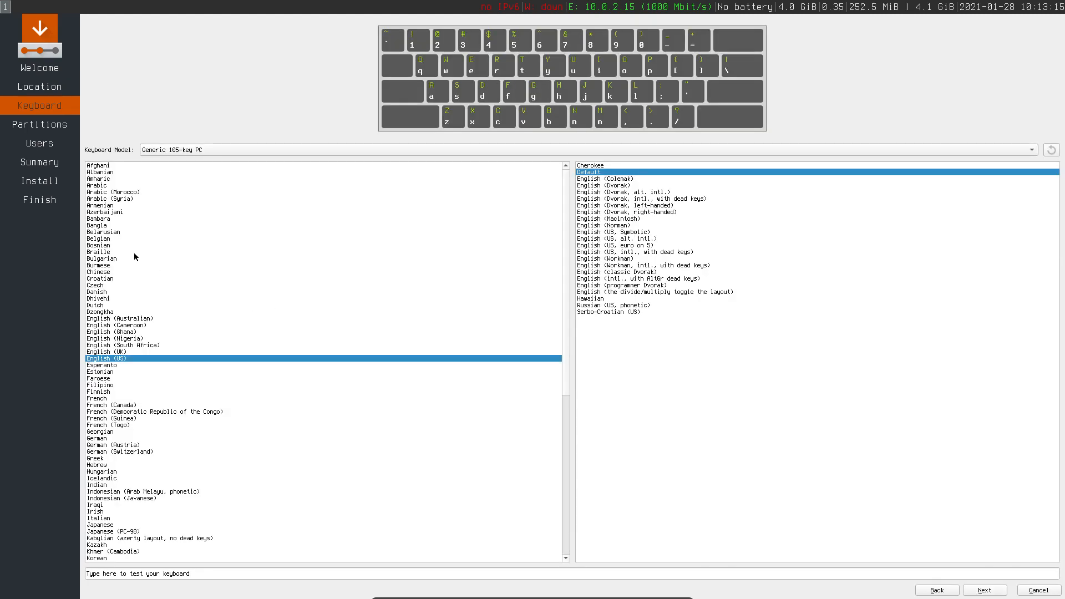
pyautogui.moveTo(113, 211)
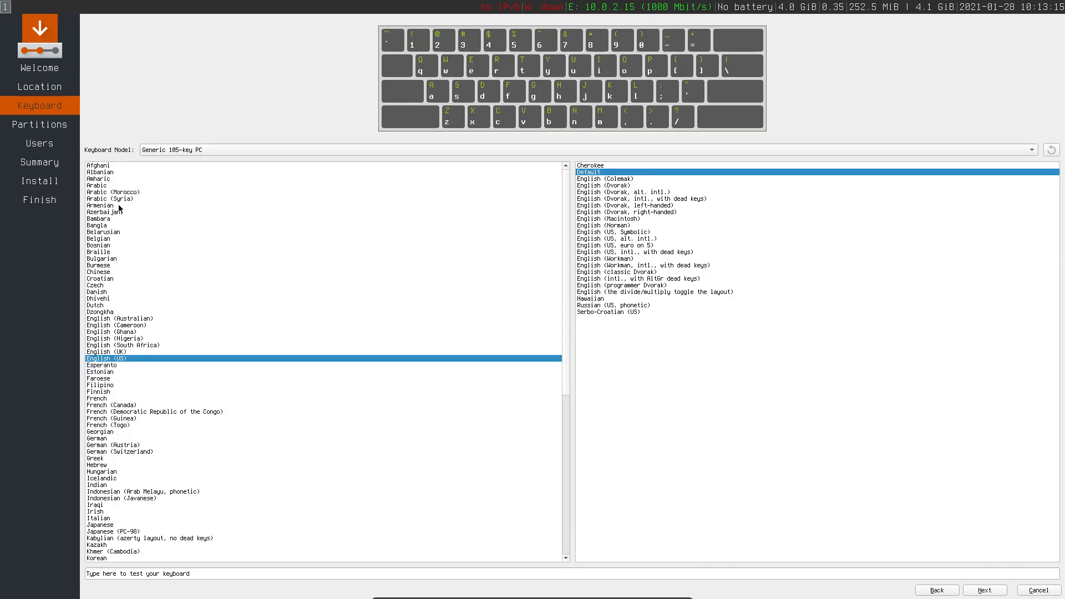
pyautogui.click(99, 239)
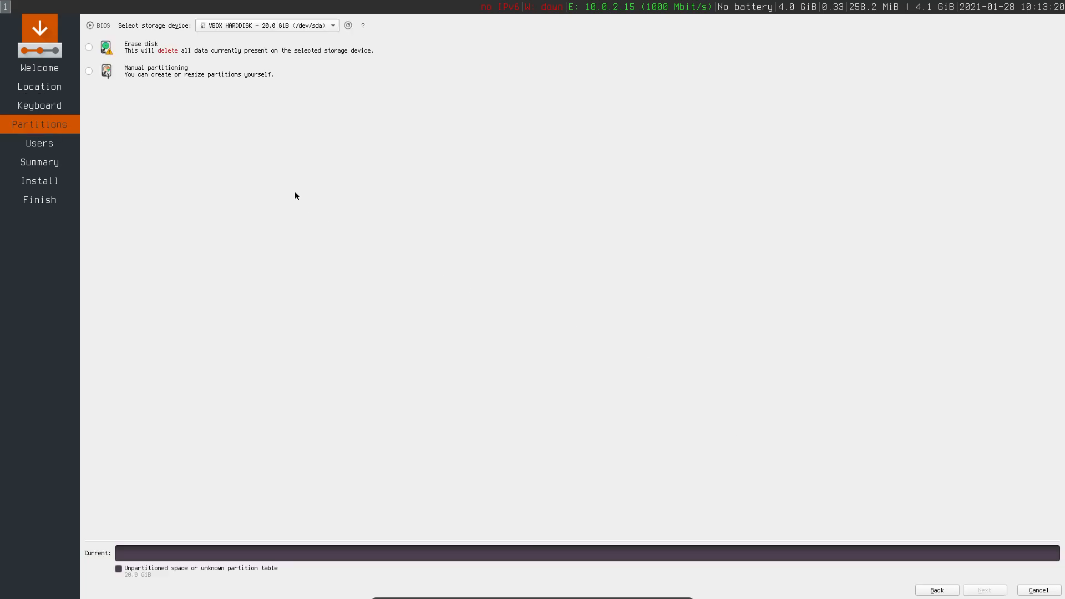
pyautogui.moveTo(581, 578)
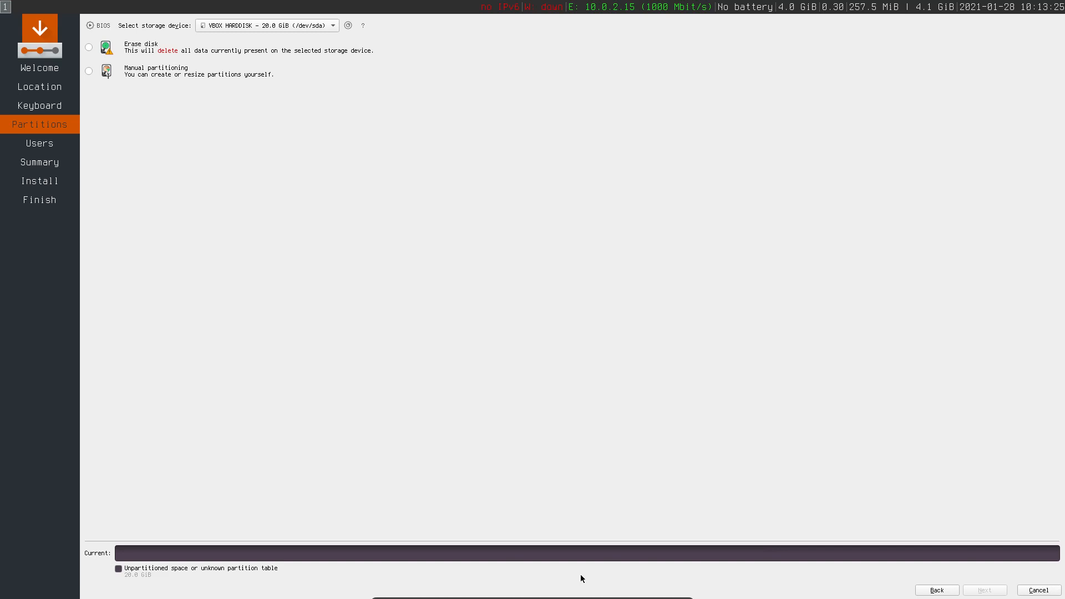
pyautogui.moveTo(565, 562)
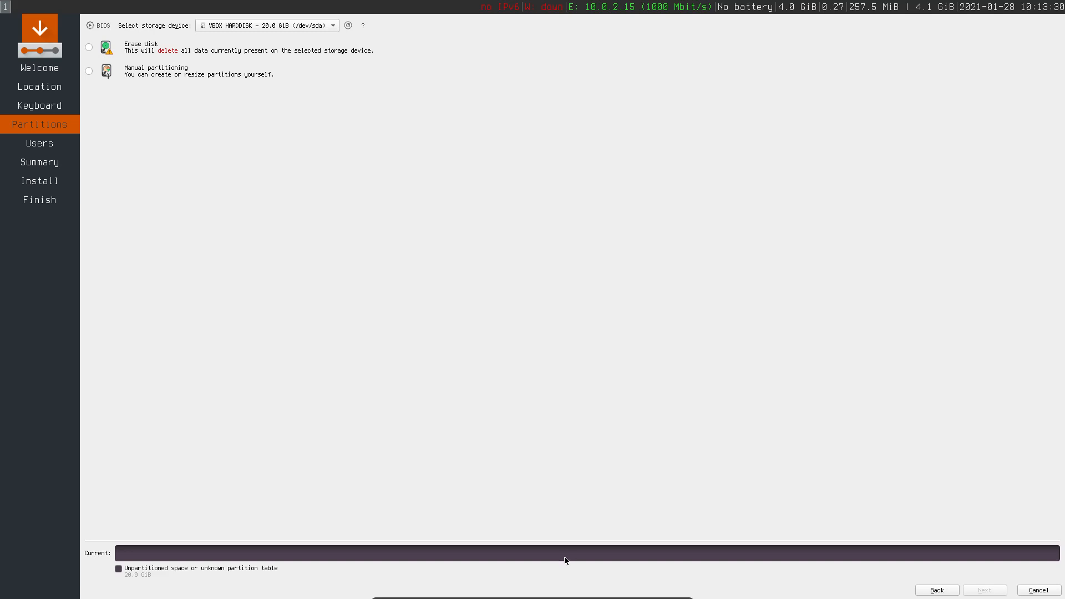
pyautogui.moveTo(571, 554)
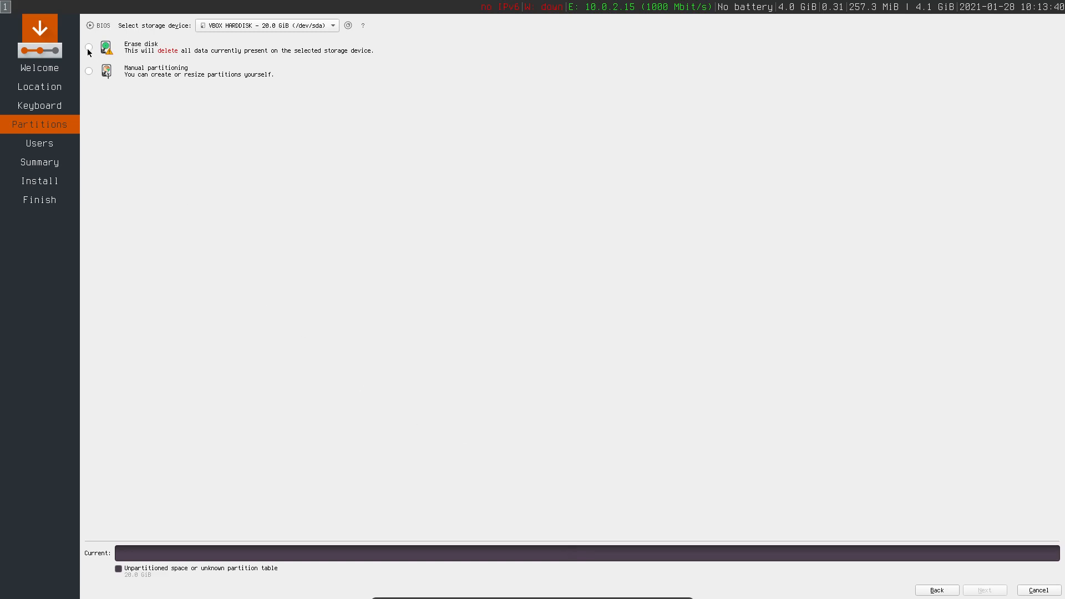
# - Choose Erase disk with Swap (no Hibernate), enable Encrypt system and enter the passphrase
pyautogui.click(88, 48)
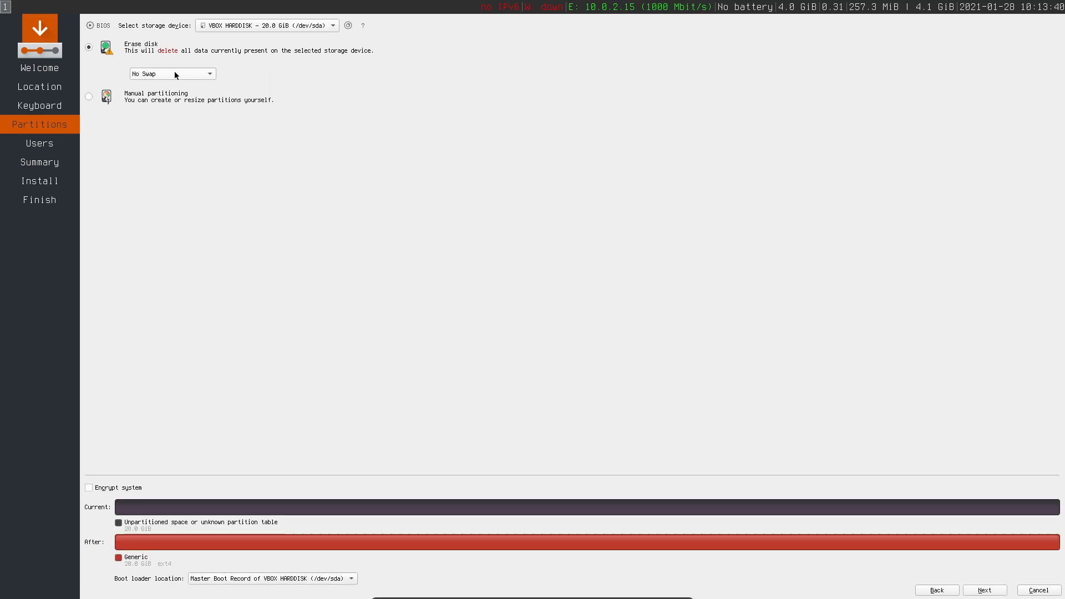
pyautogui.click(172, 73)
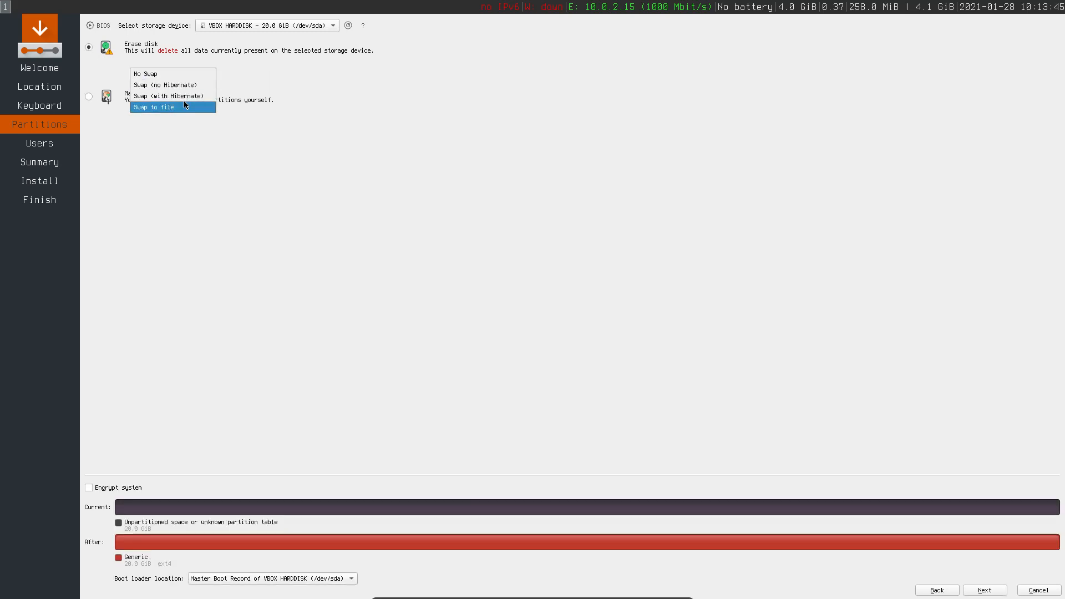
pyautogui.click(163, 84)
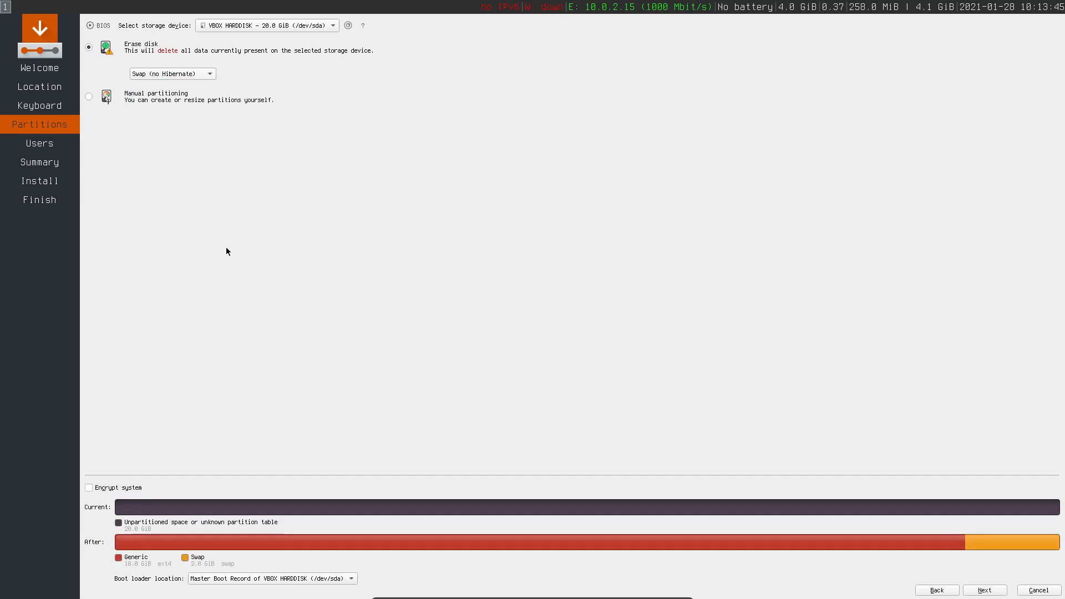
pyautogui.moveTo(175, 500)
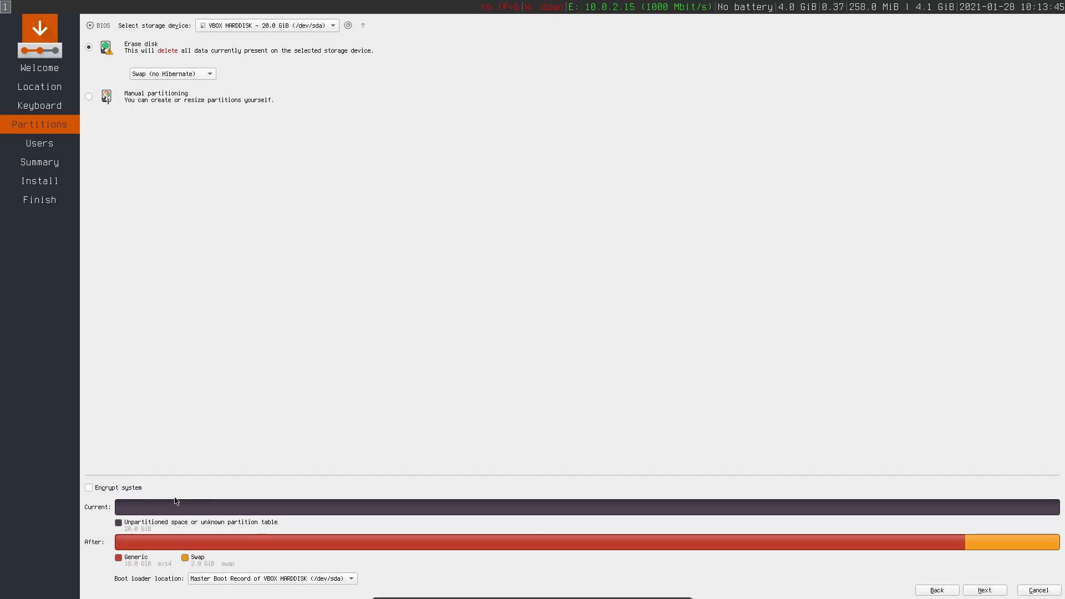
pyautogui.click(89, 488)
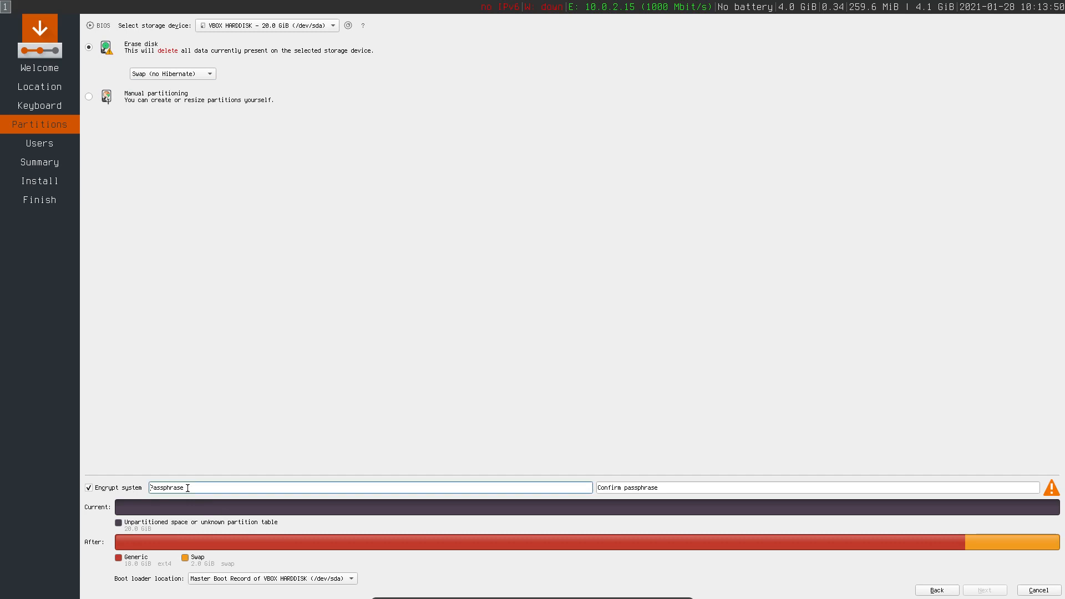
pyautogui.write('••••')
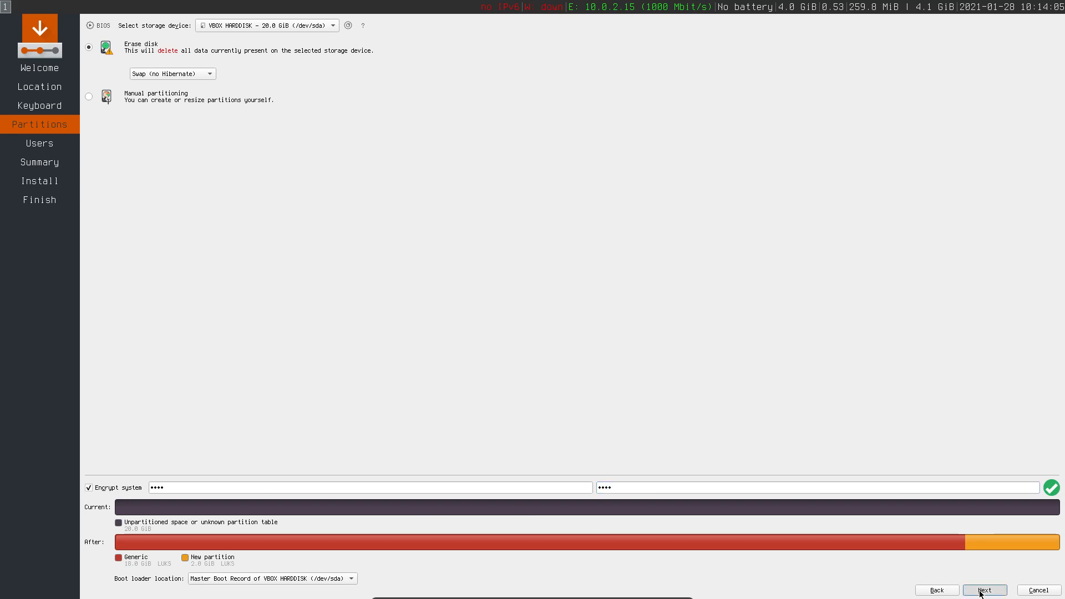
# - Create user erik with auto-login and shared admin password, then reach the install summary
pyautogui.click(985, 590)
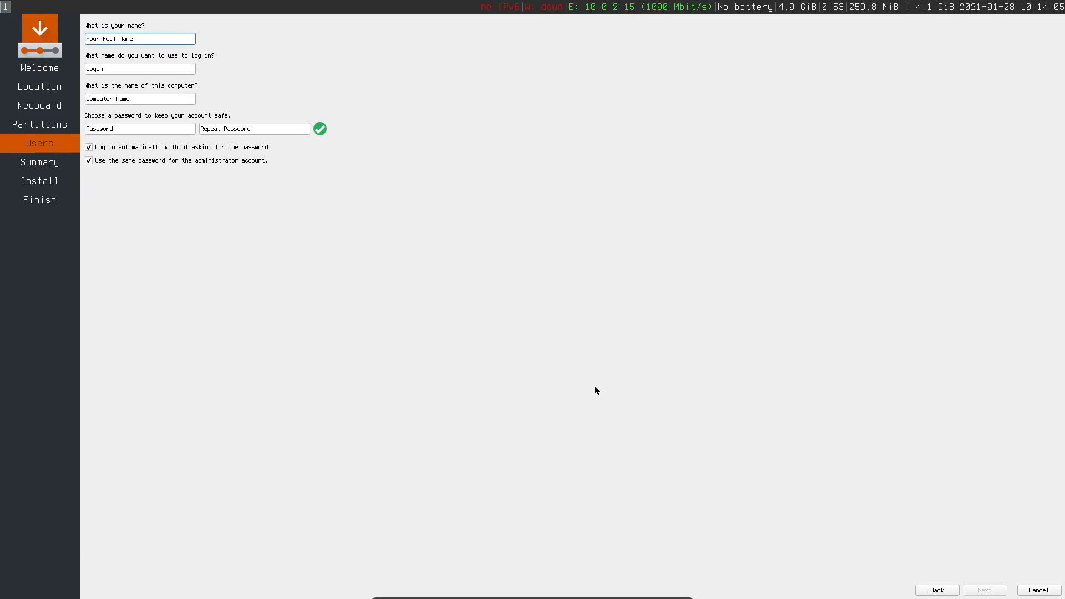
pyautogui.write('erik')
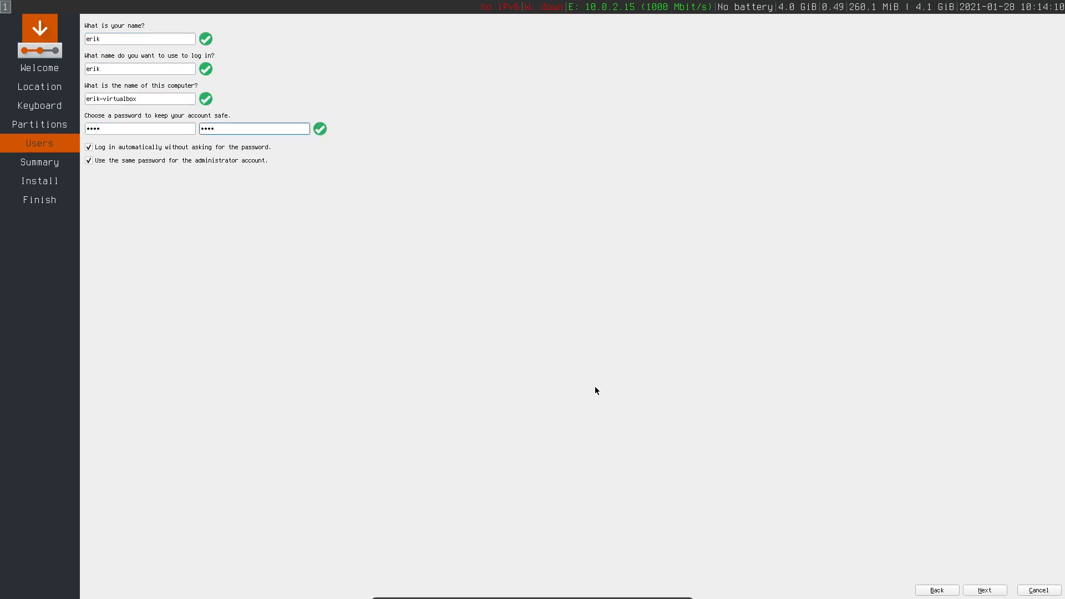
pyautogui.moveTo(231, 180)
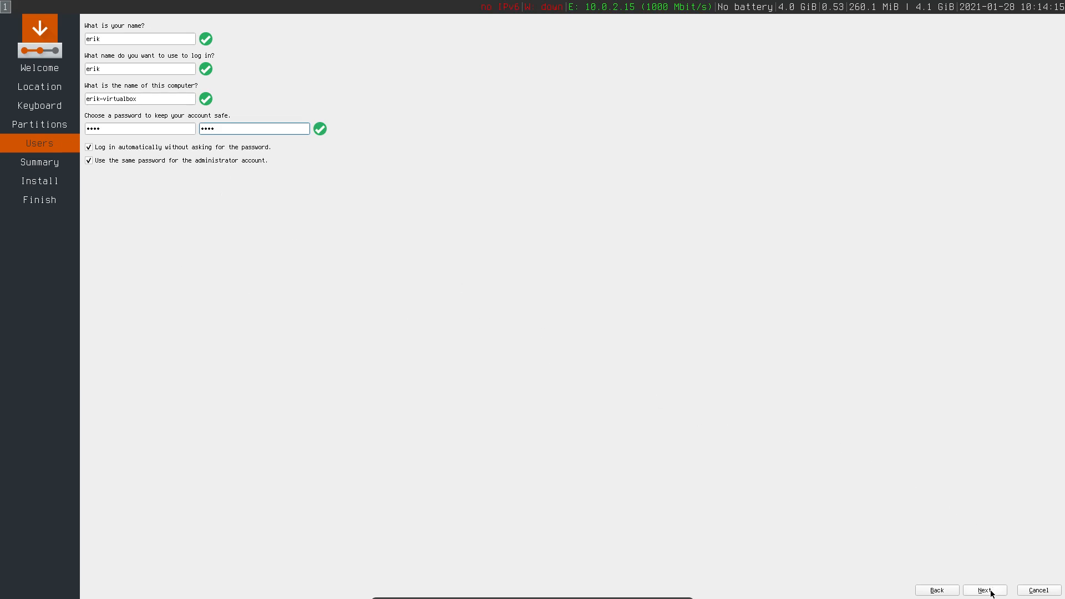
pyautogui.click(986, 591)
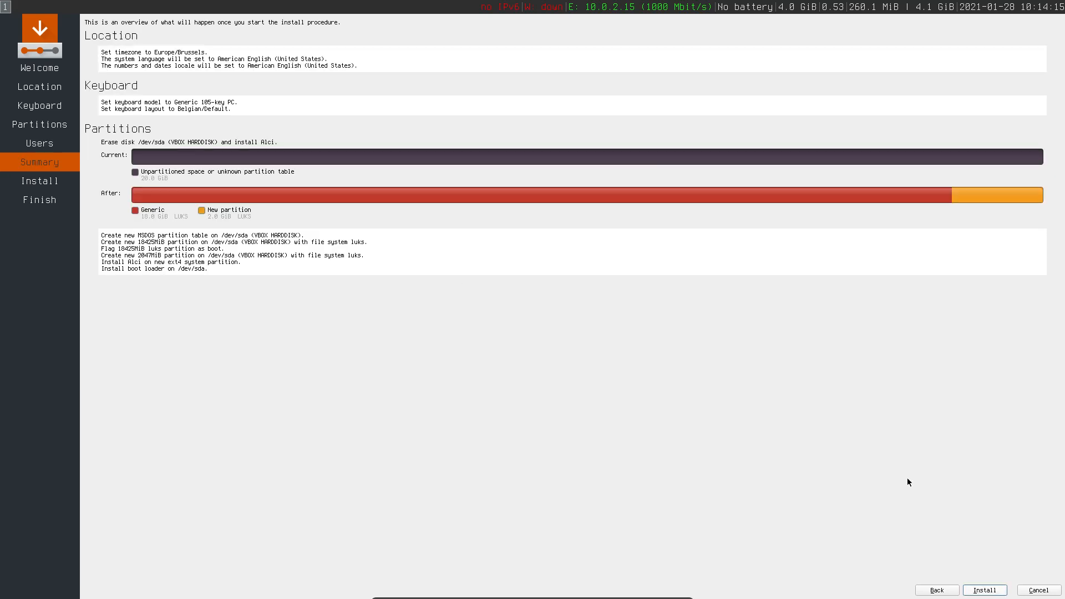
pyautogui.click(985, 591)
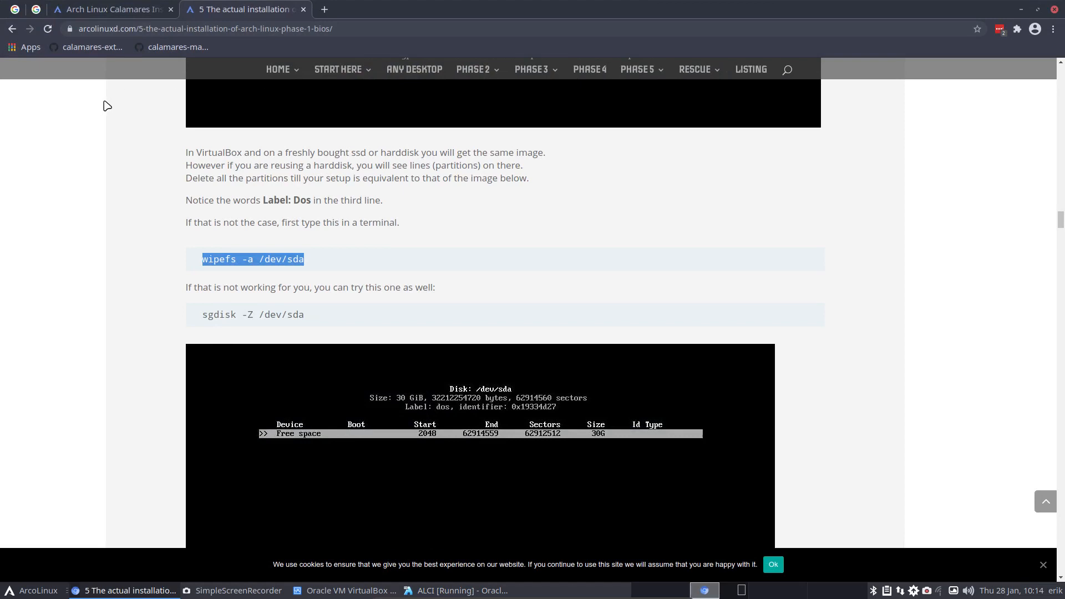
# - Switch to the ALCI installer page and highlight the Xfce4 example pacman commands and the xfce4 xfce4-goodies package names
pyautogui.click(100, 9)
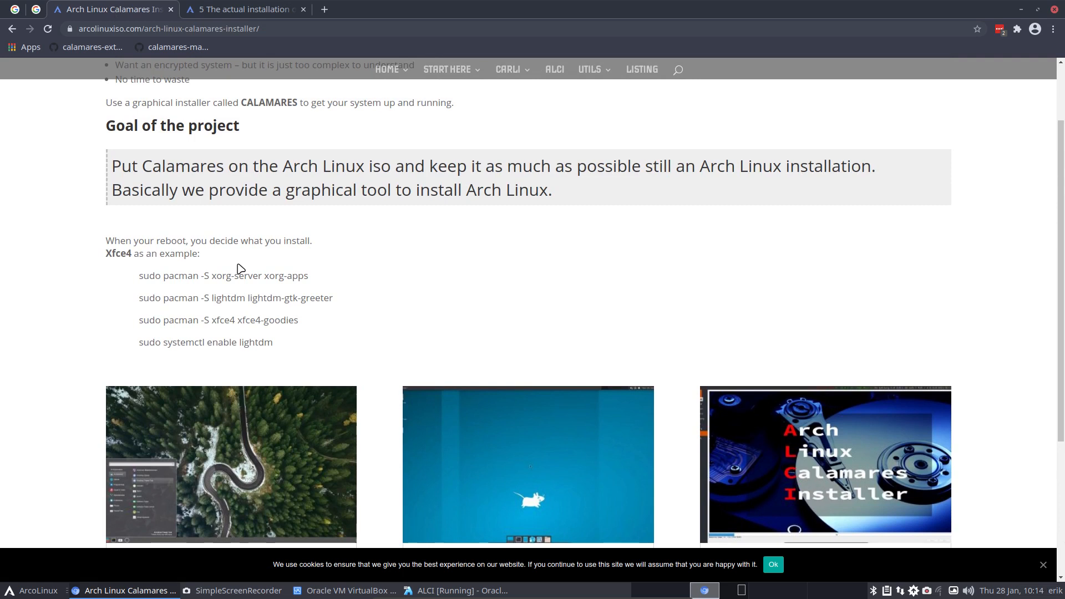
pyautogui.moveTo(139, 275); pyautogui.dragTo(273, 343)
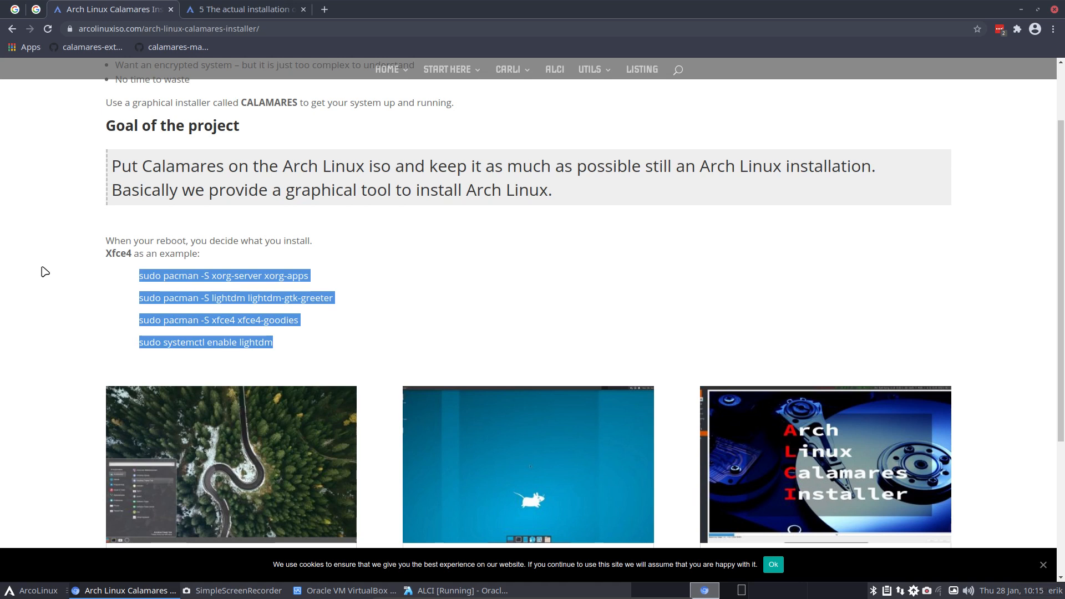
pyautogui.click(251, 344)
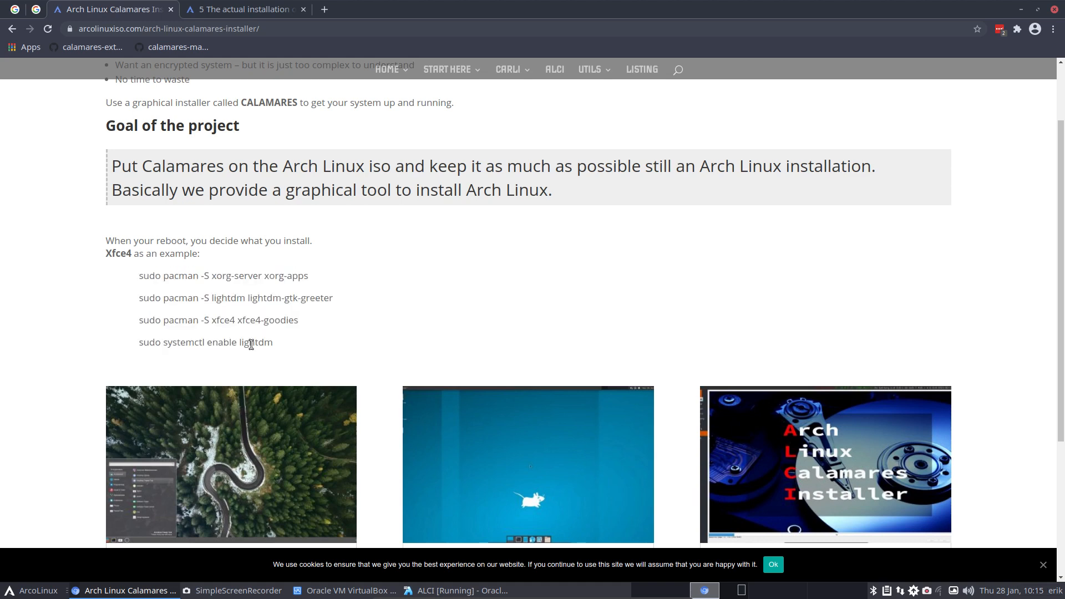
pyautogui.moveTo(211, 320); pyautogui.dragTo(299, 319)
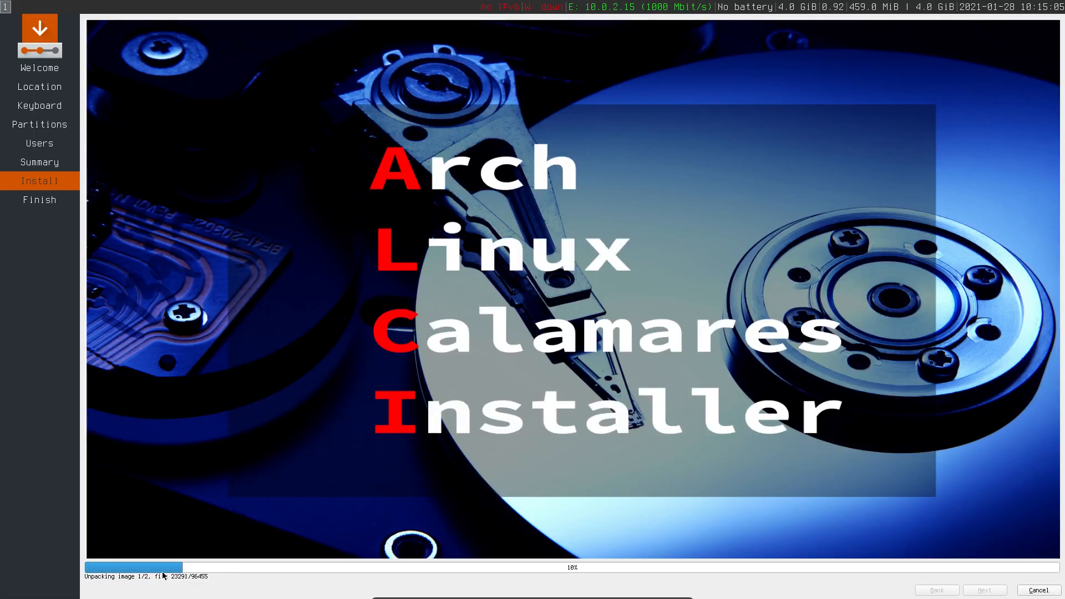
pyautogui.moveTo(701, 546)
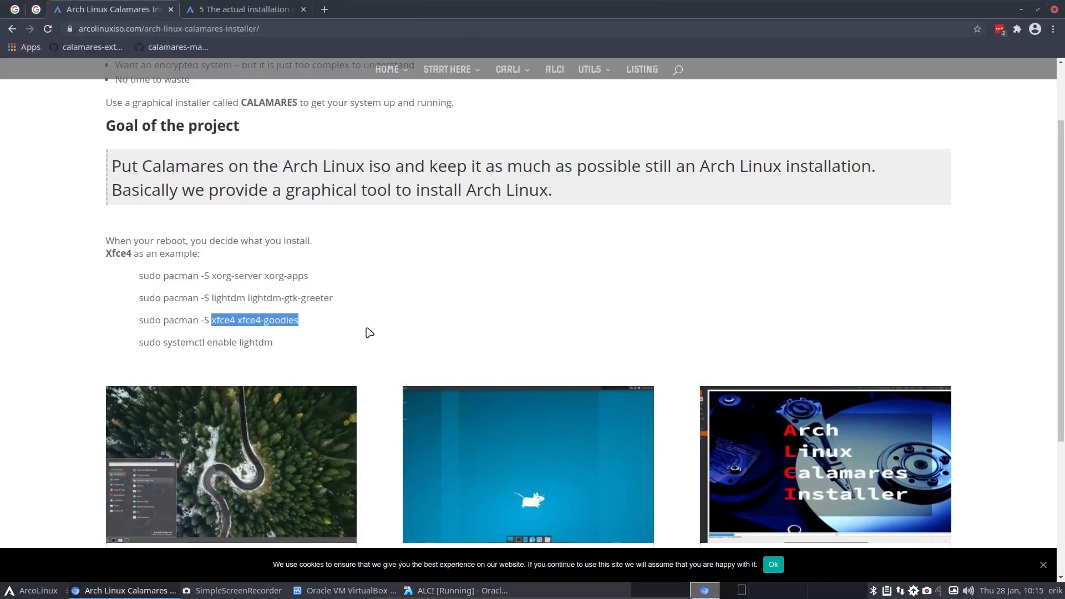
# - Scroll the ALCI page down to the tutorial article cards such as '3 Installing ALCI – Xorg – Sddm – Cinnamon'
pyautogui.scroll(-3)
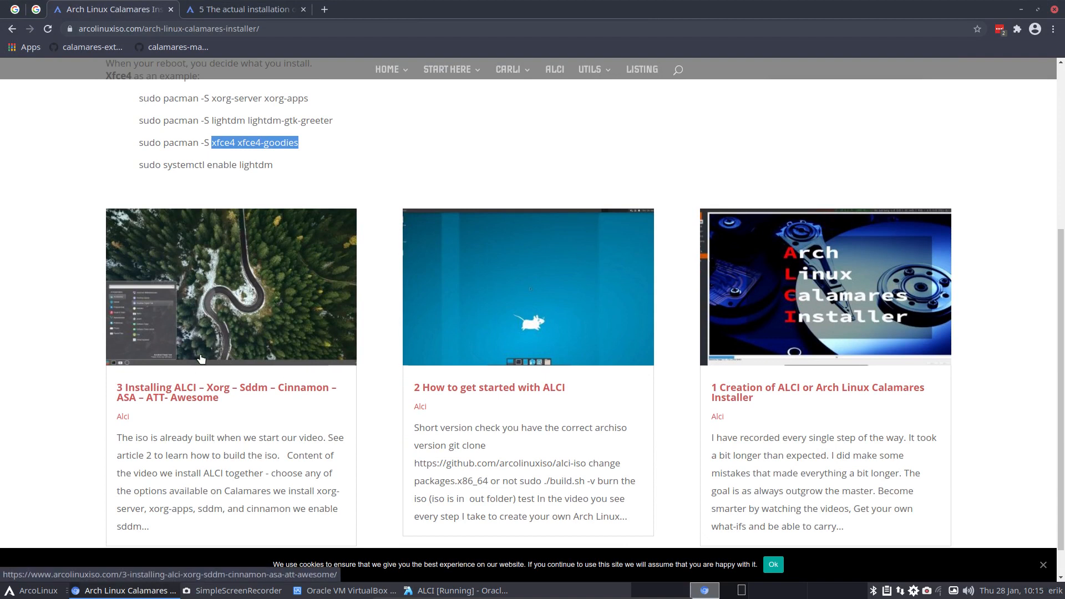
pyautogui.moveTo(230, 398)
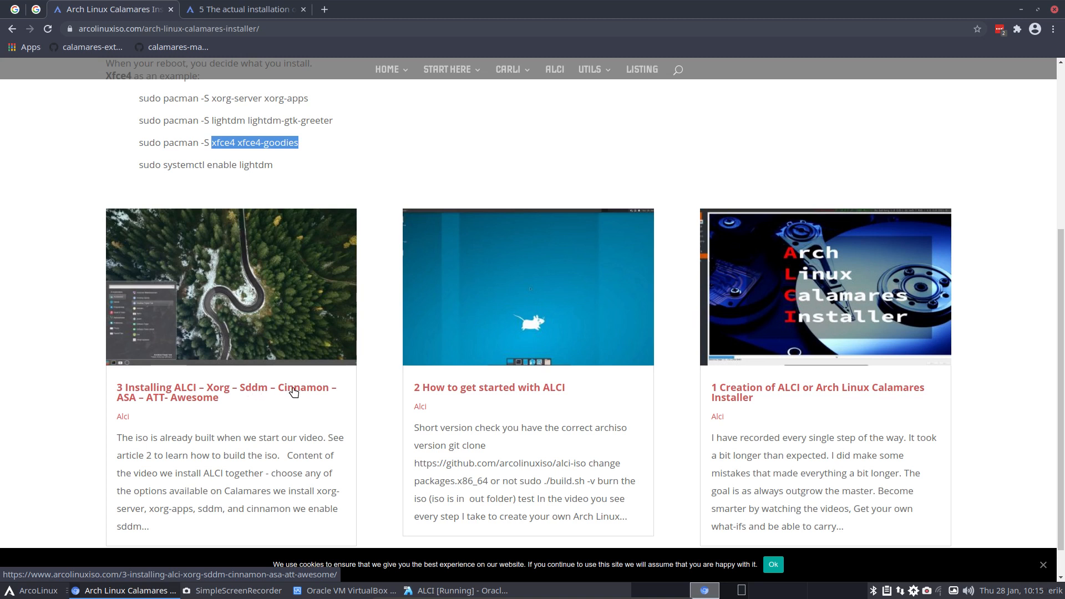
pyautogui.moveTo(123, 406)
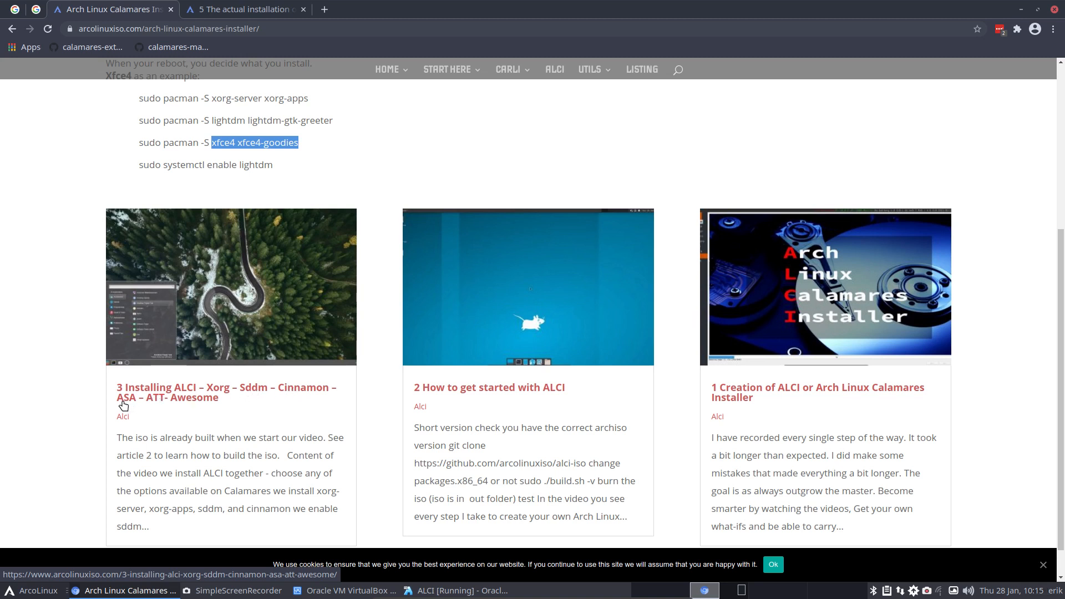
pyautogui.moveTo(126, 406)
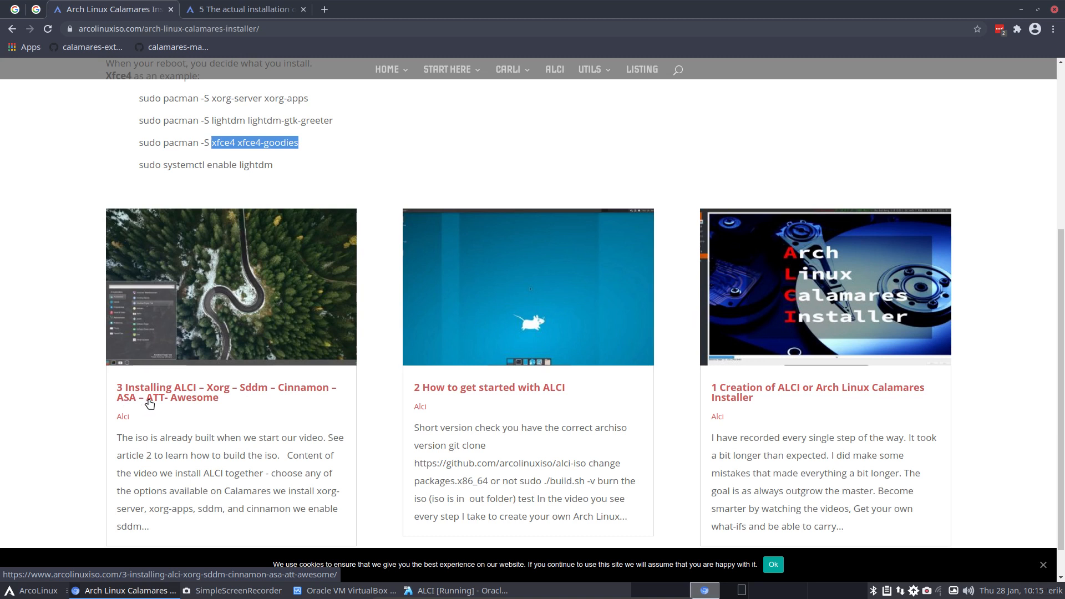
pyautogui.moveTo(165, 403)
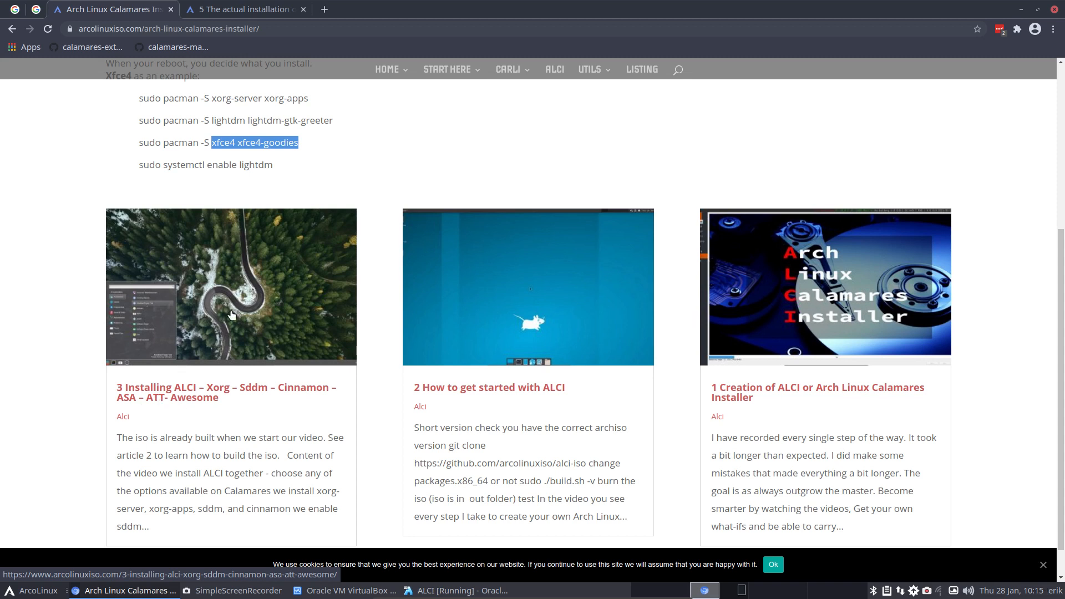
pyautogui.moveTo(286, 290)
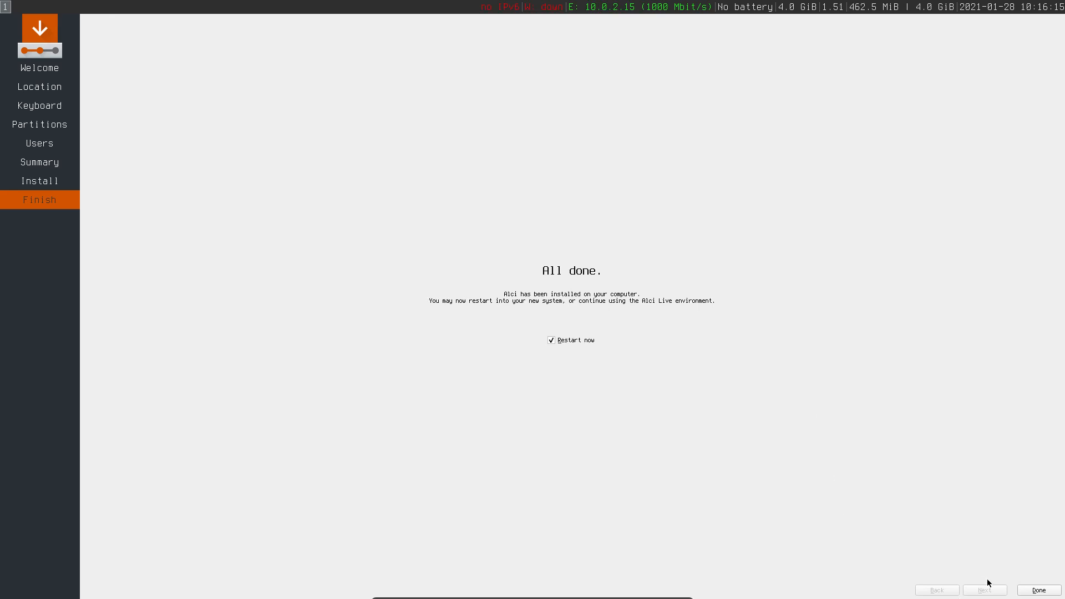
# - Finish the Calamares 'All done' screen with Restart now checked so the VM reboots into Arch Linux
pyautogui.click(1040, 591)
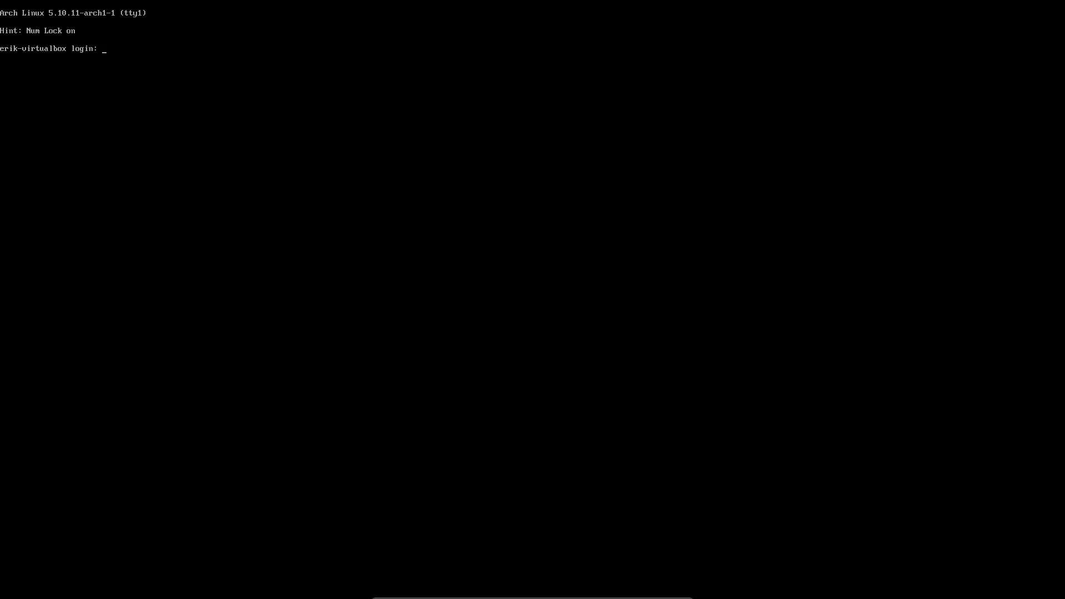
# - Log in as erik and run sudo pacman -S xorg-server xorg-apps in the tty
pyautogui.write('erik')
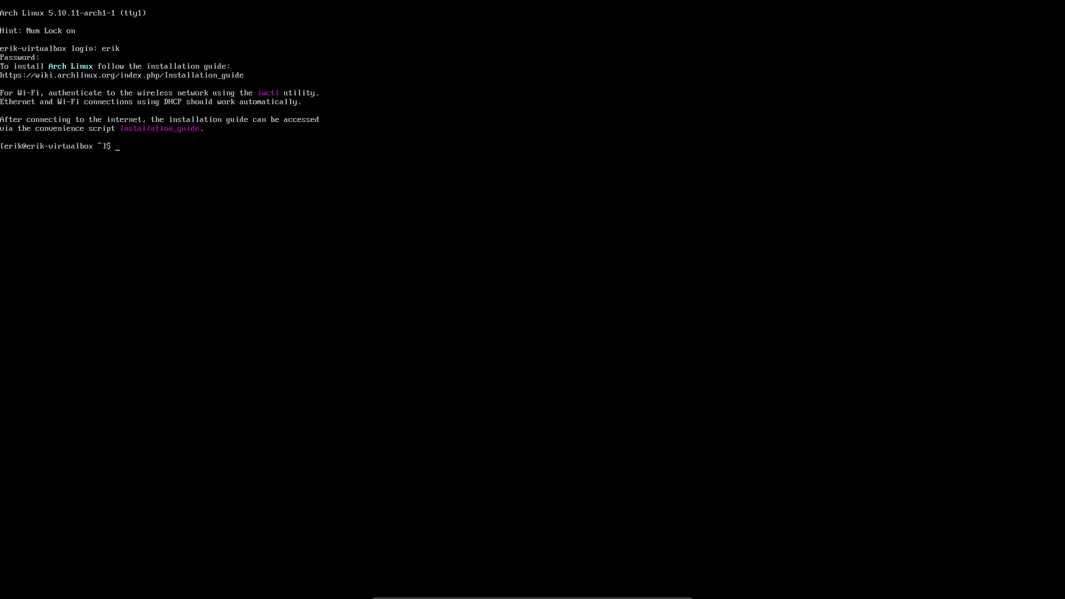
pyautogui.write('sudo pacman -S x')
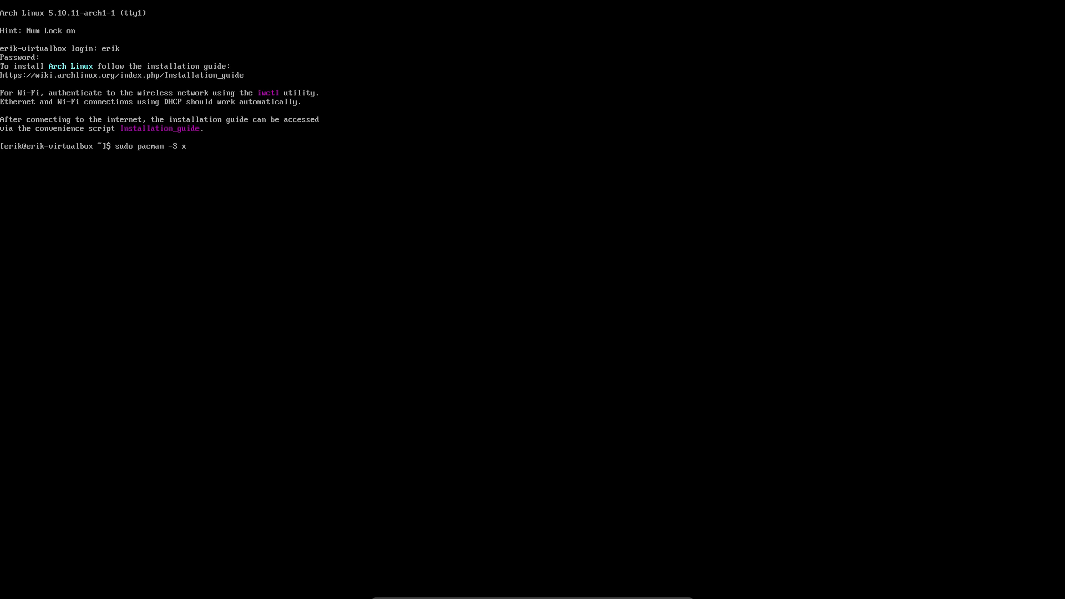
pyautogui.write('org-se')
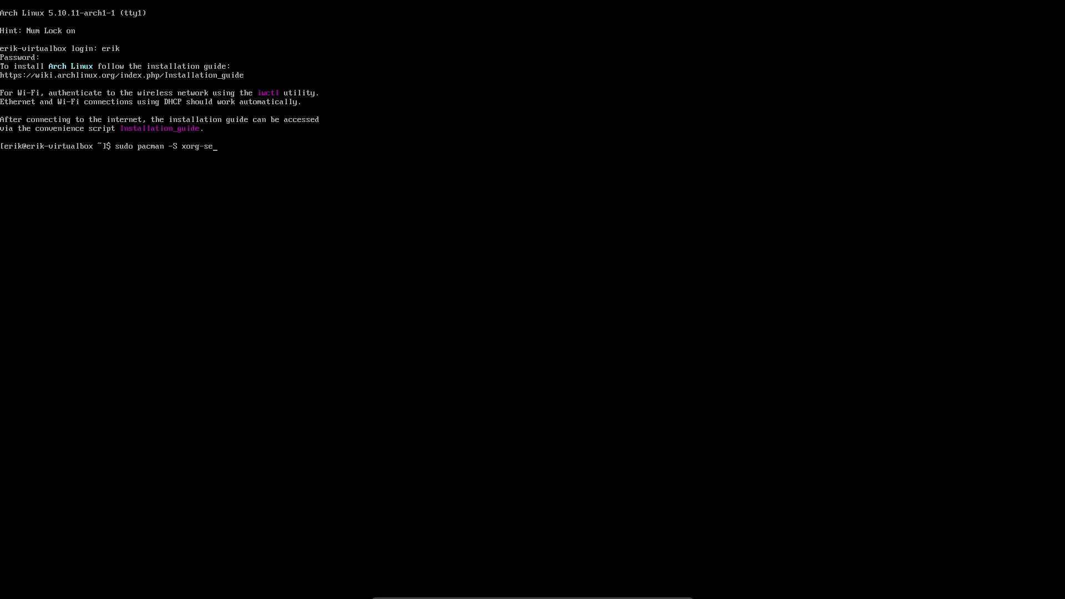
pyautogui.write('rv')
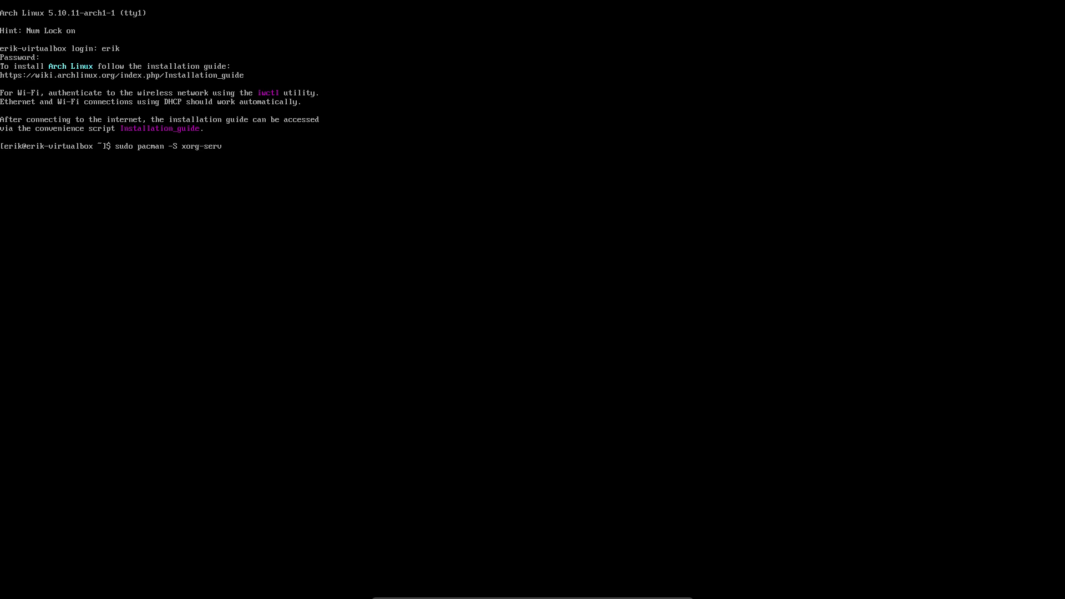
pyautogui.write('er xorg-apps')
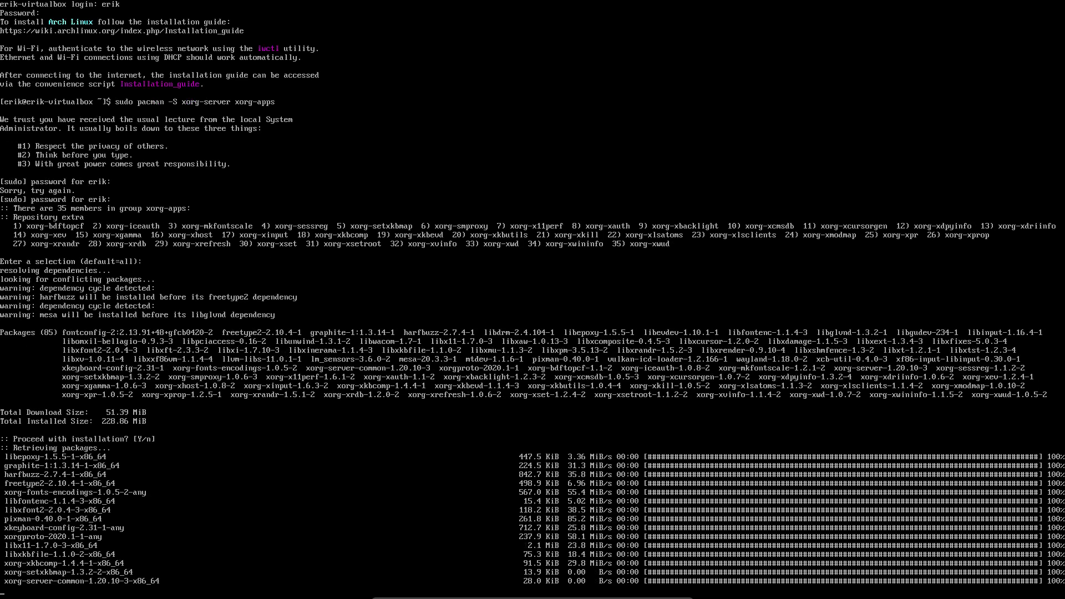
# - Accept the defaults and let all 85 xorg packages install through their post-transaction hooks
pyautogui.scroll(-3)
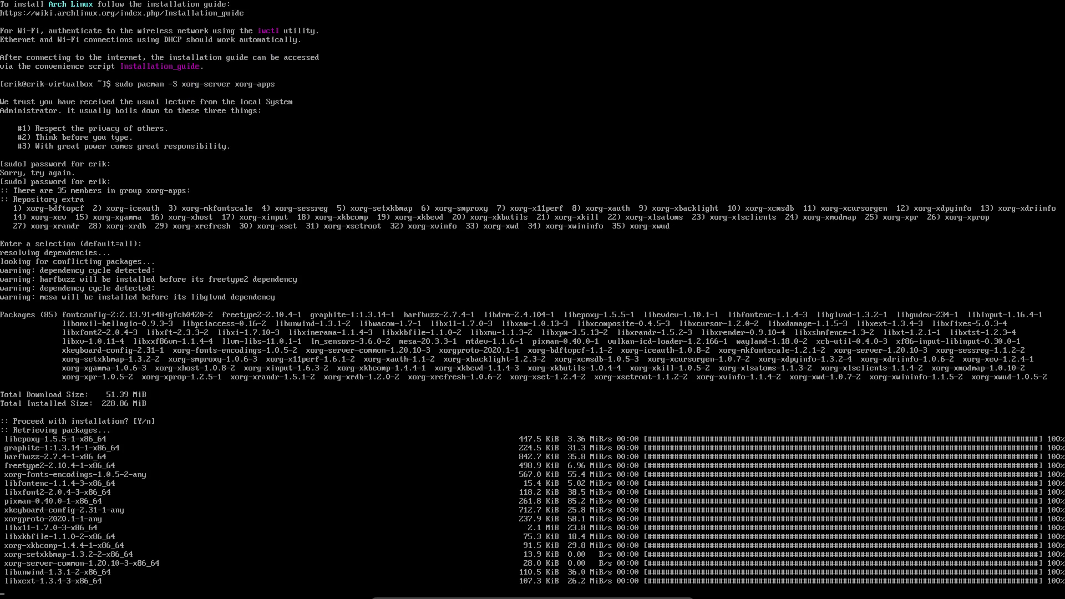
pyautogui.scroll(-3)
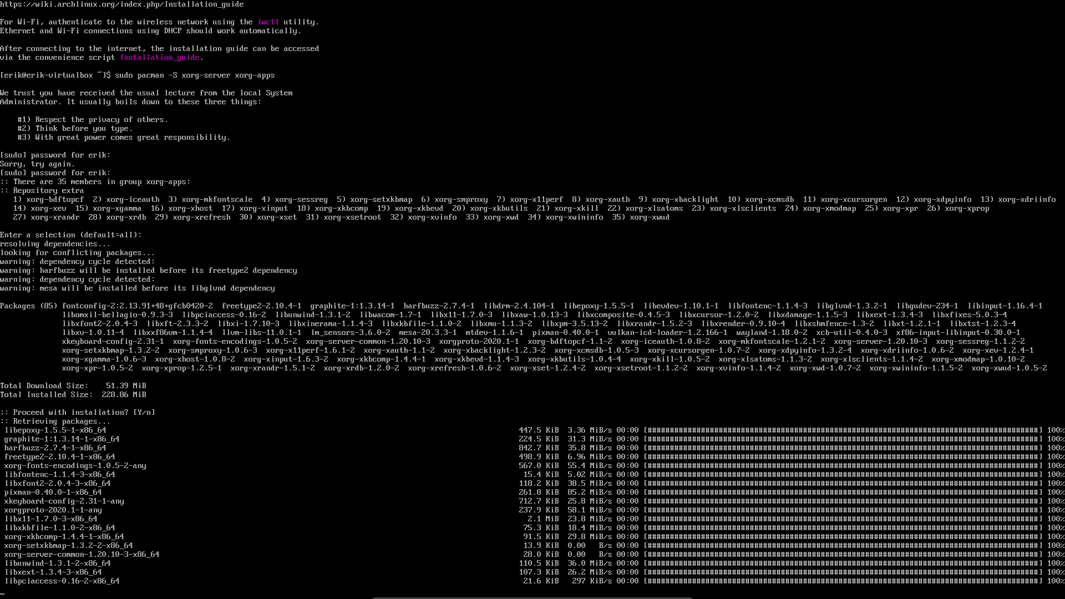
pyautogui.scroll(-3)
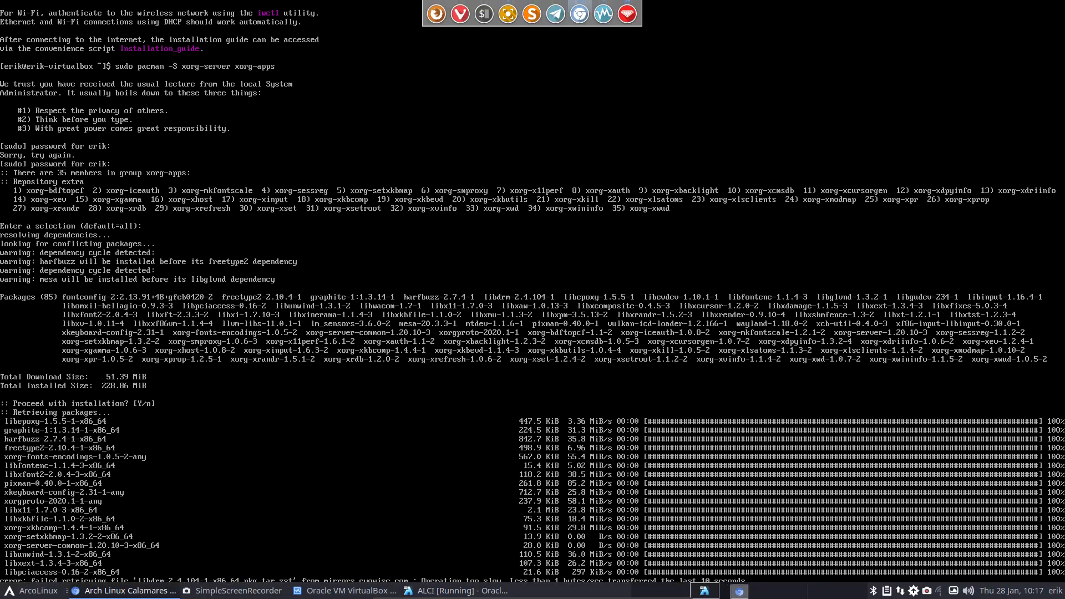
pyautogui.scroll(-3)
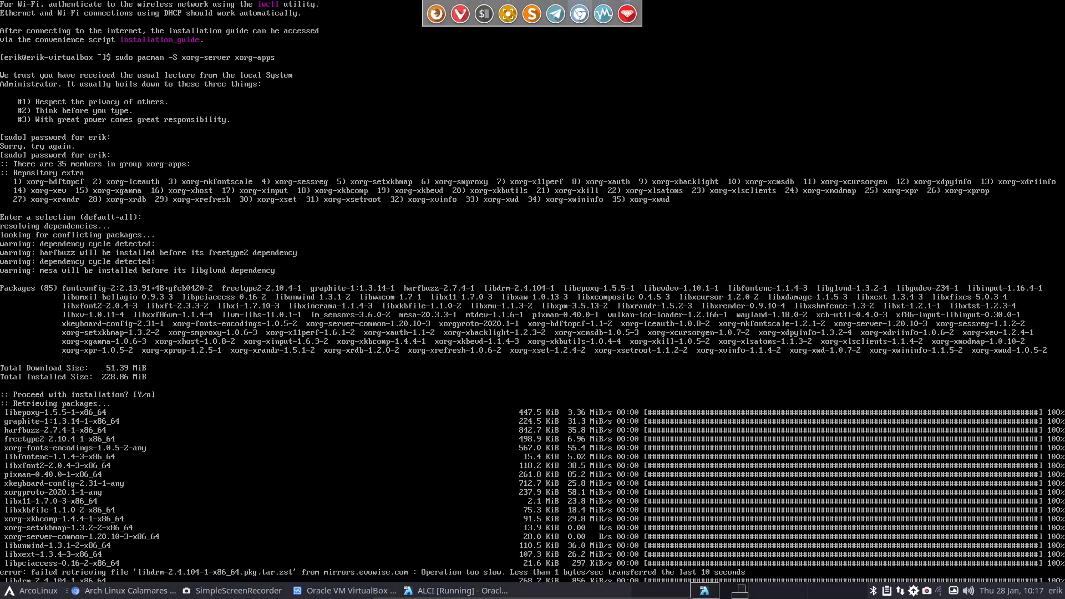
pyautogui.scroll(-3)
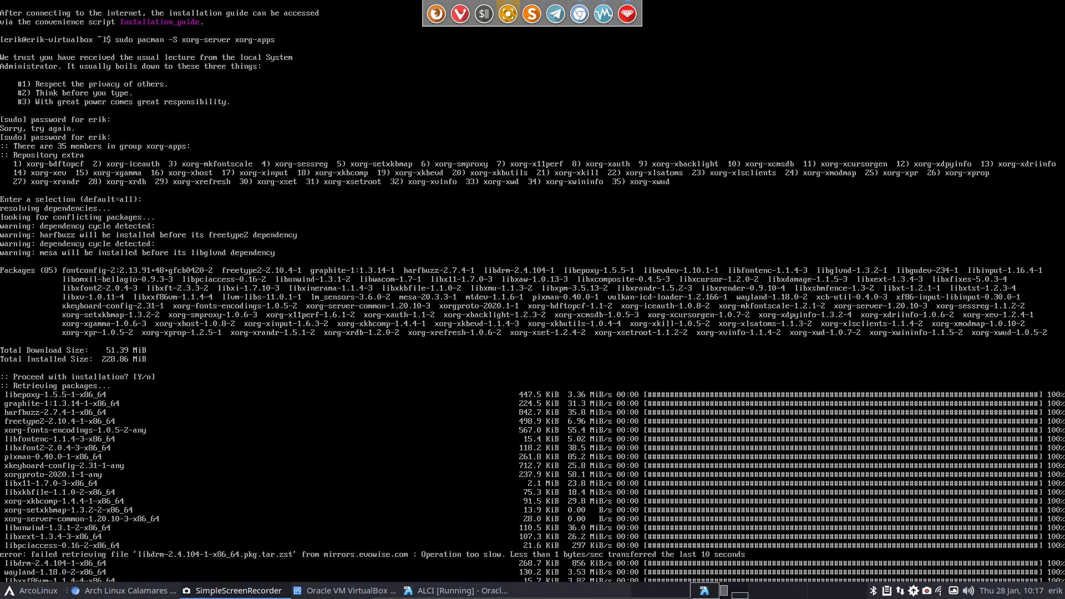
pyautogui.scroll(-3)
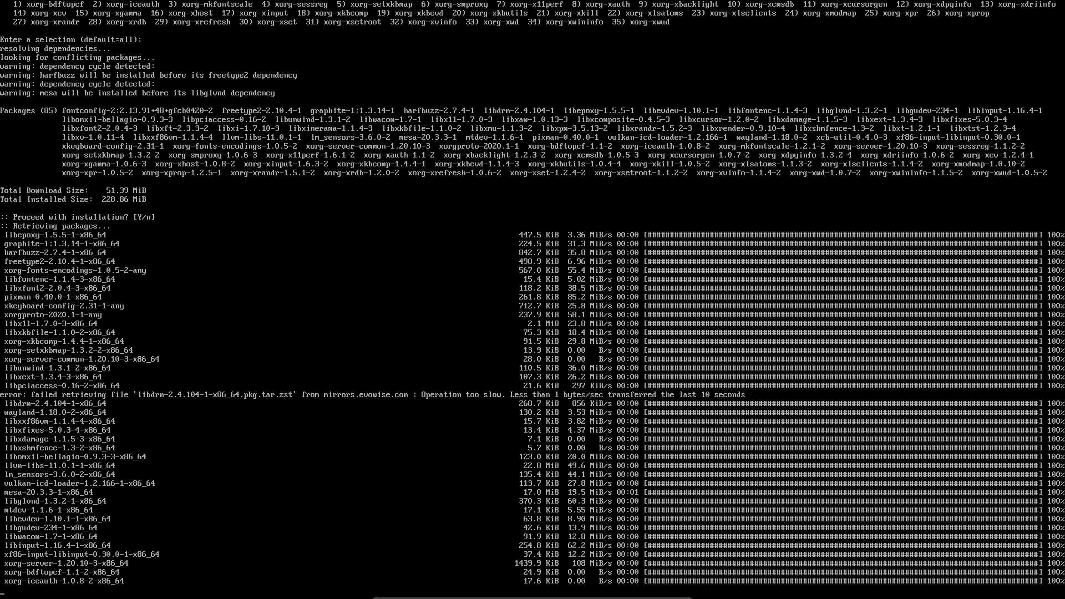
pyautogui.scroll(-3)
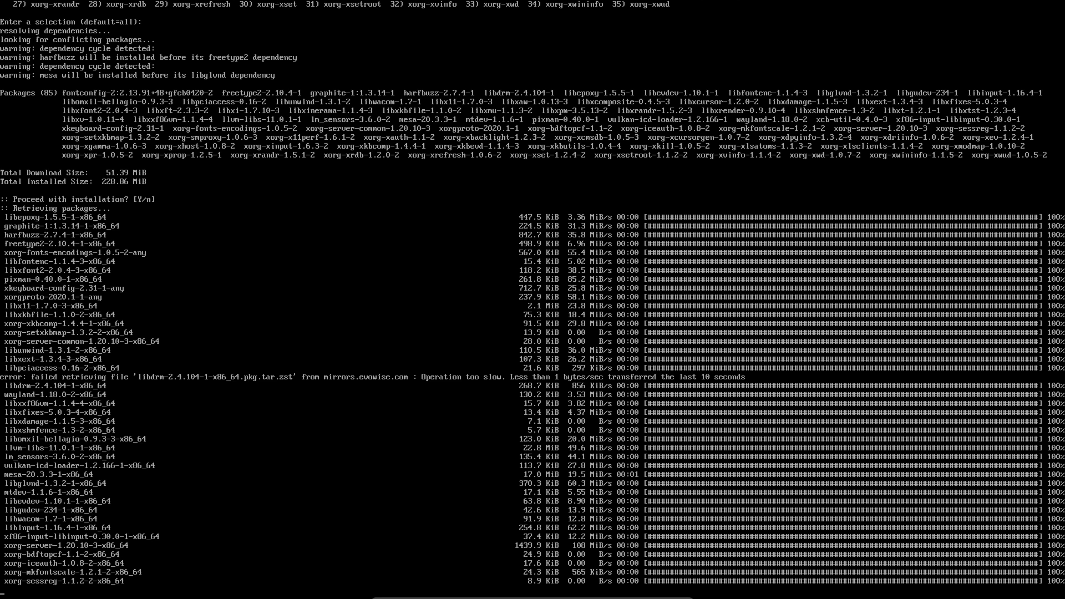
pyautogui.scroll(-3)
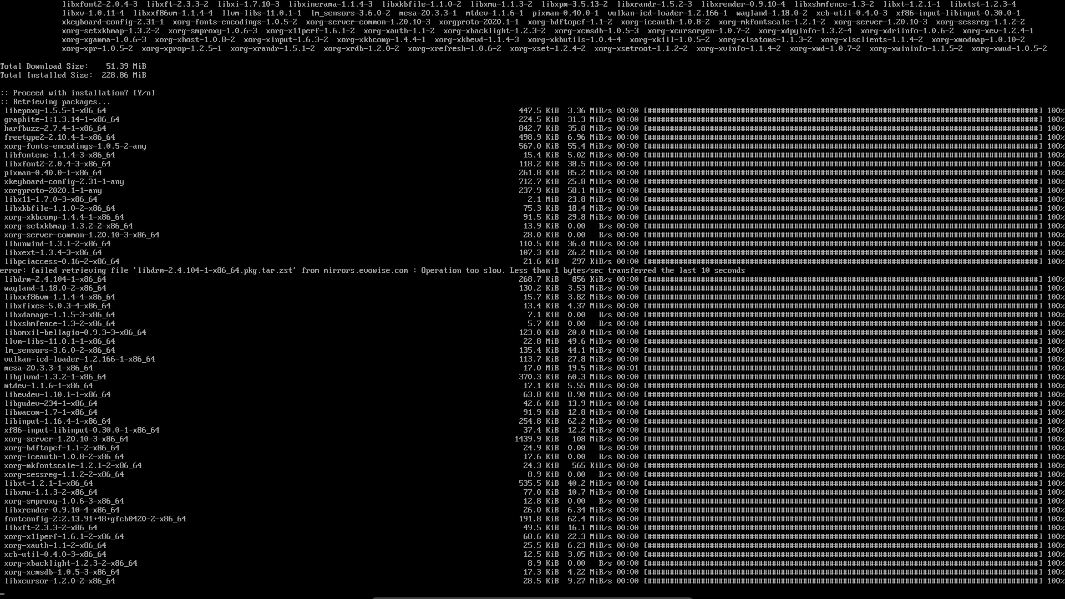
pyautogui.scroll(-3)
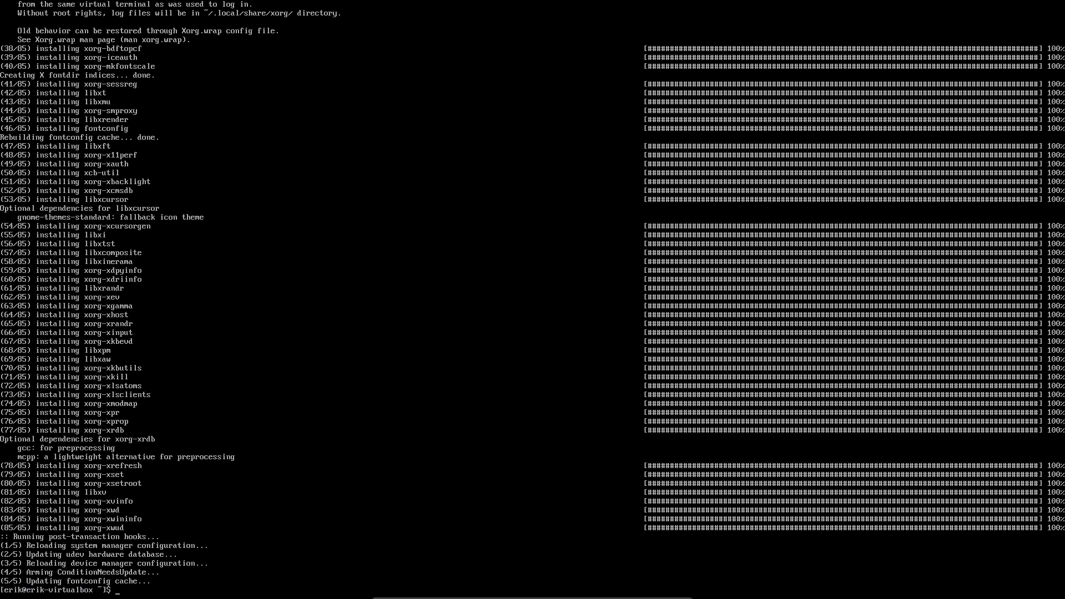
# - Run sudo pacman -S lightdm lightdm-gtk-greeter and confirm with Y so all 39 packages install
pyautogui.write('sudo pacman -S')
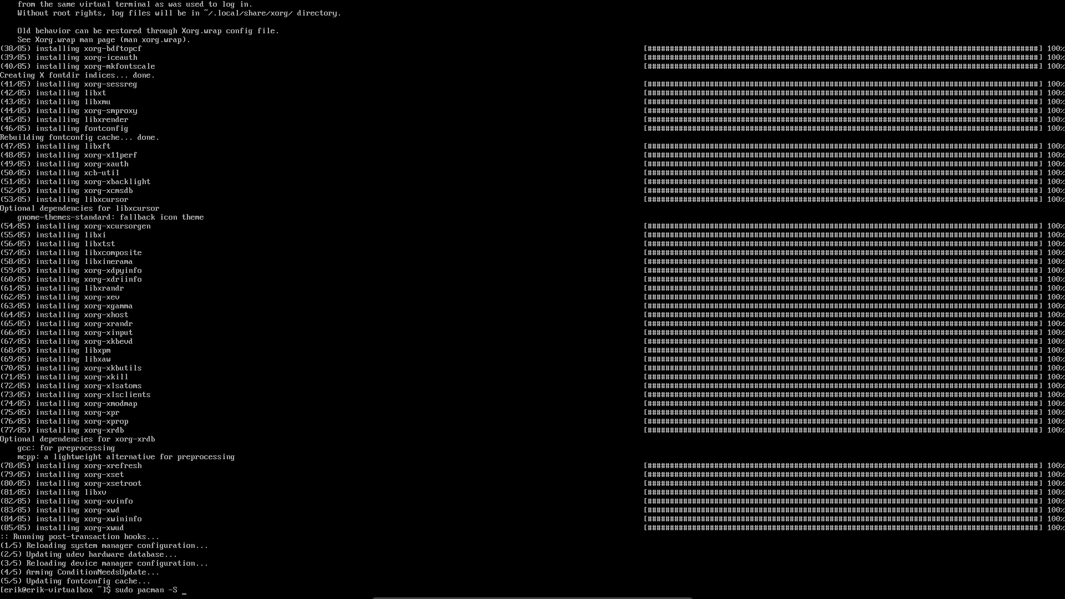
pyautogui.write('sdd')
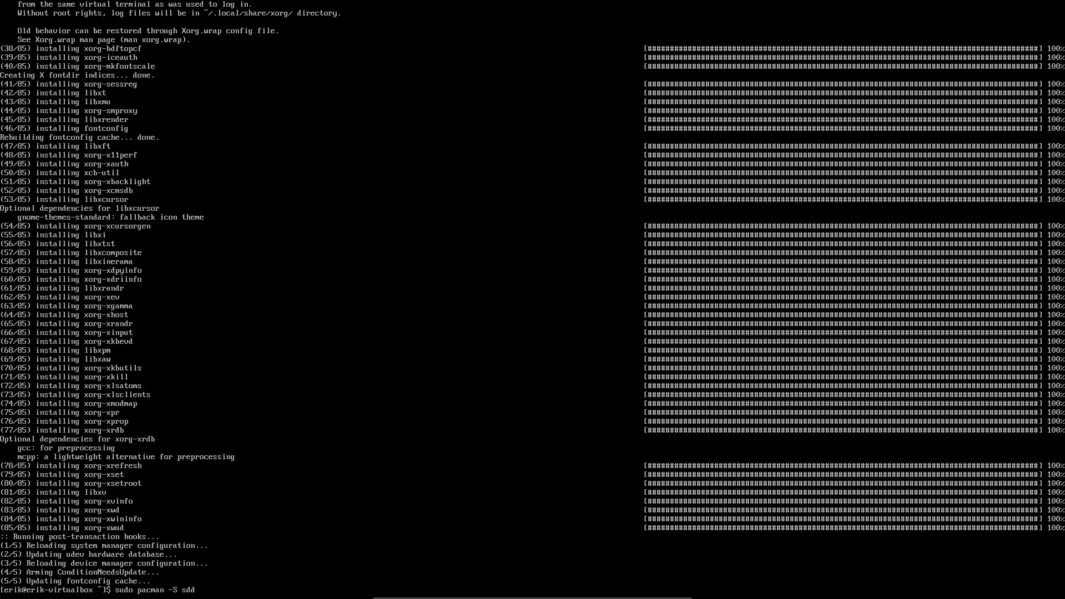
pyautogui.write('lightdm')
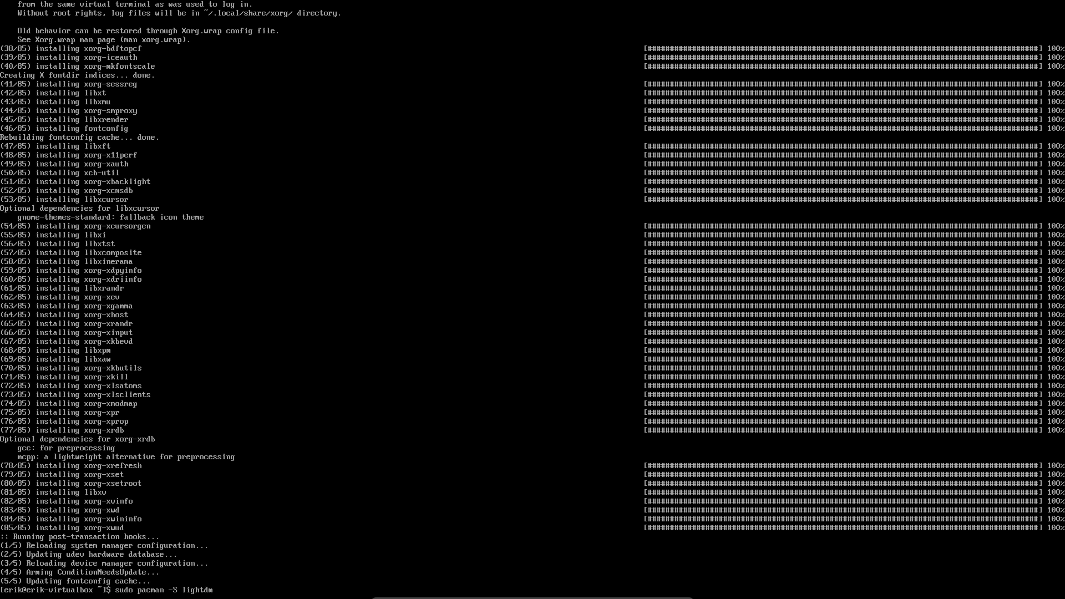
pyautogui.write('ligth')
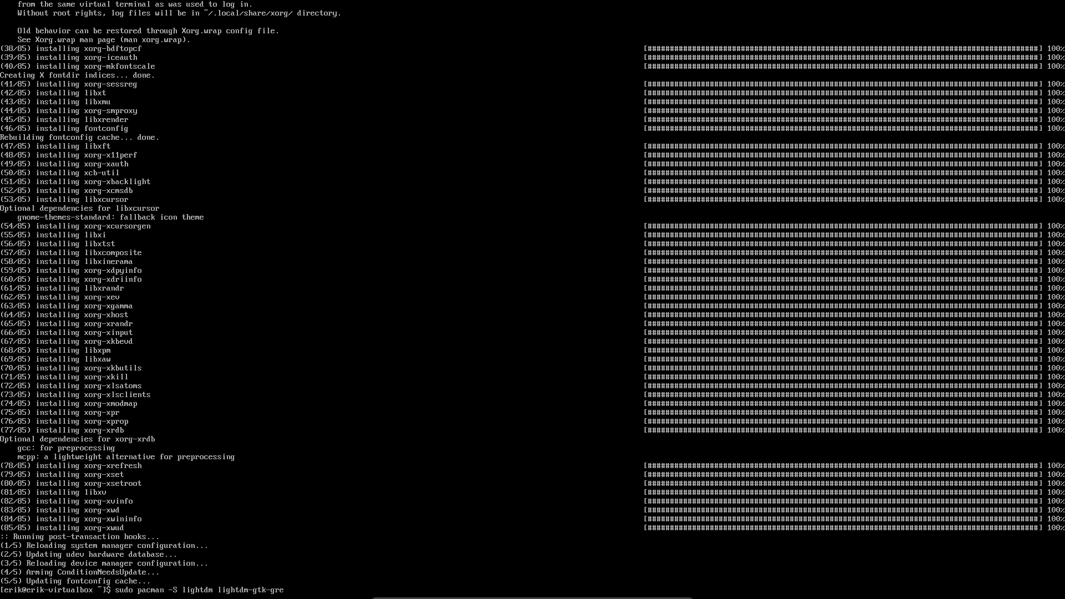
pyautogui.press('Return')
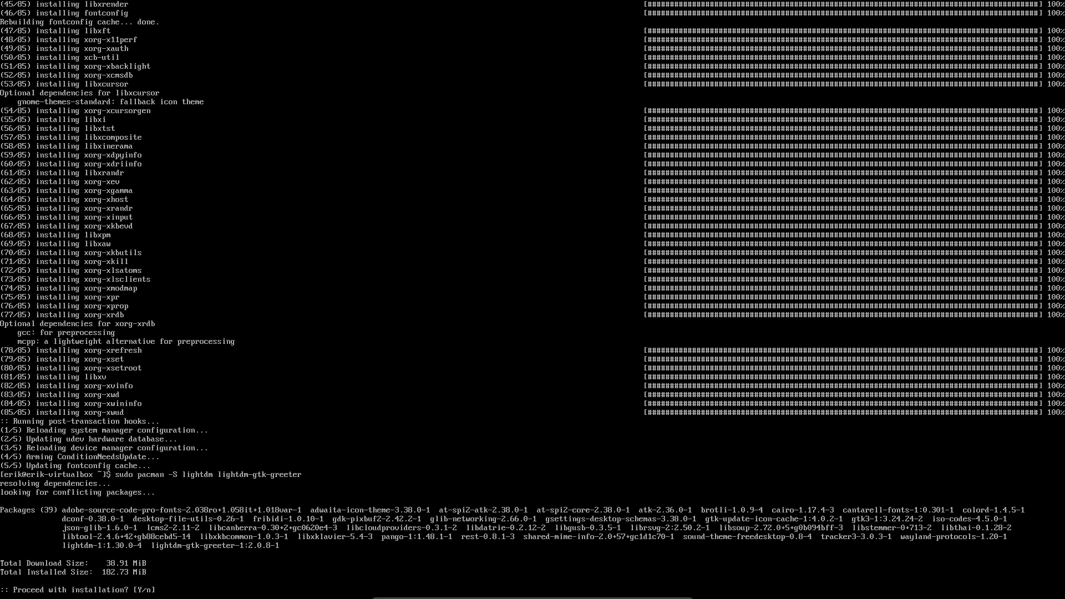
pyautogui.press('Return')
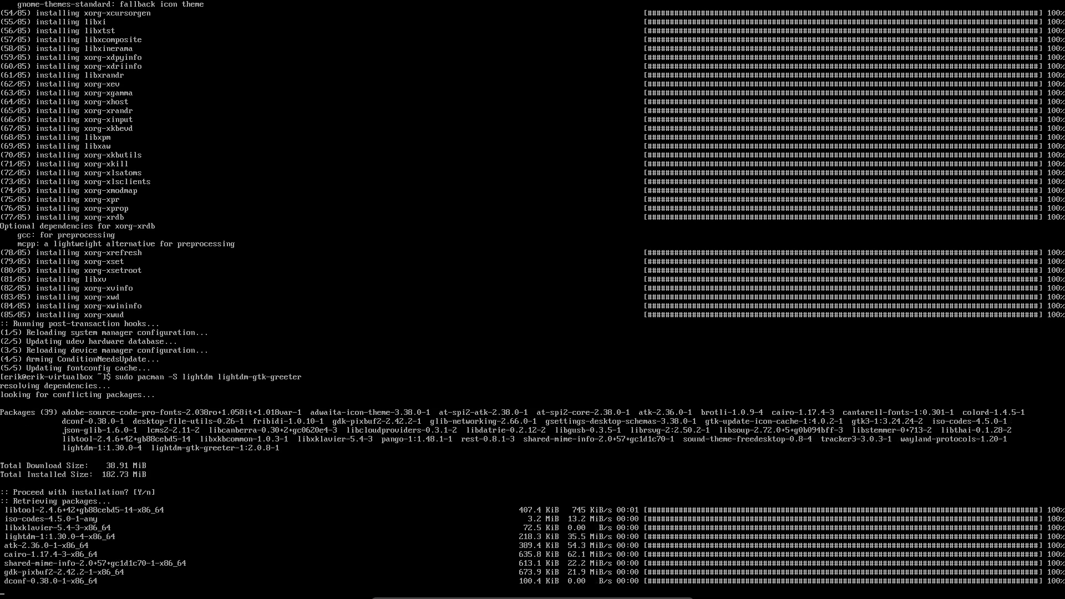
pyautogui.scroll(-3)
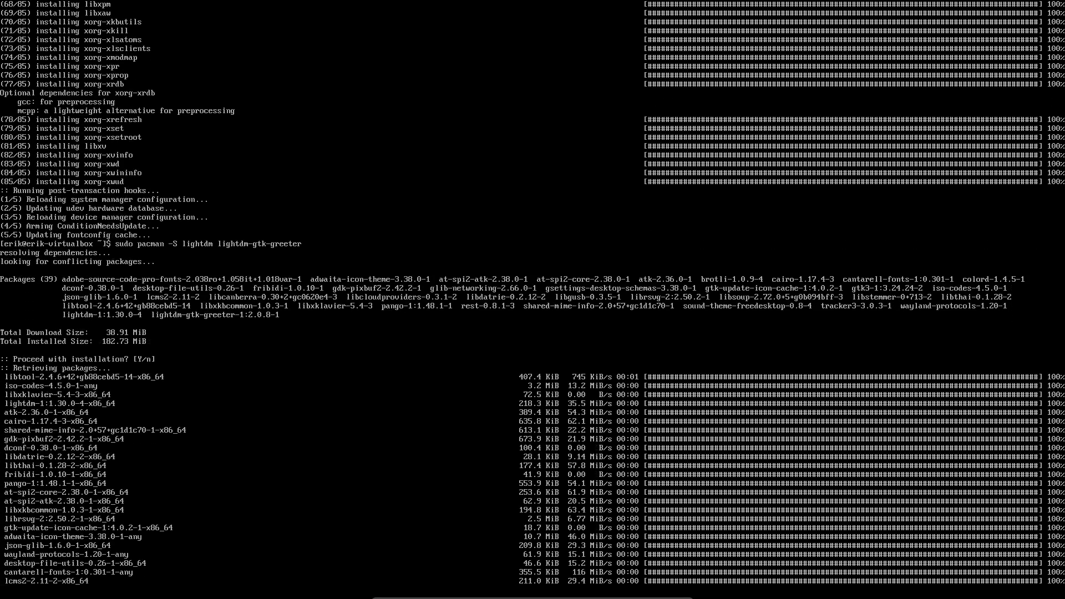
pyautogui.scroll(-3)
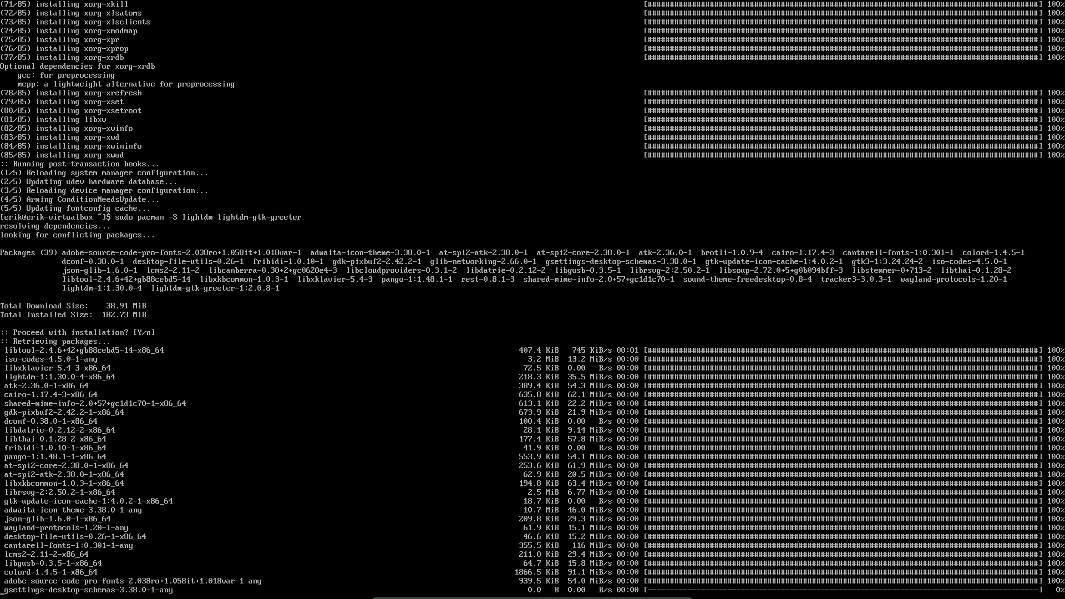
pyautogui.scroll(-3)
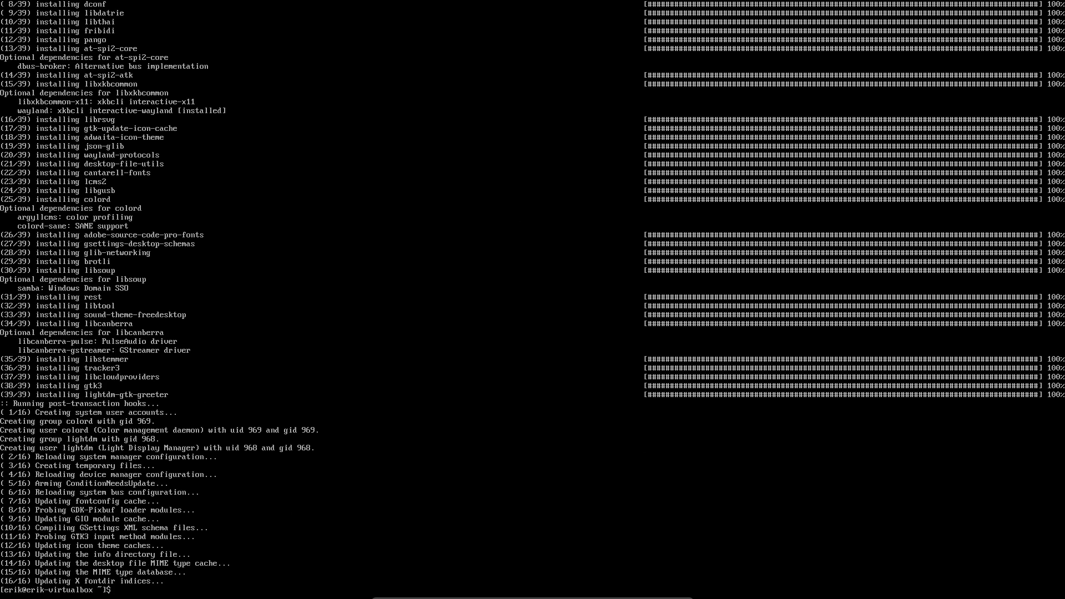
# - Enable lightdm at boot with sudo systemctl enable lightdm.service
pyautogui.write('sudo')
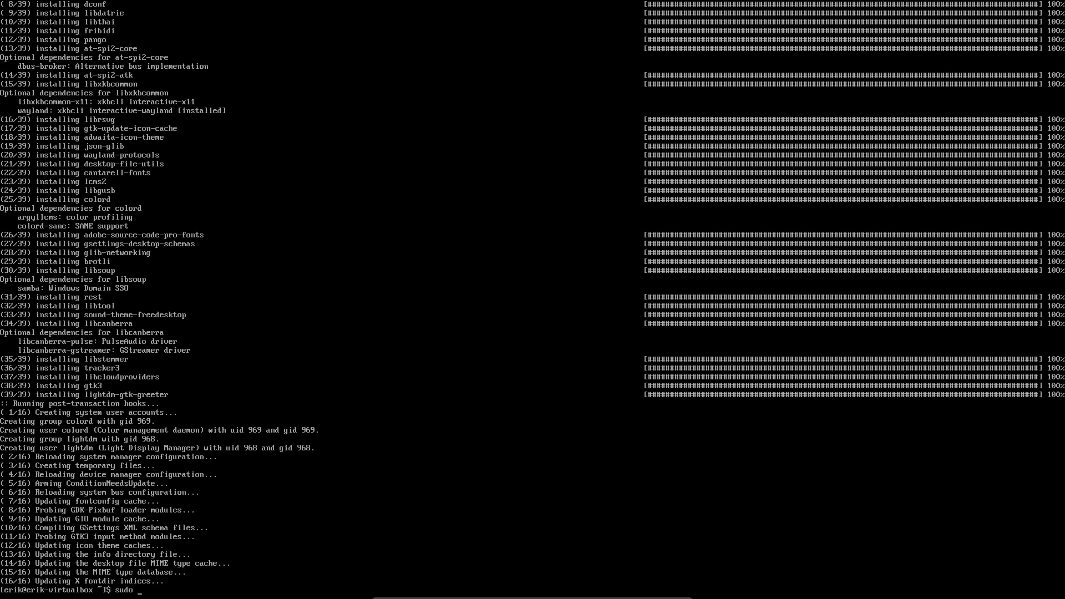
pyautogui.write('zsy')
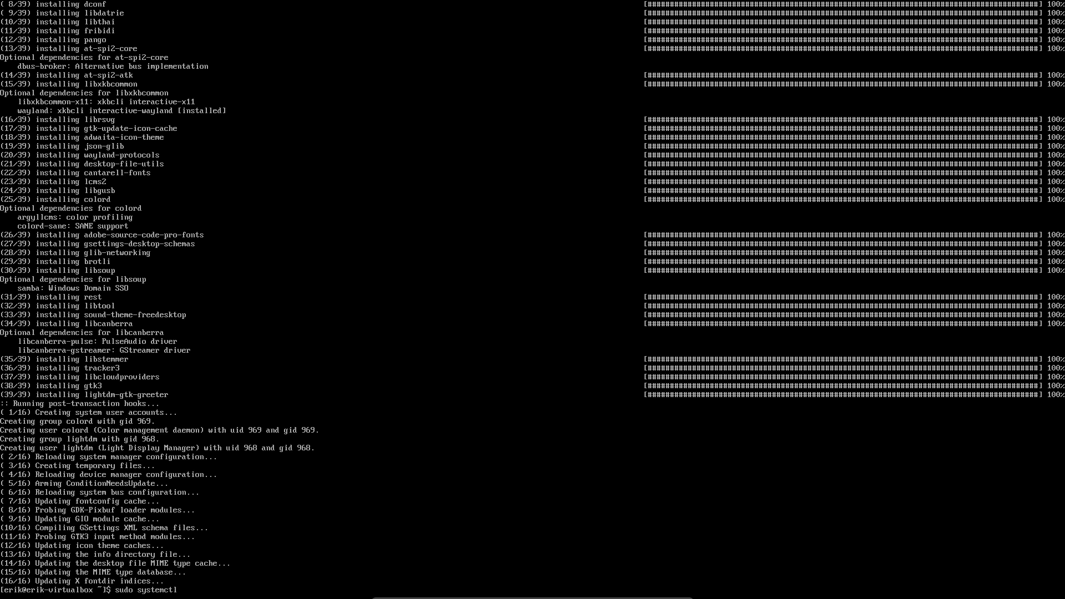
pyautogui.write('enable lightdm.service')
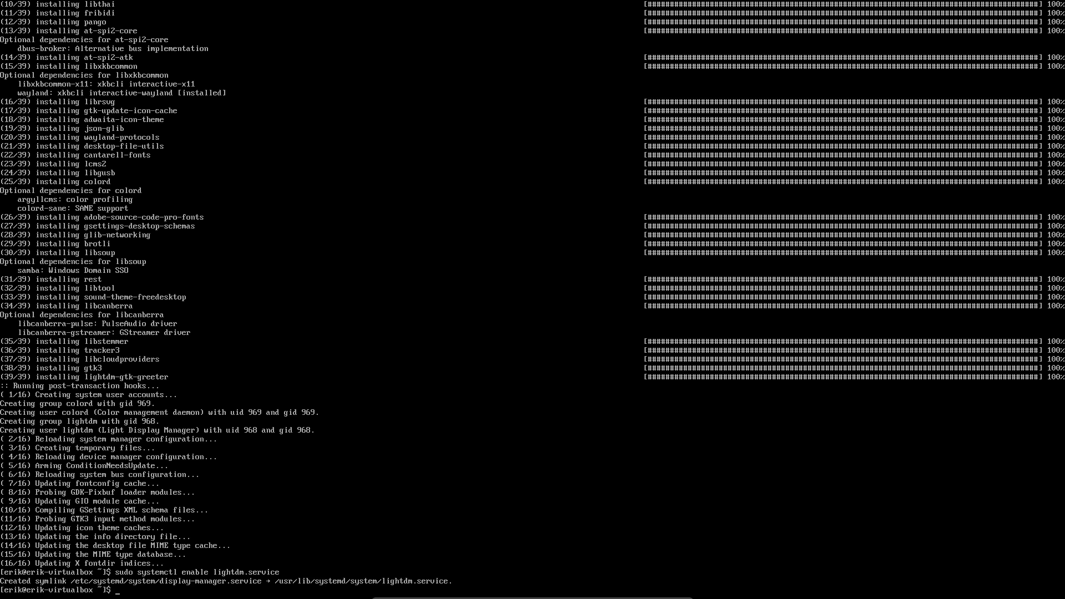
# - Run sudo pacman -S mate mate-extra, accepting all group members, so all 135 packages install
pyautogui.write('sudo pacman -S')
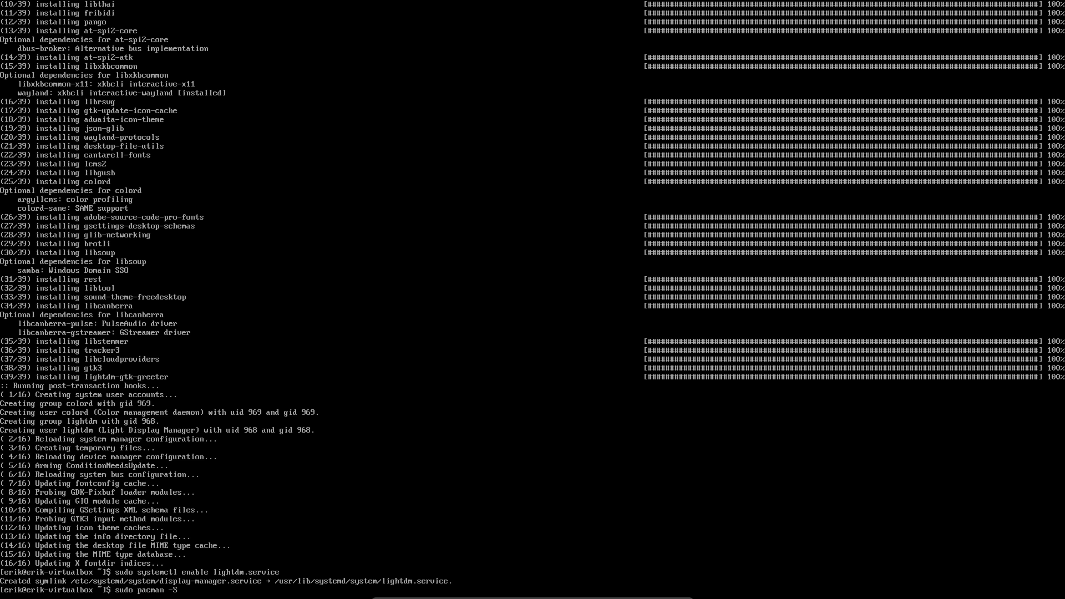
pyautogui.write('mate')
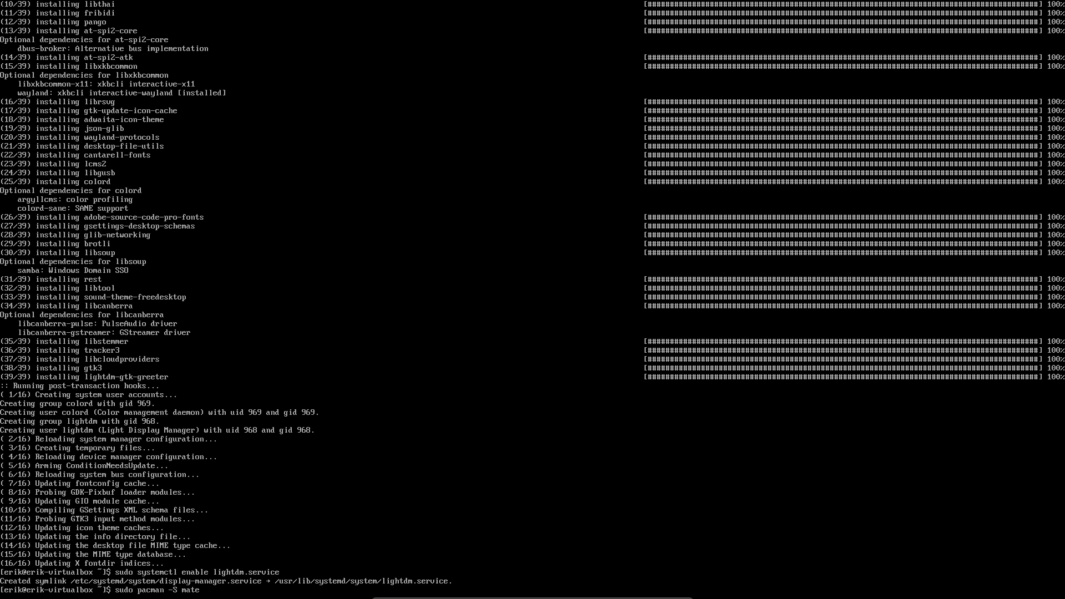
pyautogui.write('mate-extras')
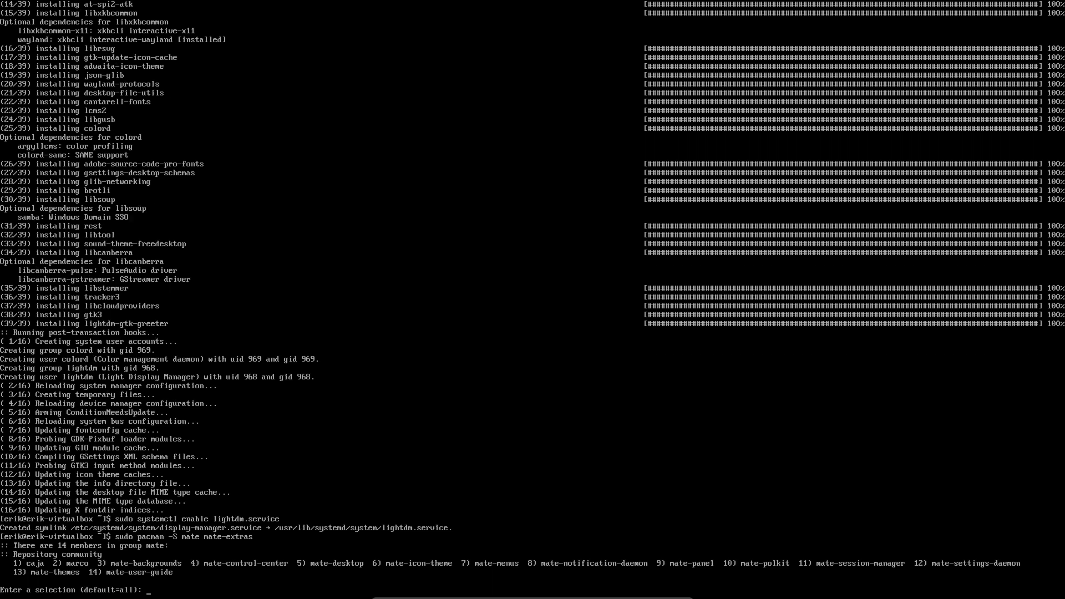
pyautogui.press('enter')
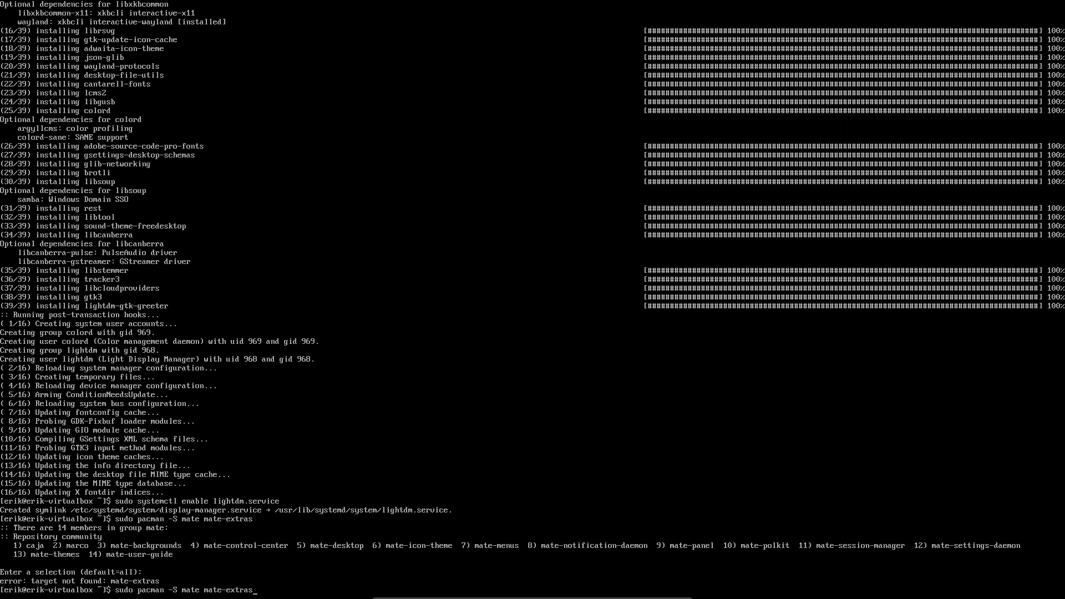
pyautogui.press('BackSpace')
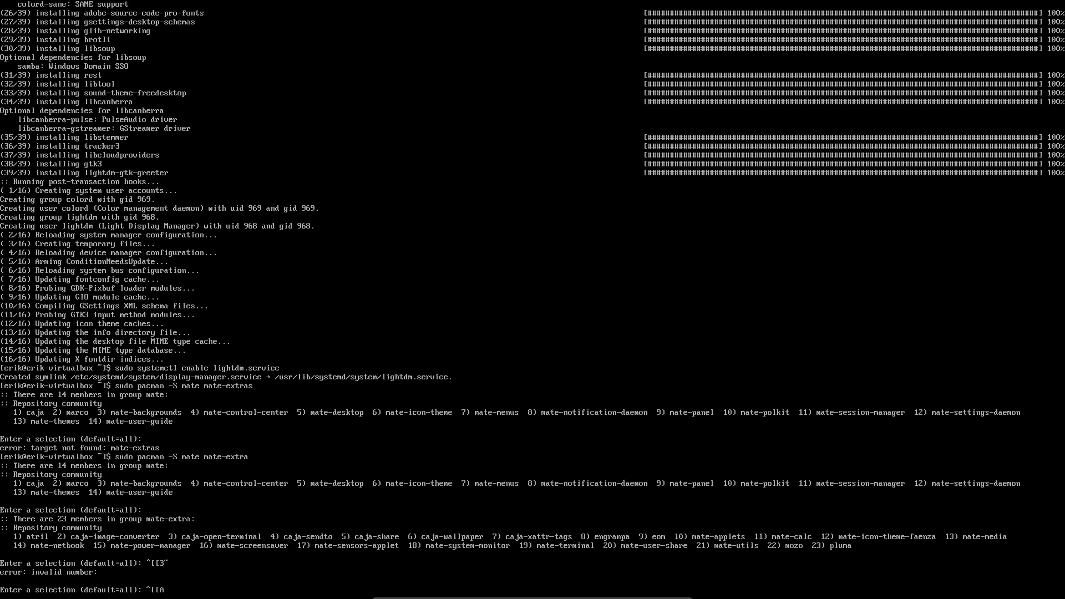
pyautogui.press('Enter')
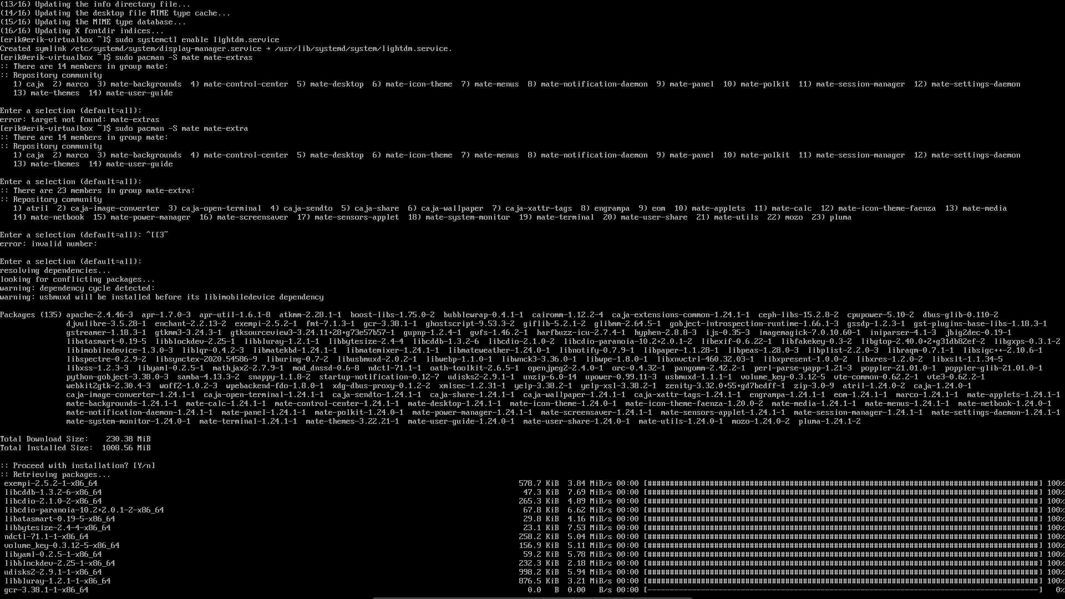
pyautogui.scroll(-3)
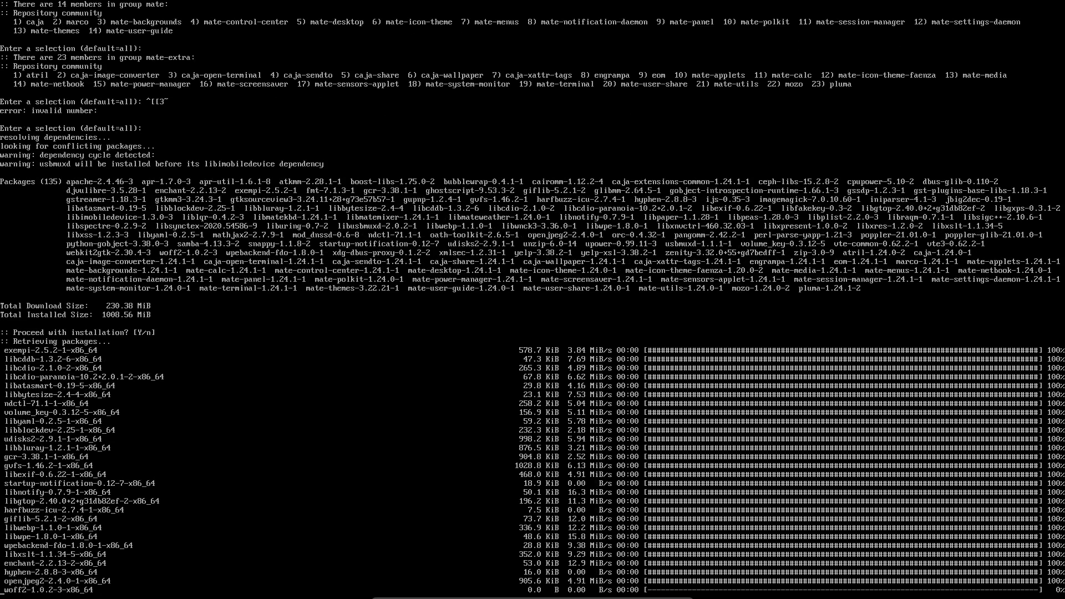
pyautogui.scroll(-3)
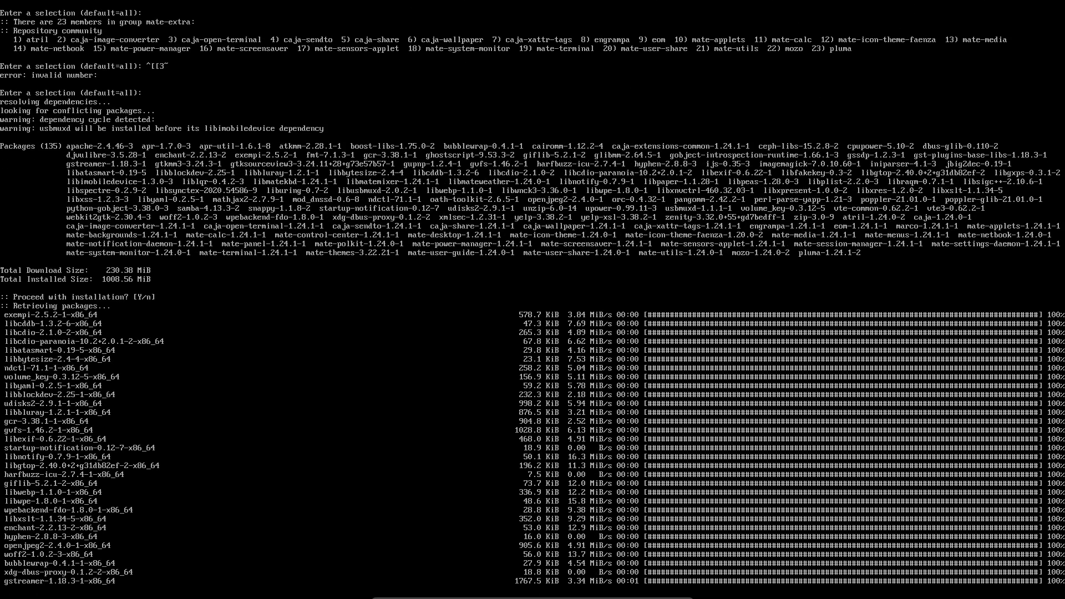
pyautogui.scroll(-3)
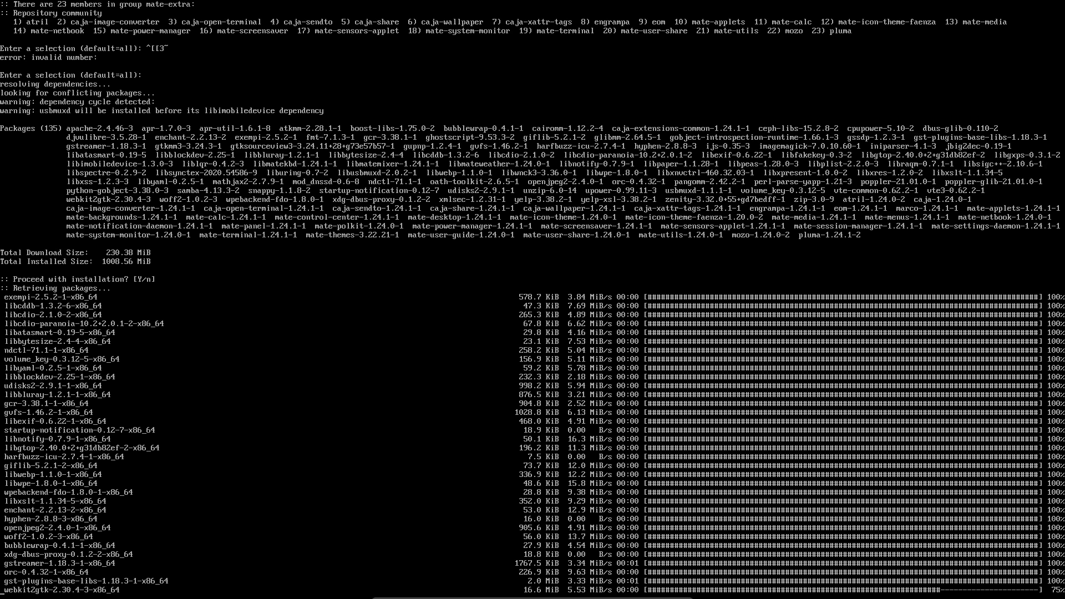
pyautogui.scroll(-3)
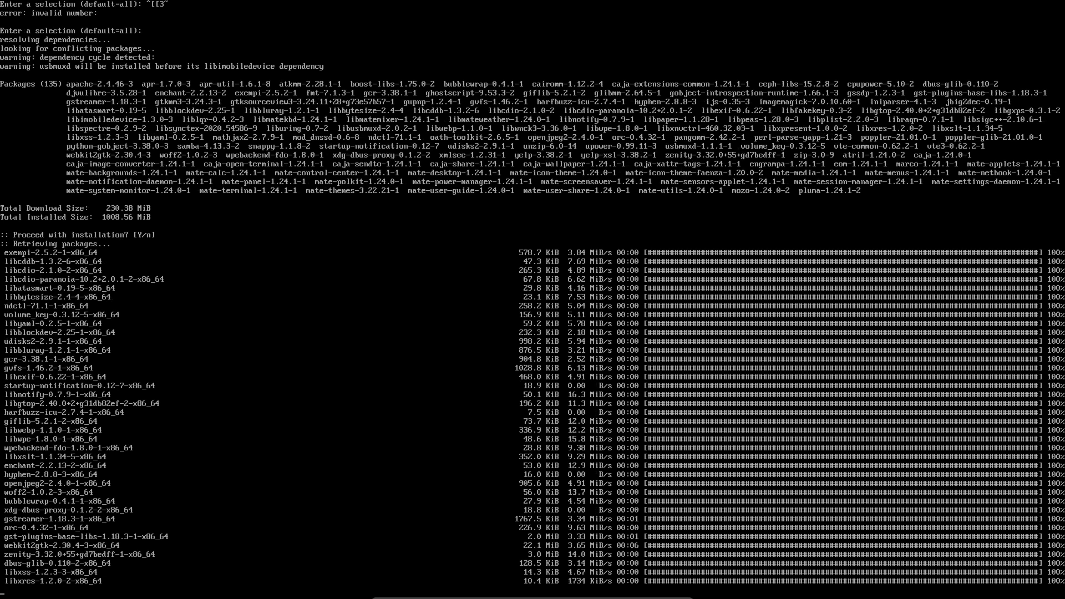
pyautogui.scroll(-3)
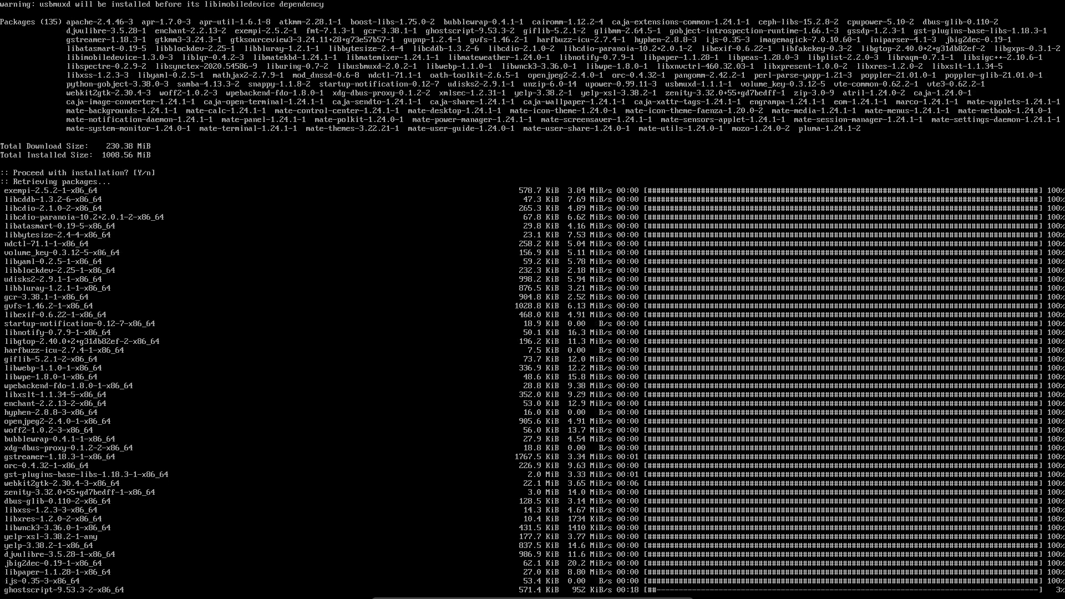
pyautogui.scroll(-3)
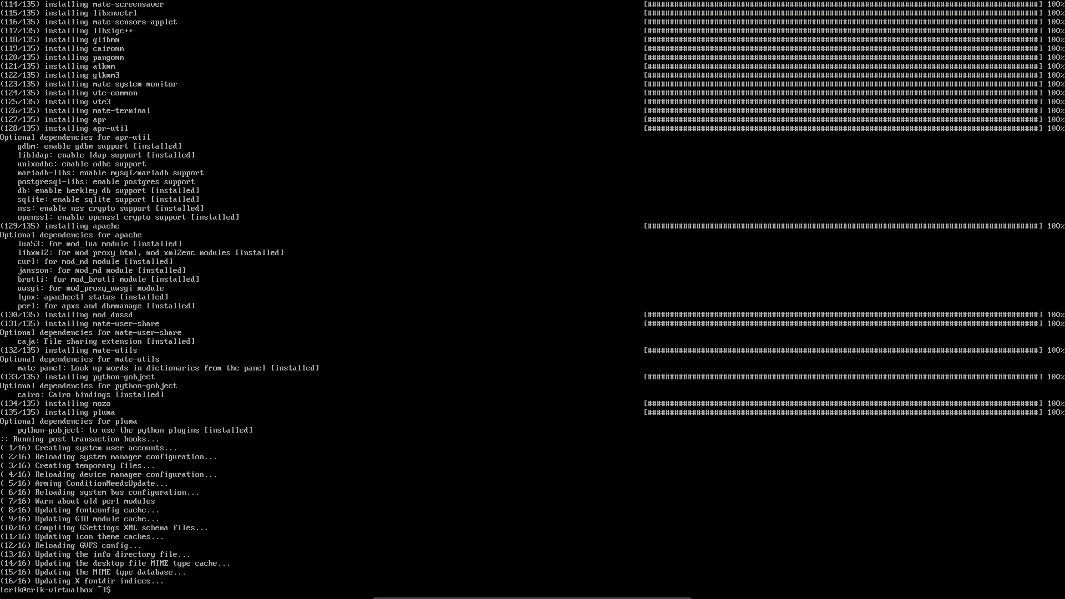
# - Reboot with sudo reboot, choose Boot existing OS and arrive at the MATE desktop via lightdm
pyautogui.write('sudo rebo')
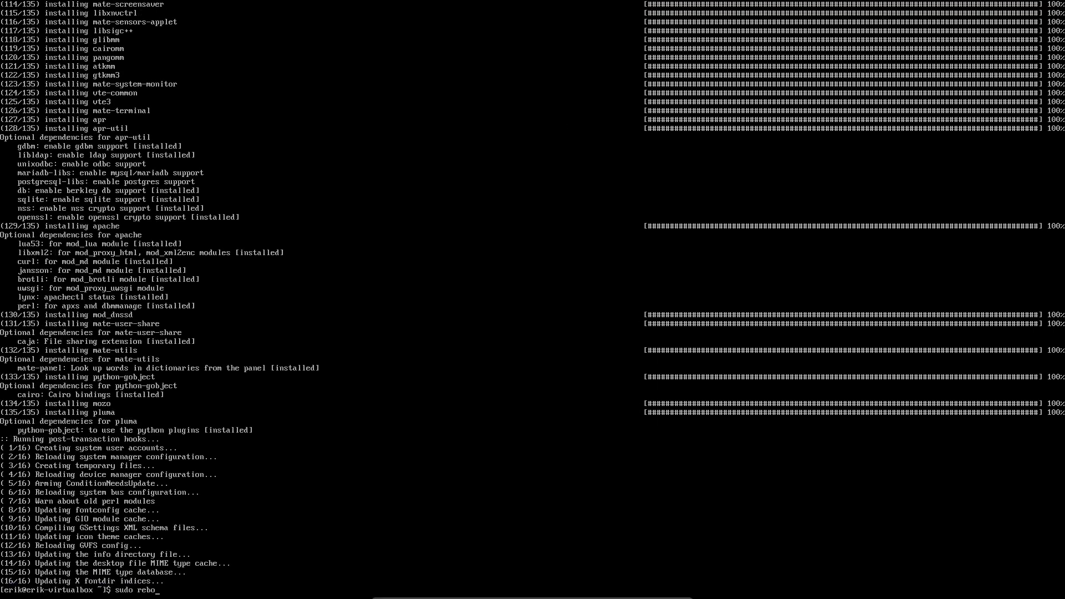
pyautogui.press('Return')
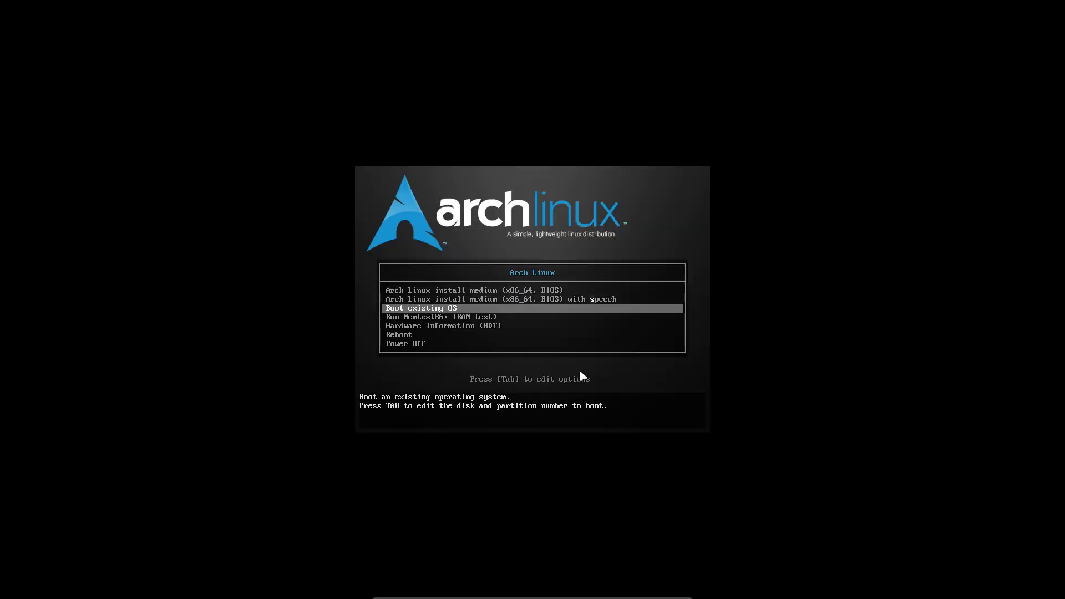
pyautogui.press('Return')
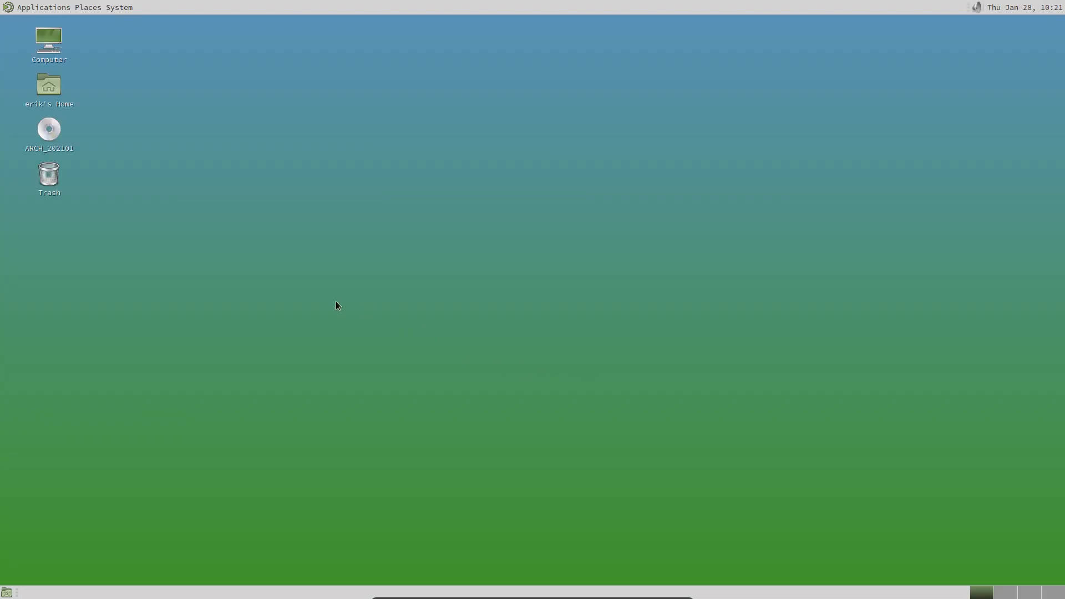
pyautogui.moveTo(311, 273)
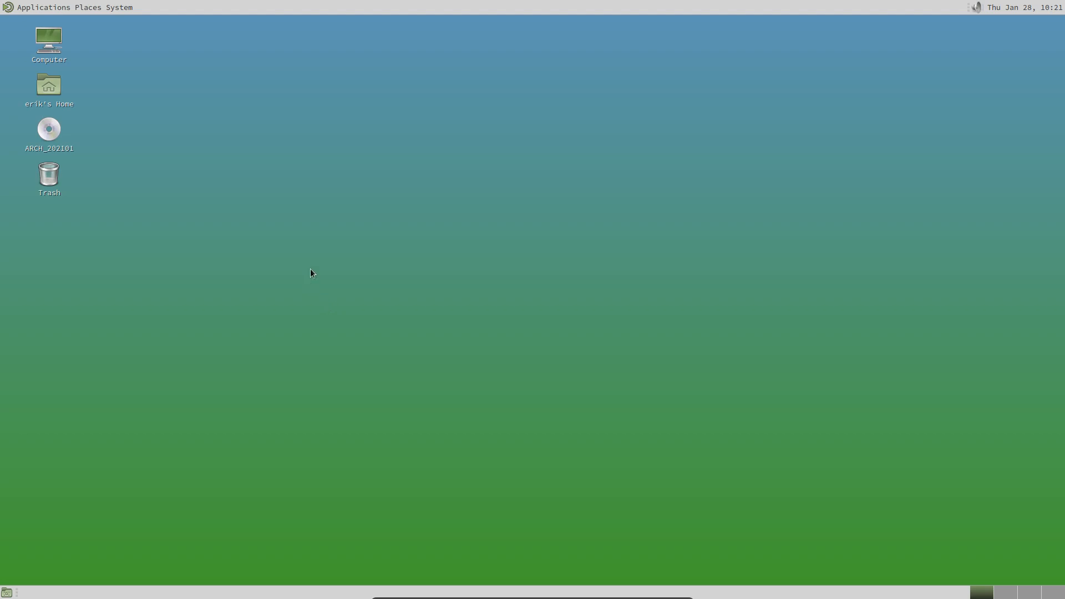
pyautogui.moveTo(65, 52)
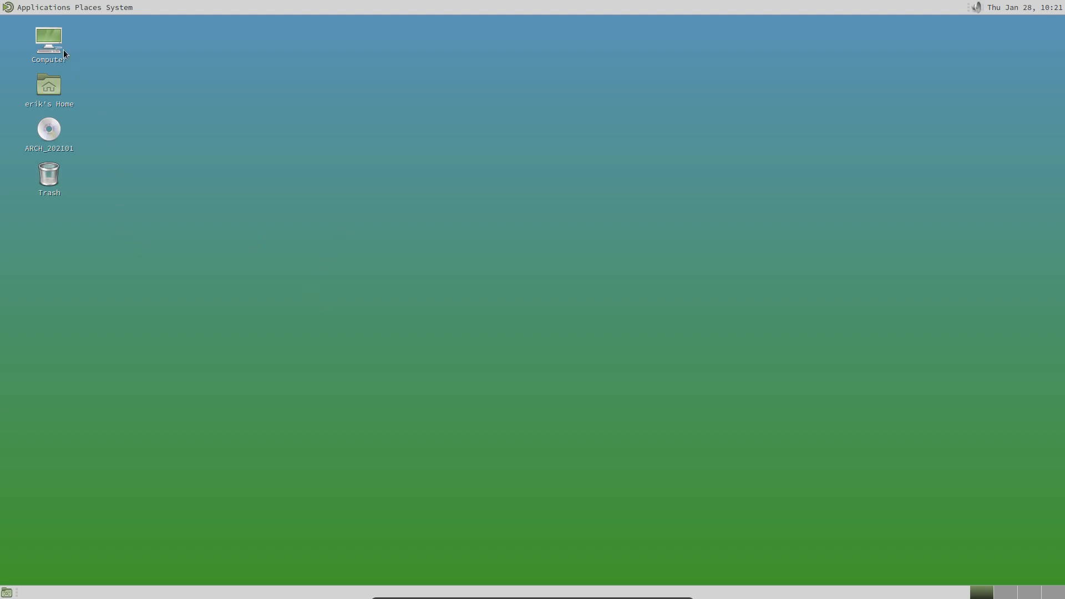
# - In MATE Terminal install neofetch with sudo pacman -S neofetch and run it, showing Arch Linux with MATE 1.24.1 and 581 packages
pyautogui.click(34, 7)
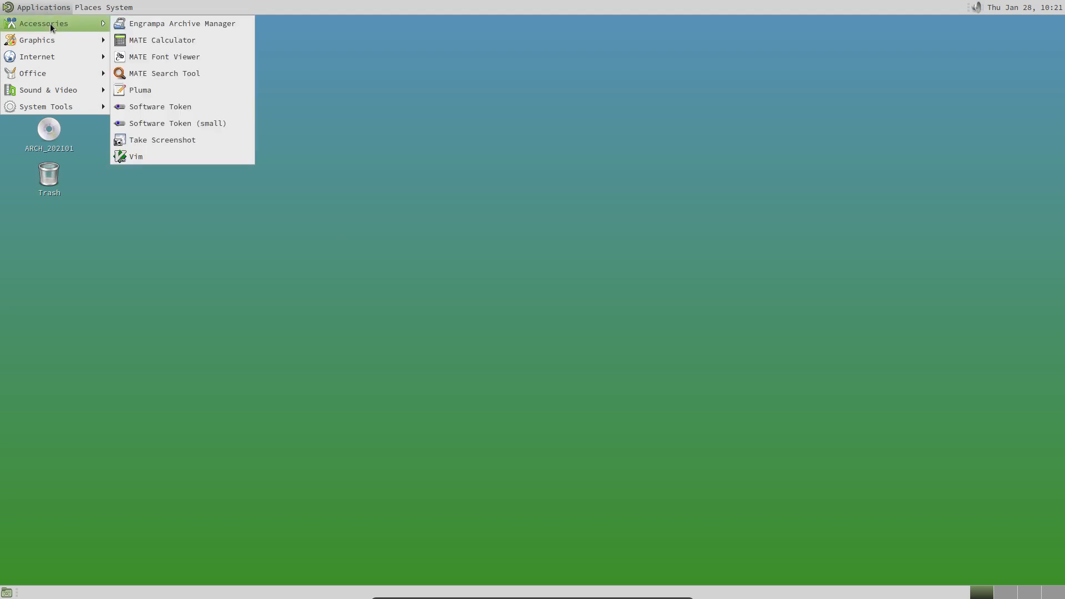
pyautogui.moveTo(33, 73)
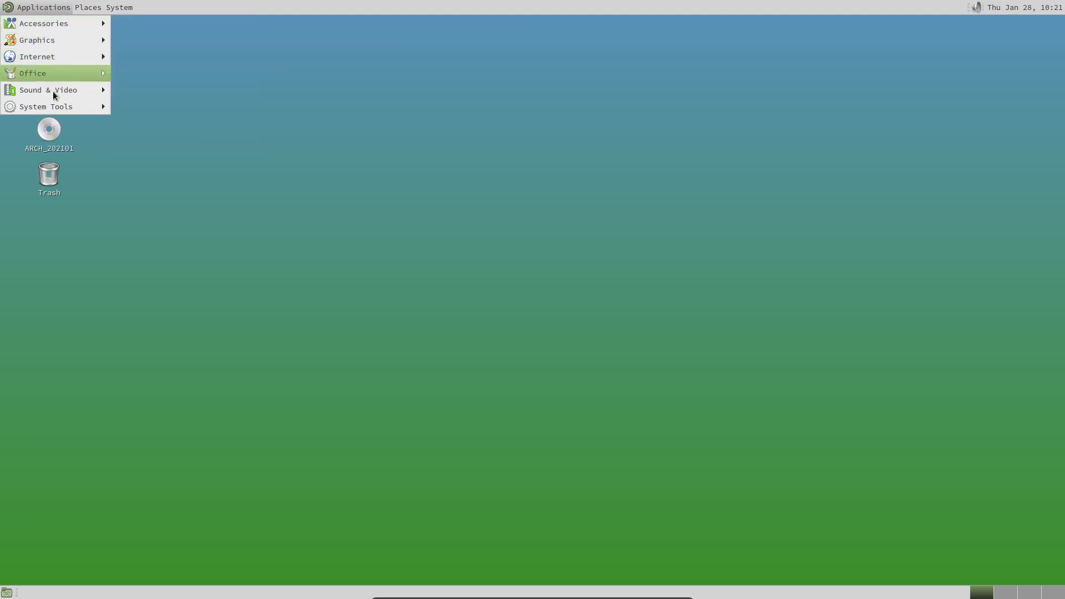
pyautogui.moveTo(45, 107)
pyautogui.write('sudo')
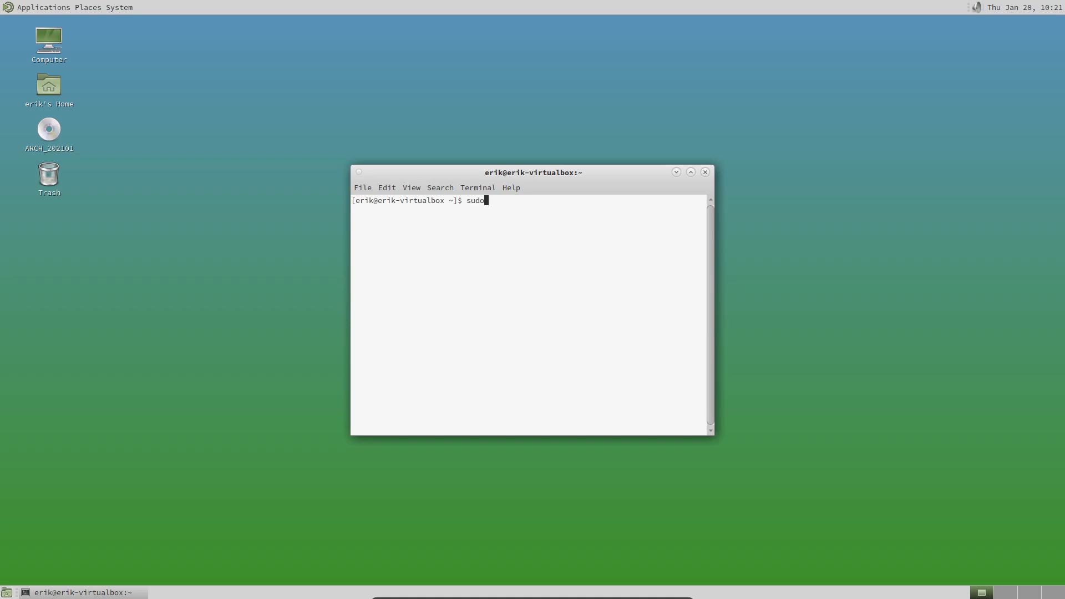
pyautogui.write('pacman -S')
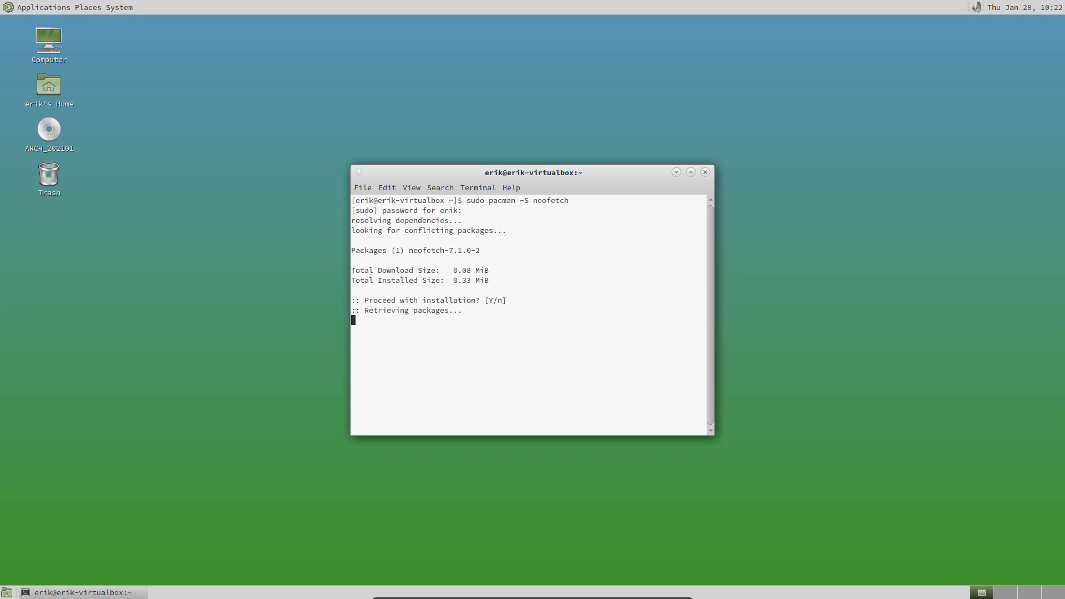
pyautogui.write('neofe')
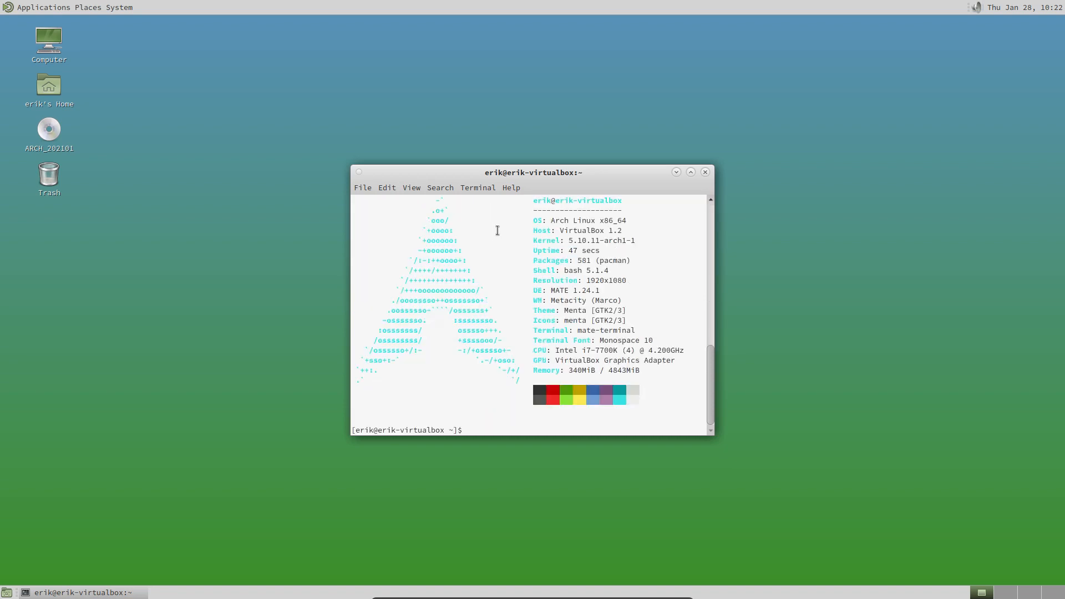
pyautogui.moveTo(534, 172); pyautogui.dragTo(809, 74)
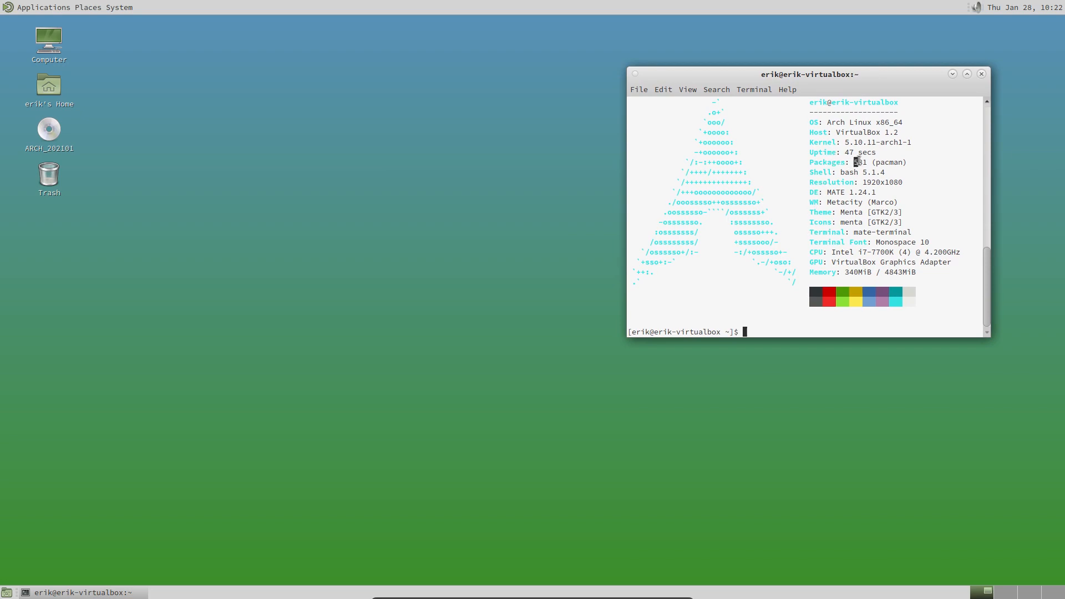
pyautogui.doubleClick(861, 163)
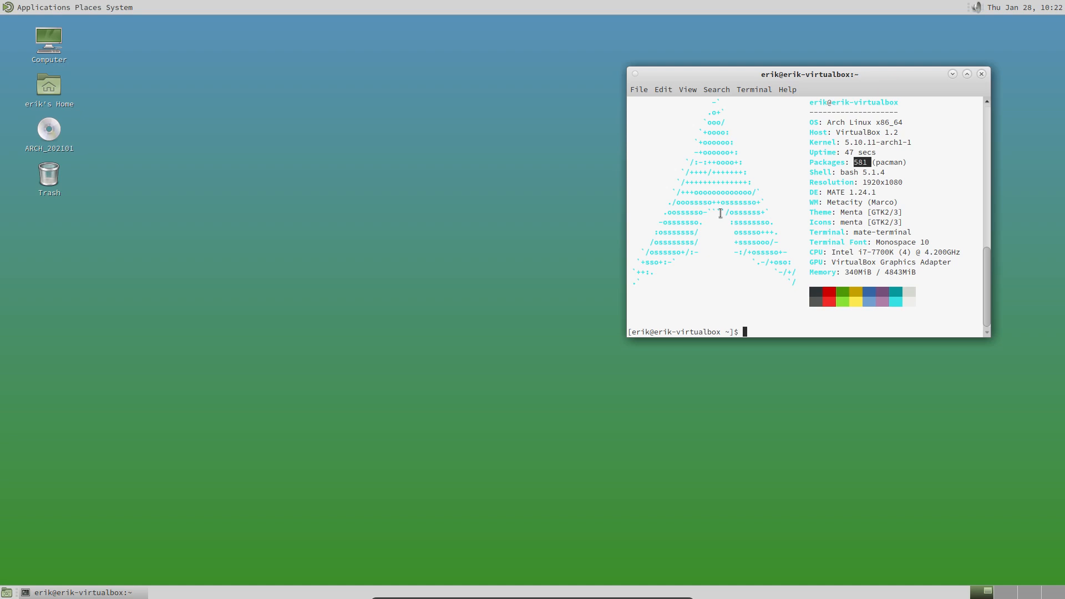
pyautogui.moveTo(720, 213)
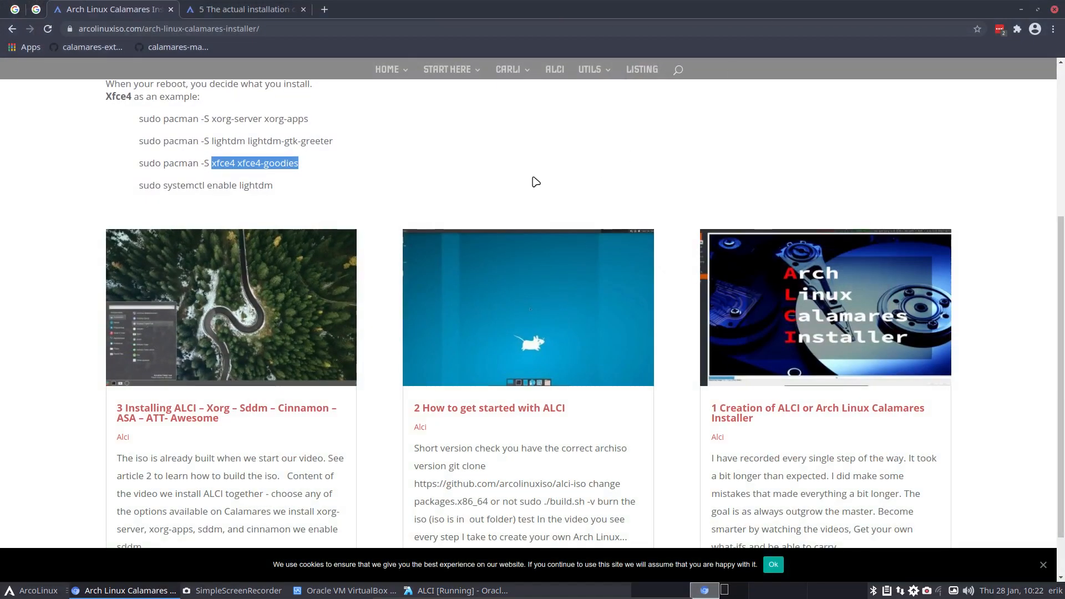
pyautogui.moveTo(126, 427)
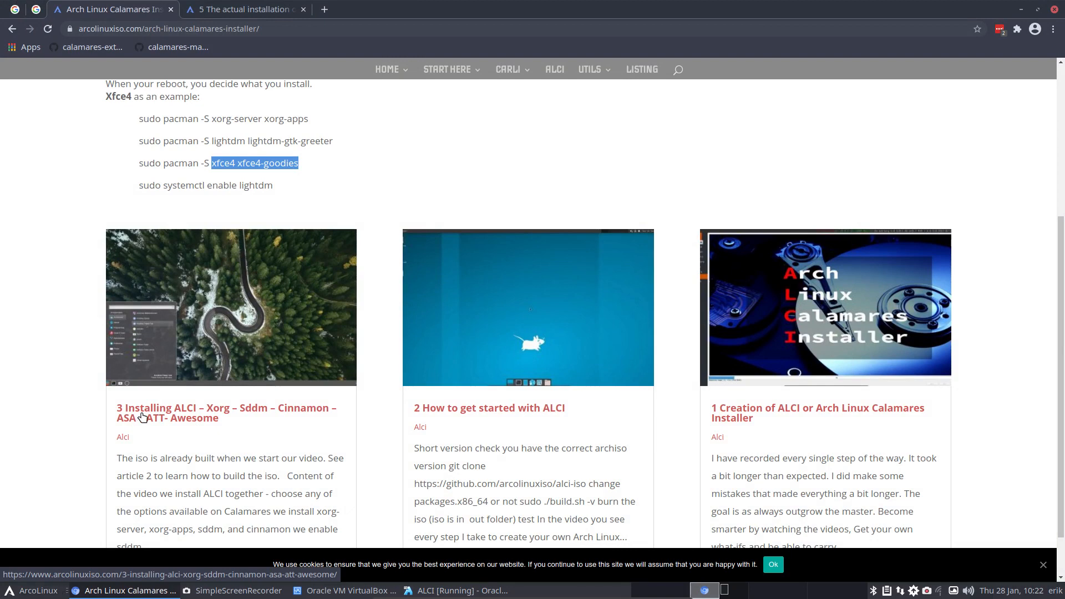
pyautogui.moveTo(143, 417)
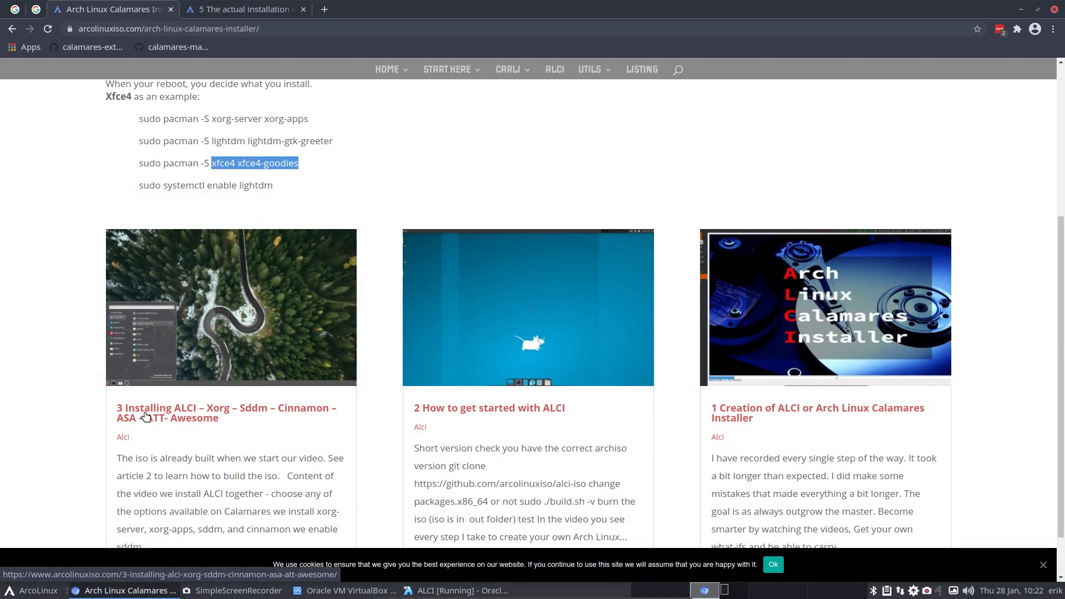
pyautogui.click(245, 9)
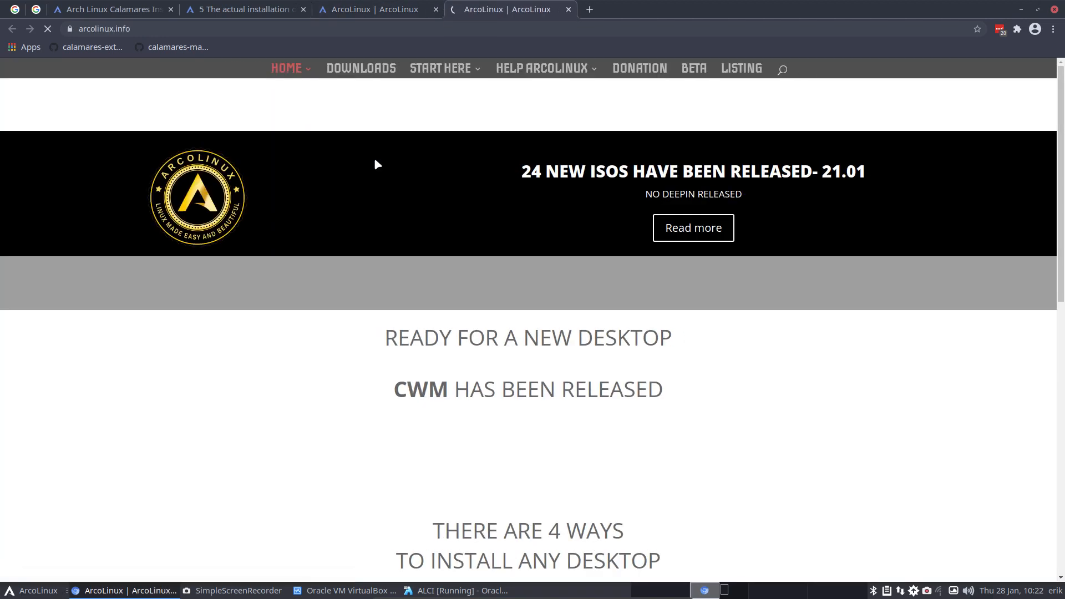
pyautogui.click(361, 68)
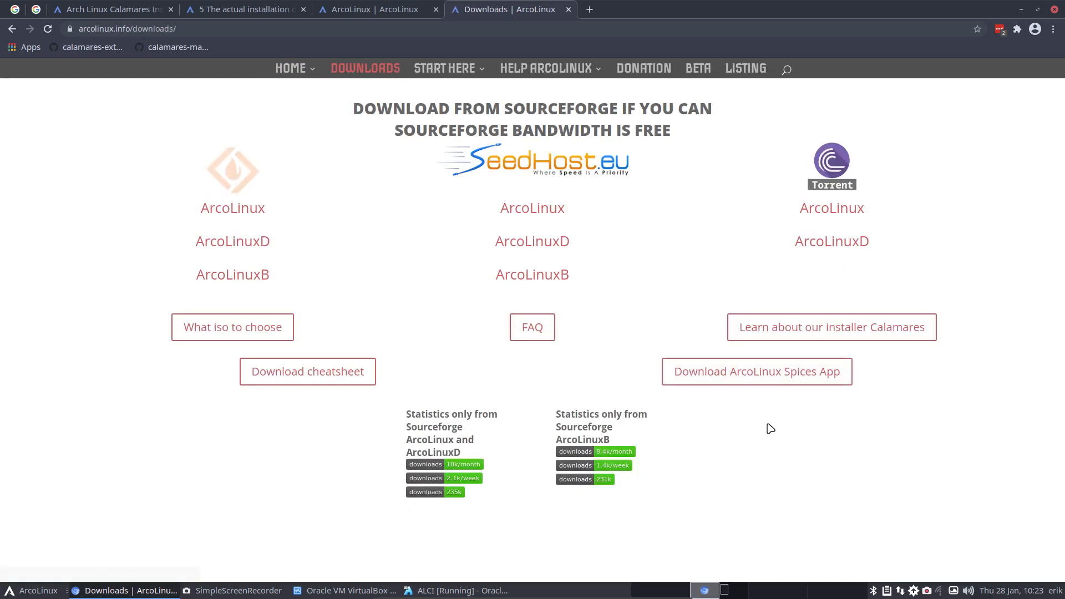
pyautogui.moveTo(772, 380)
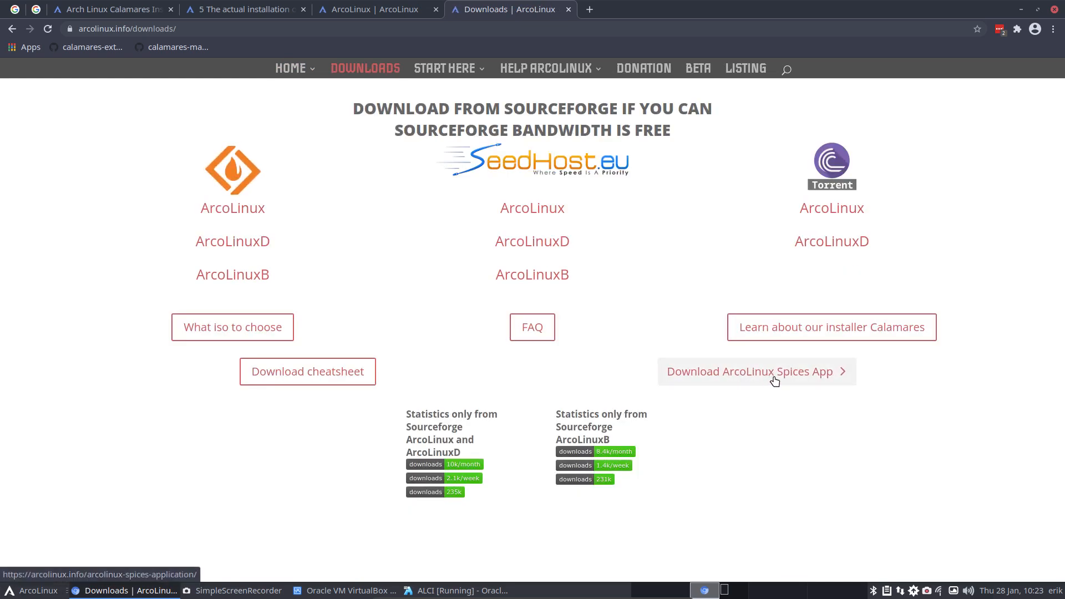
pyautogui.click(750, 370)
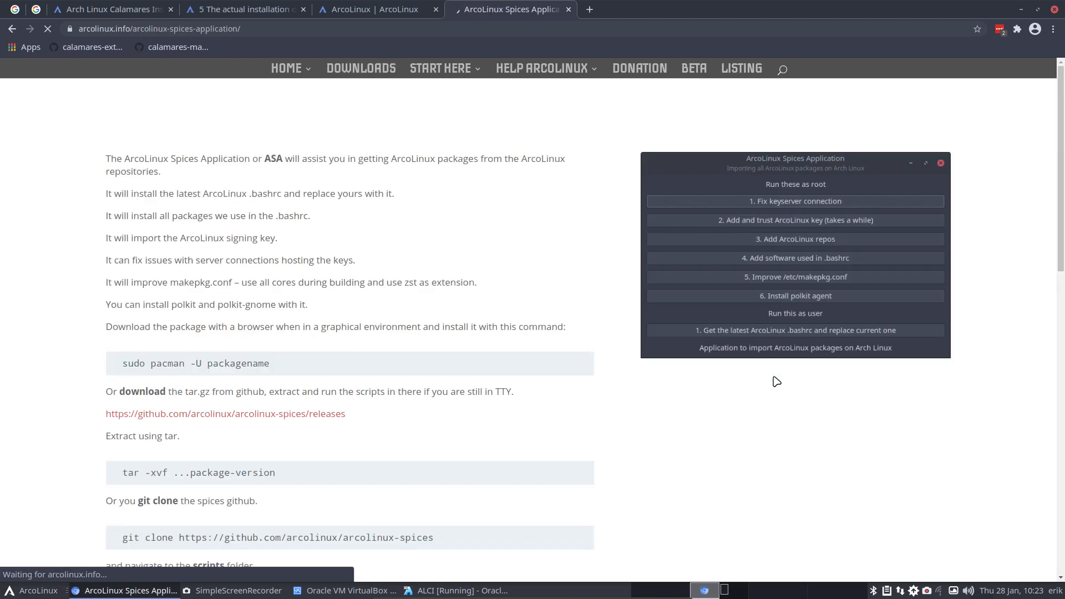
pyautogui.scroll(-3)
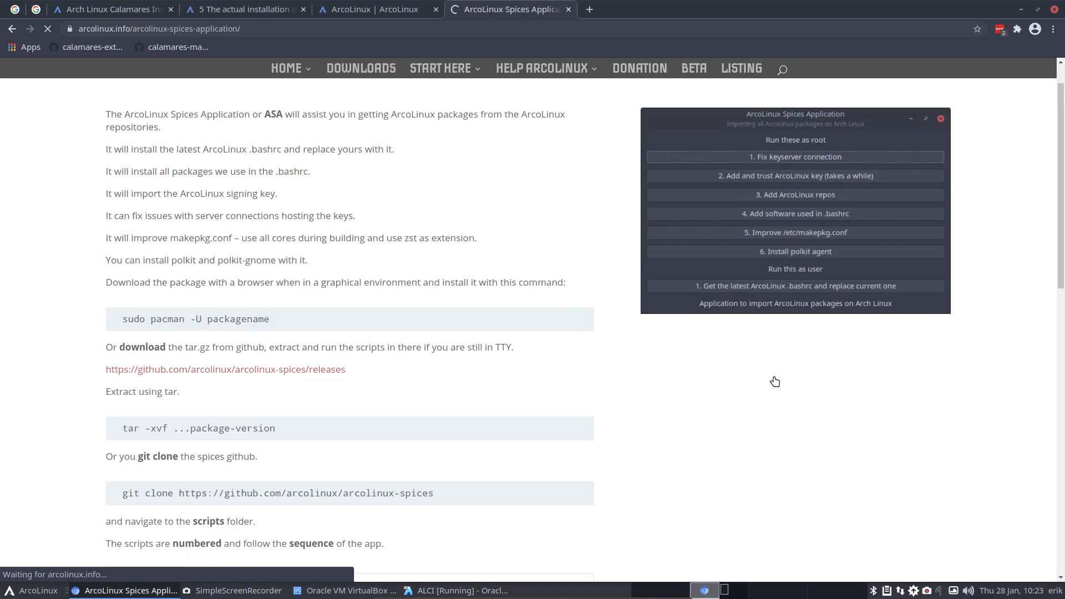
pyautogui.scroll(-3)
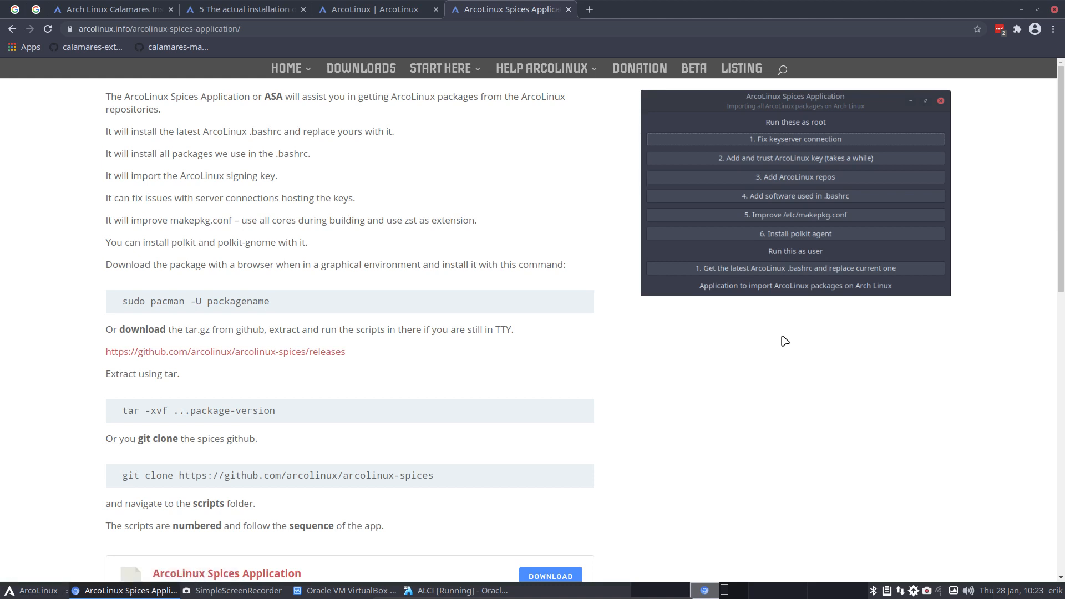
pyautogui.scroll(-3)
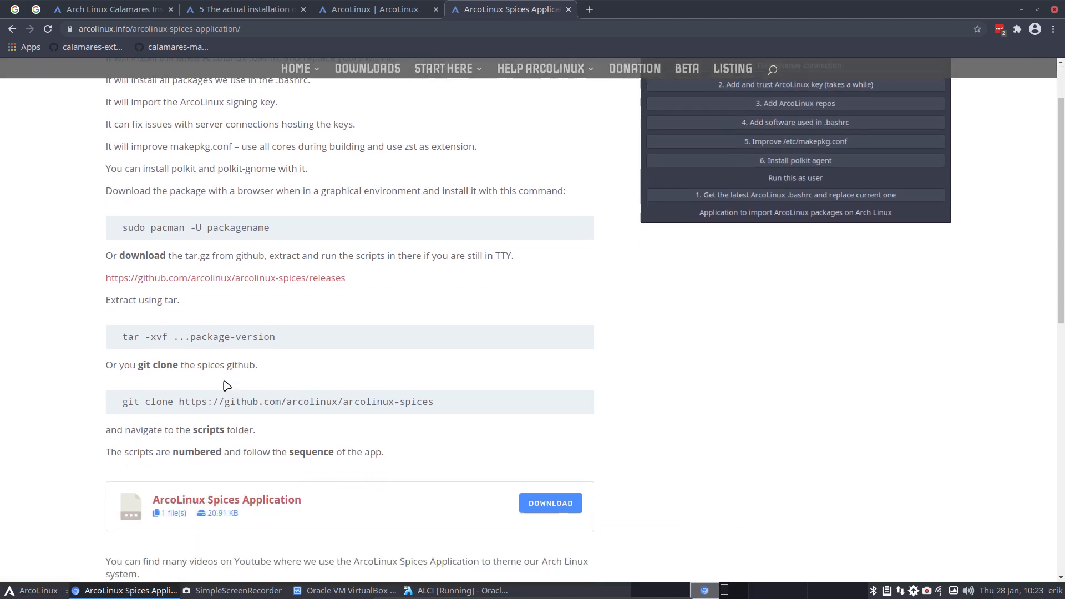
pyautogui.scroll(-3)
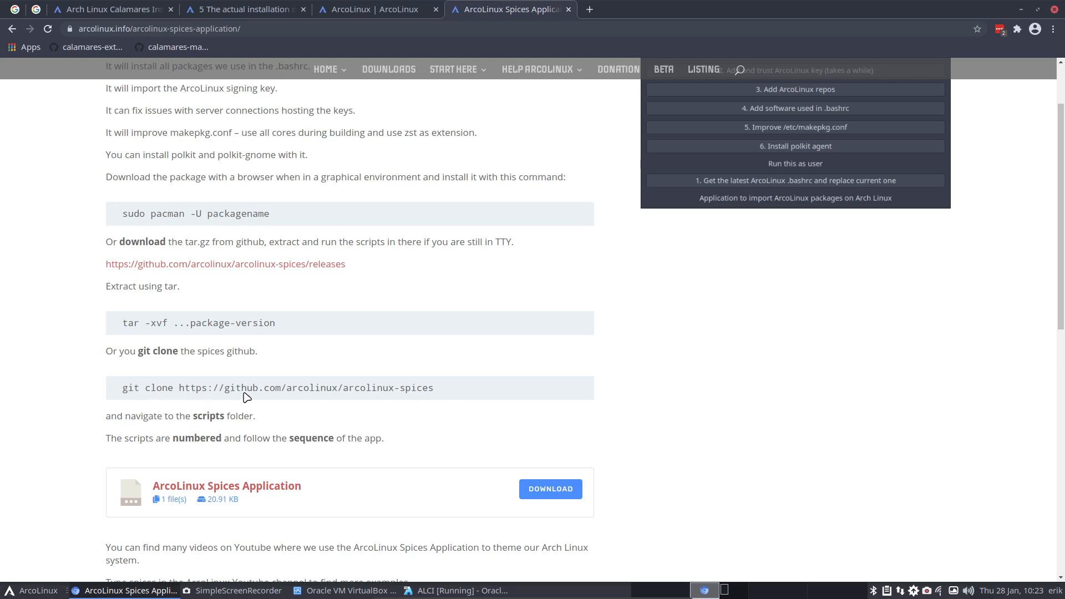
pyautogui.scroll(-3)
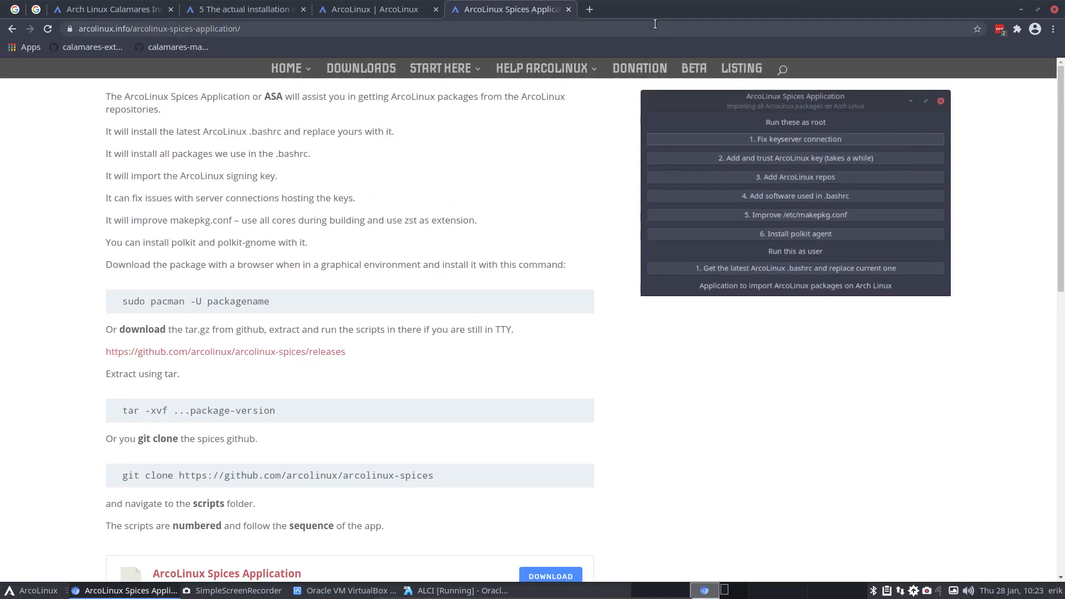
pyautogui.moveTo(652, 15)
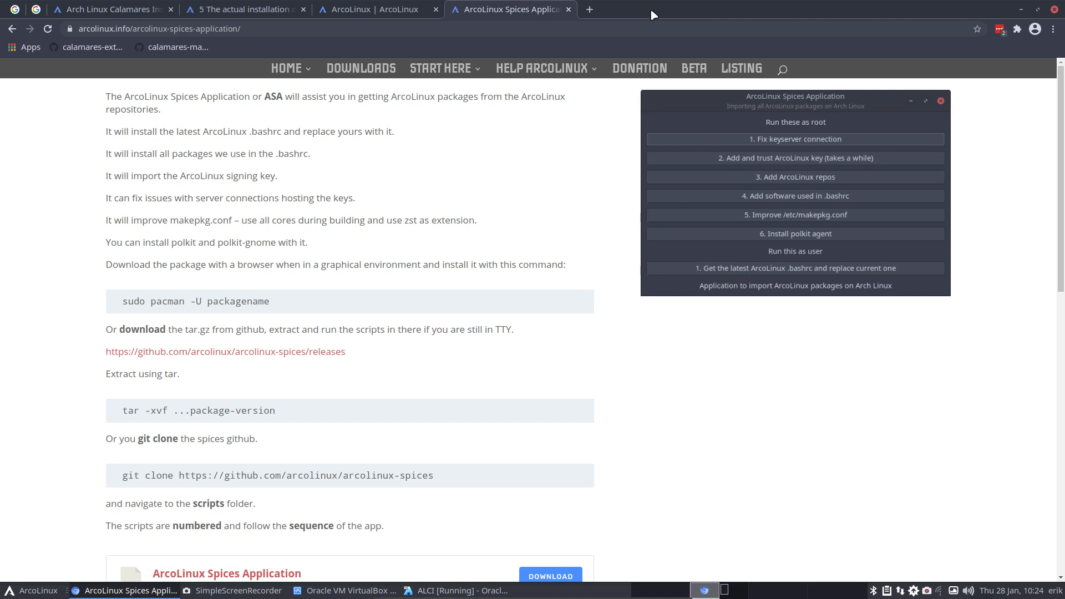
pyautogui.moveTo(657, 13)
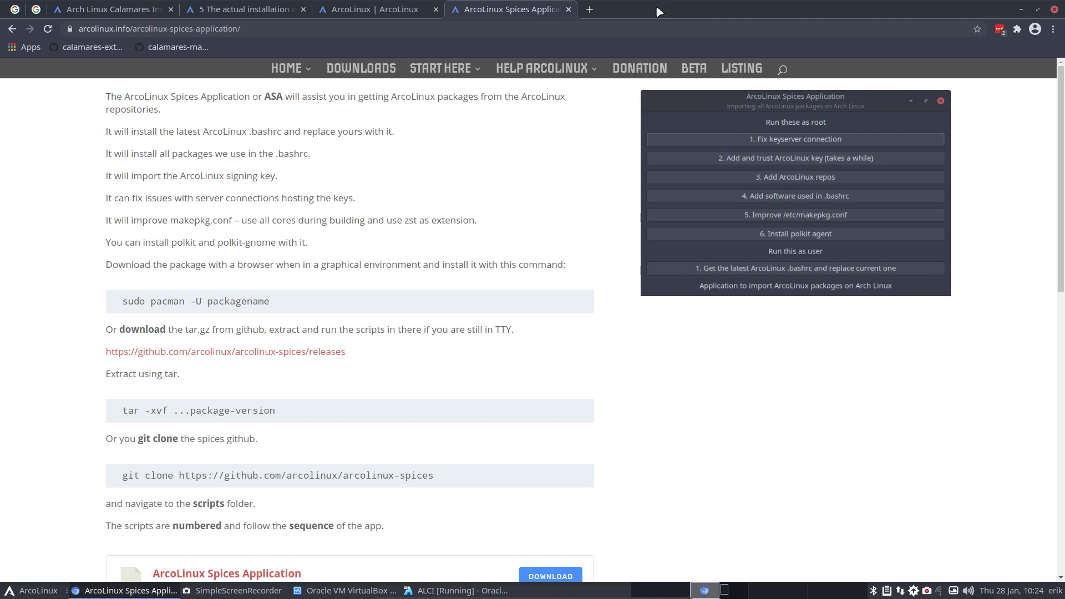
pyautogui.moveTo(179, 10)
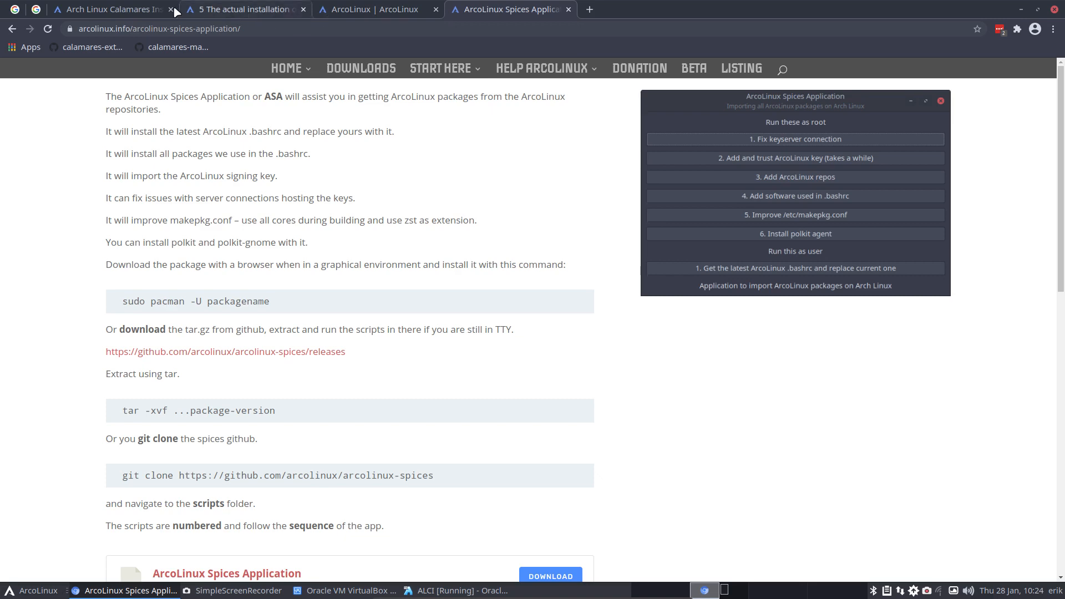
pyautogui.click(100, 9)
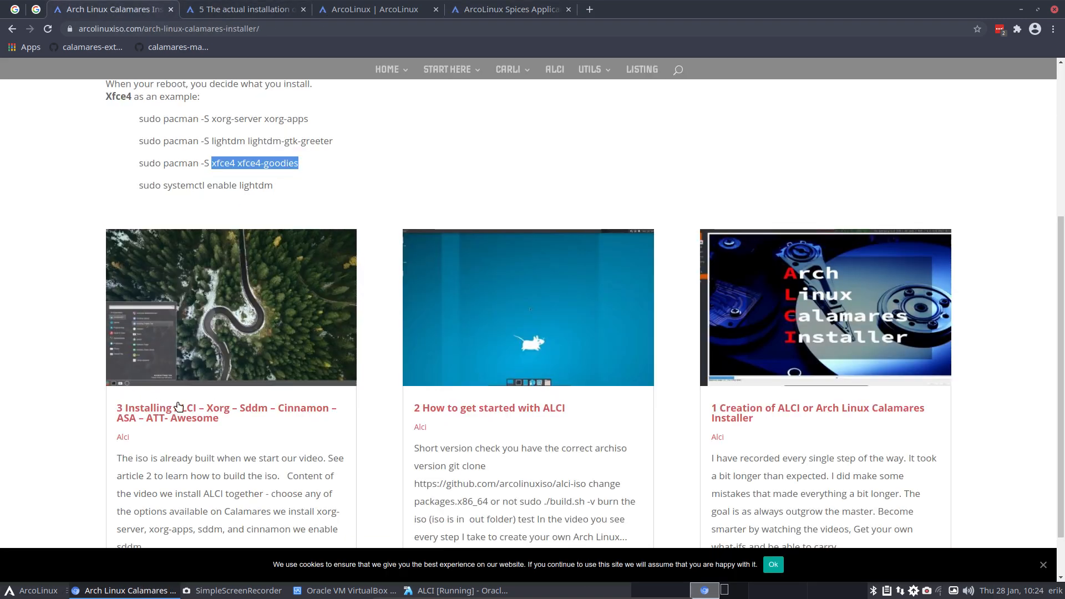